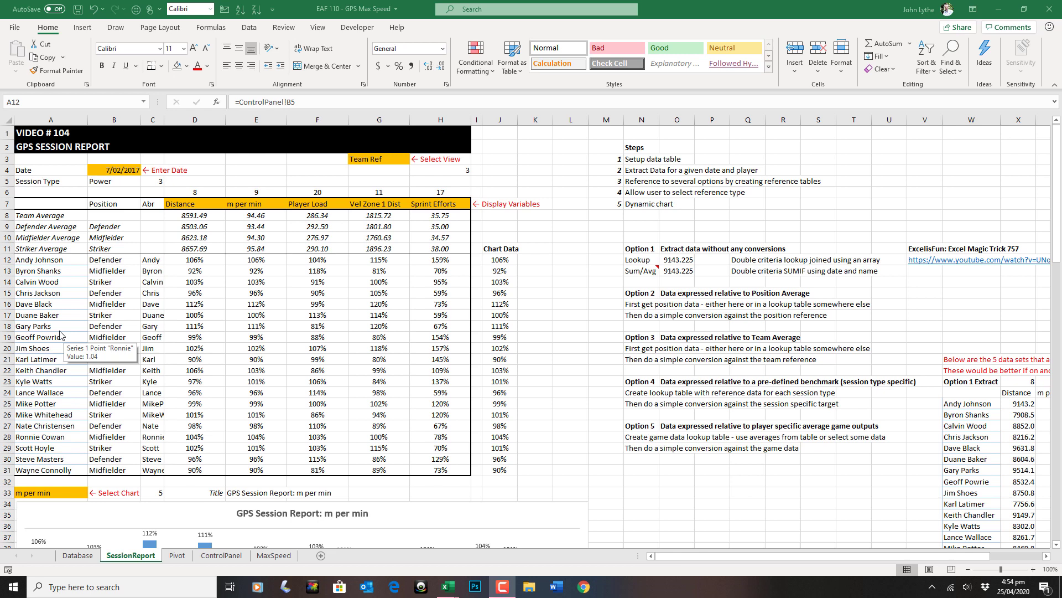
{"action": "mouse_move", "coordinate": [54, 337]}
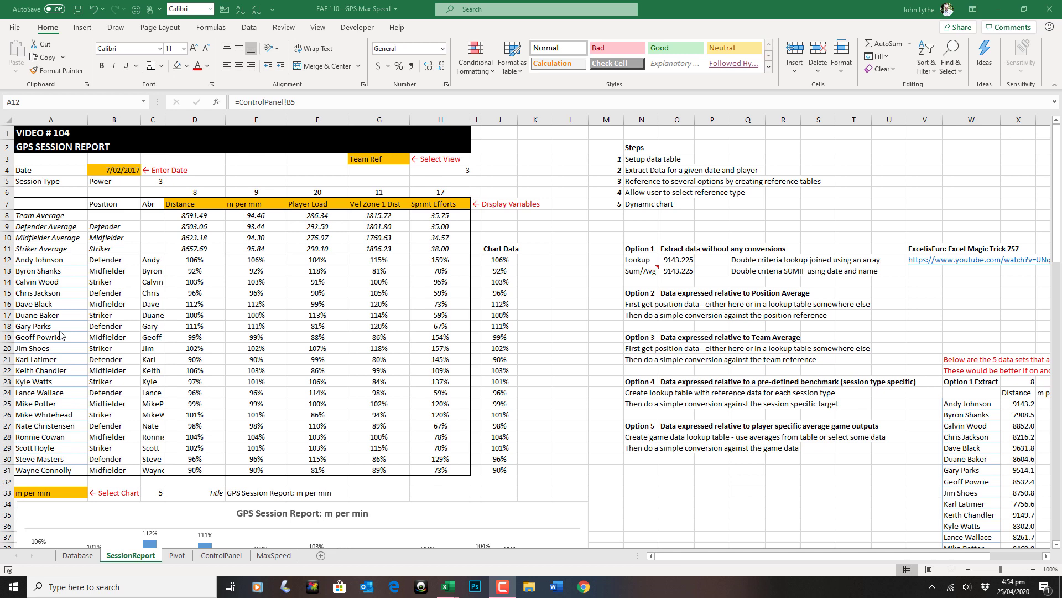
{"action": "mouse_move", "coordinate": [570, 411]}
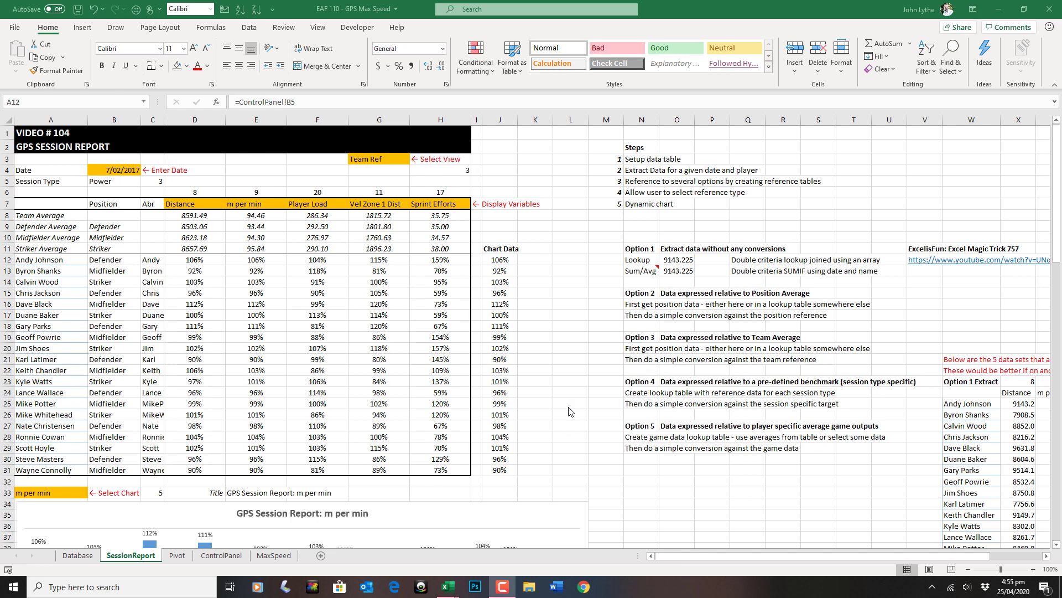
{"action": "mouse_move", "coordinate": [518, 457]}
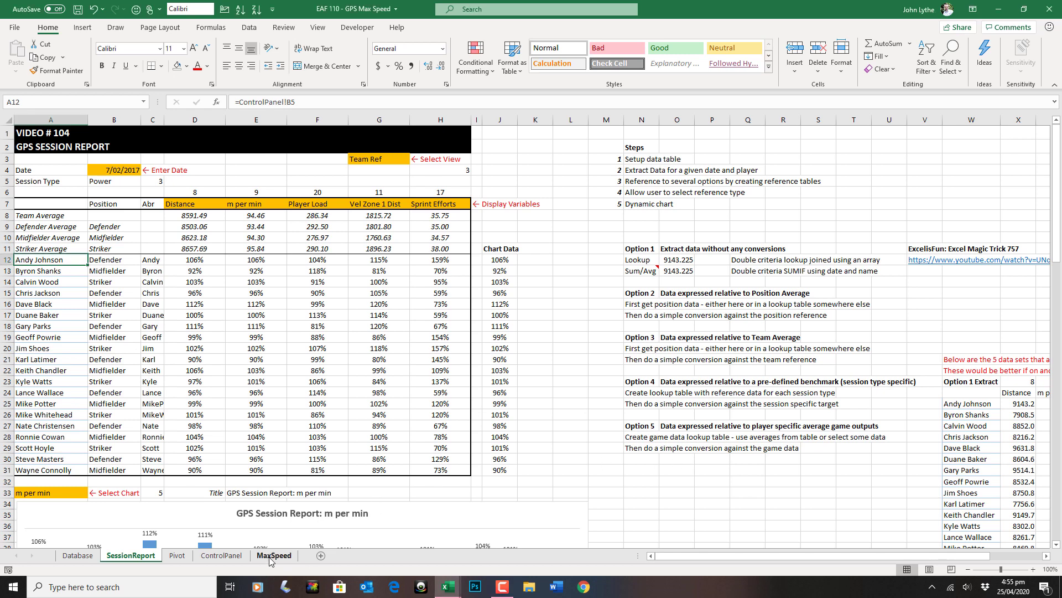
Switch to the MaxSpeed sheet with its date range and empty player table
{"action": "left_click", "coordinate": [273, 555]}
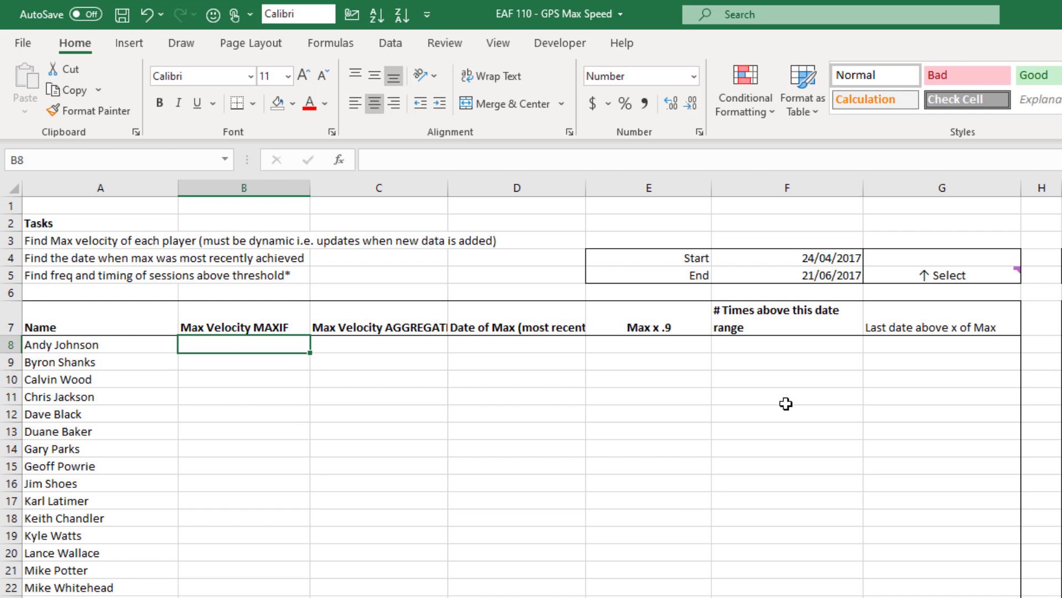
Enter =MAXIFS(TBLGPS[Max Velocity],TBLGPS[Player Name],A8) in B8 for every player
{"action": "type", "text": "=m"}
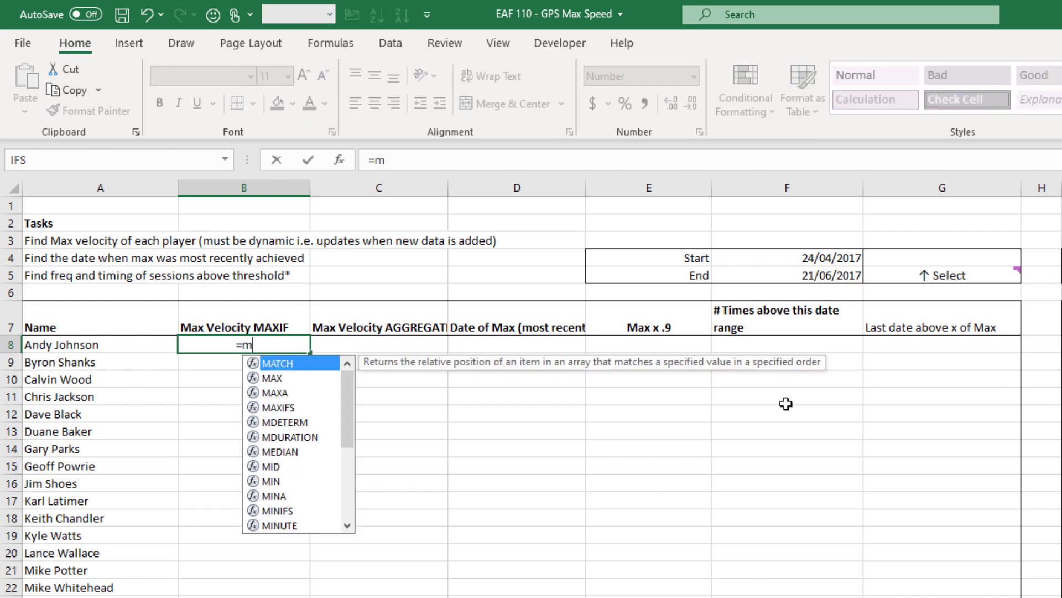
{"action": "type", "text": "ax"}
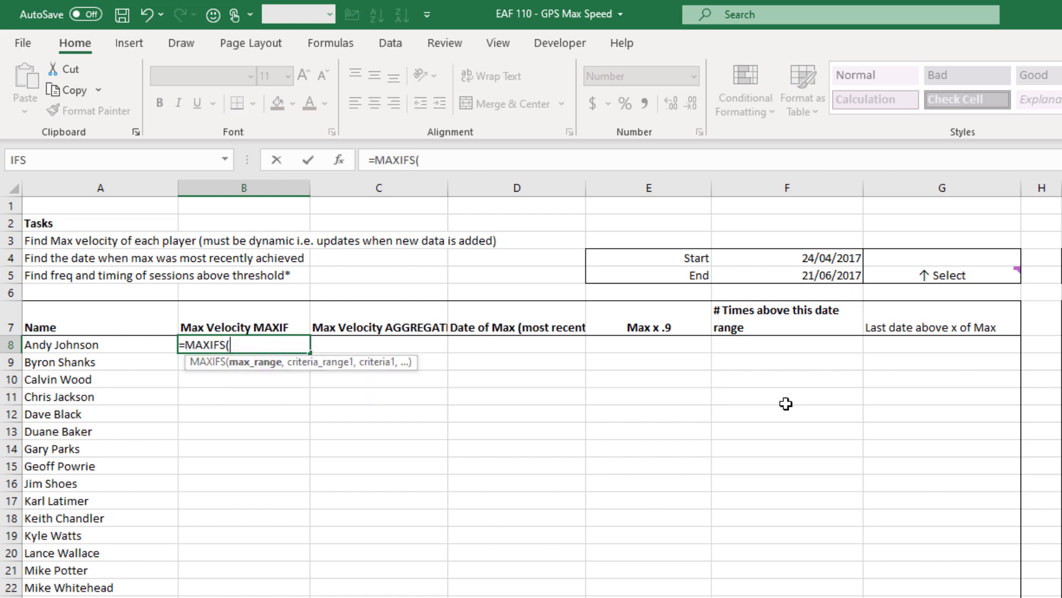
{"action": "type", "text": "tbl"}
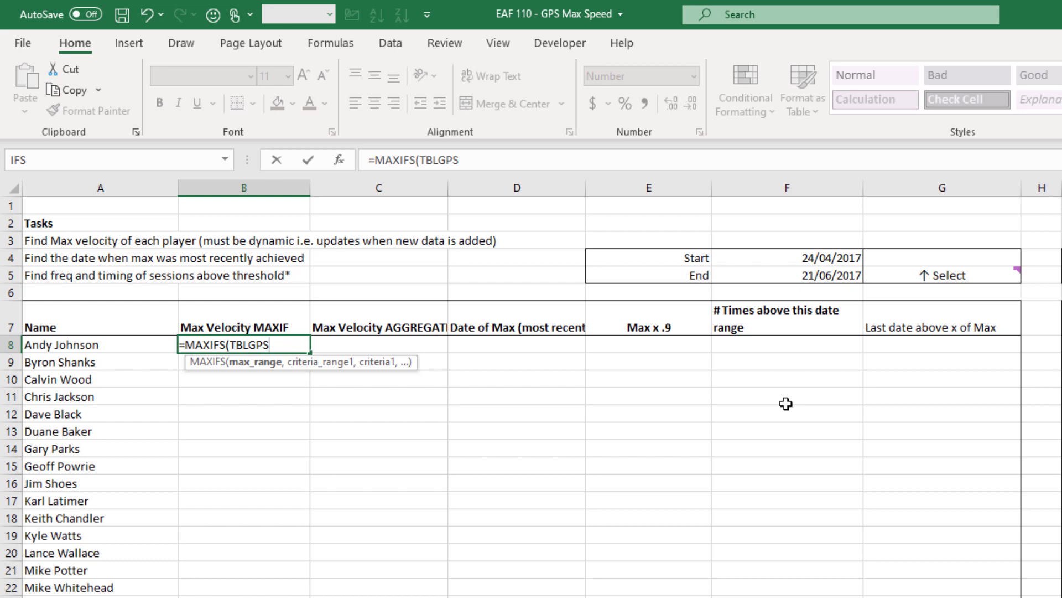
{"action": "type", "text": "["}
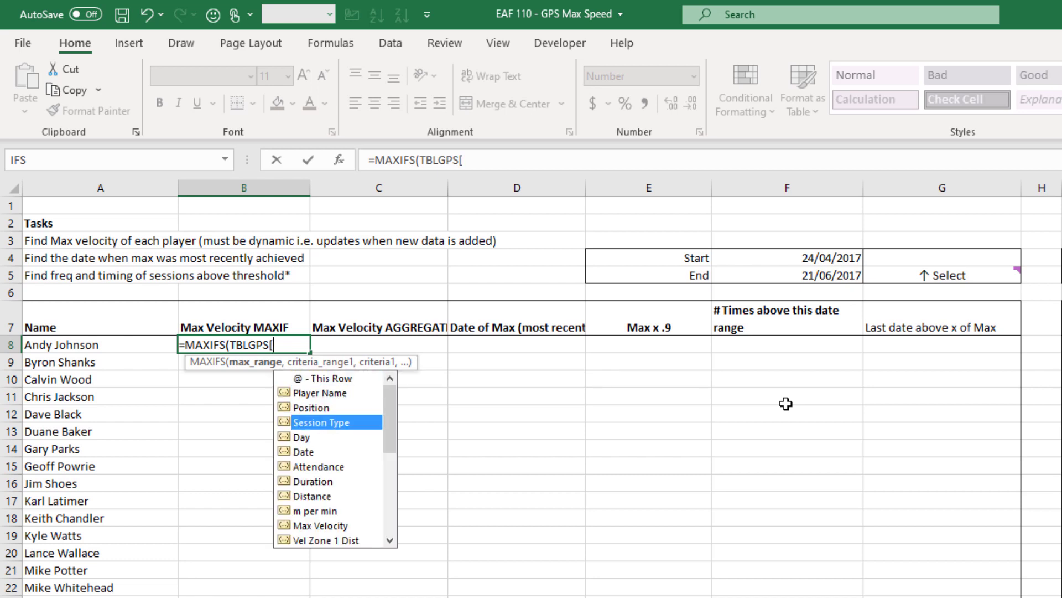
{"action": "mouse_move", "coordinate": [318, 525]}
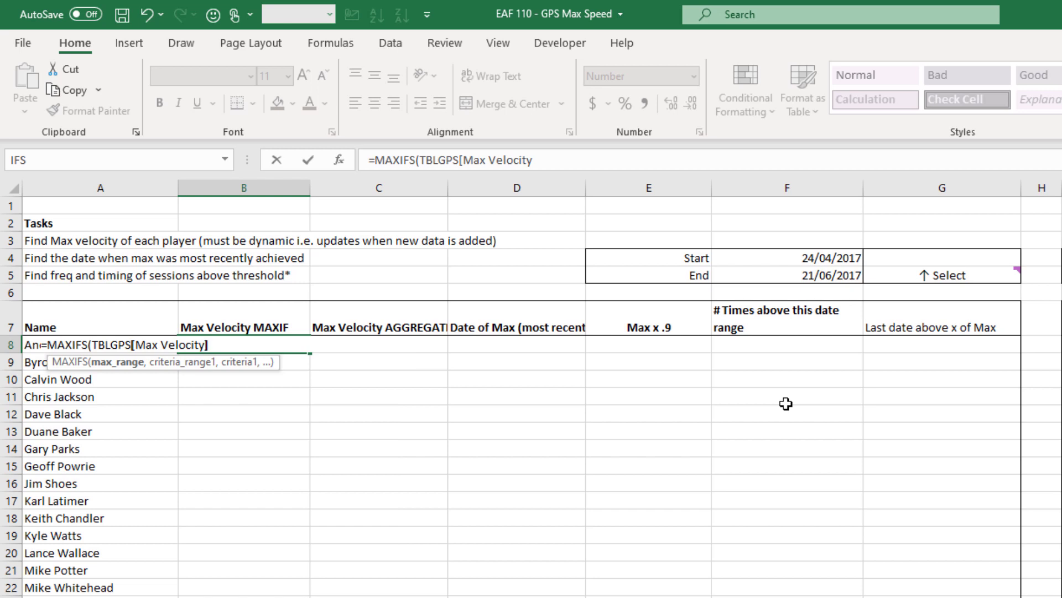
{"action": "type", "text": ","}
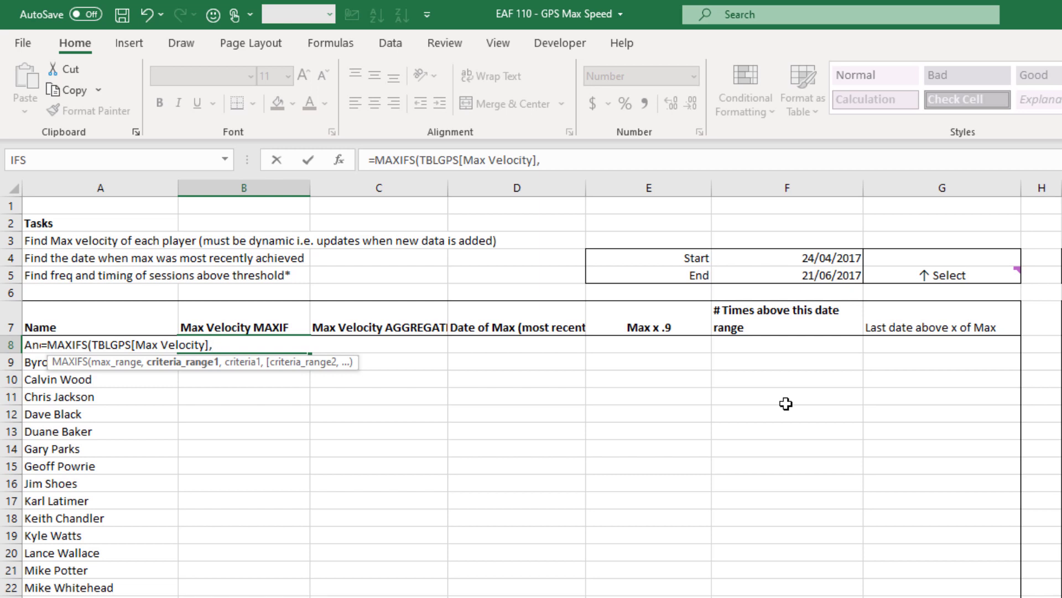
{"action": "type", "text": "tbl"}
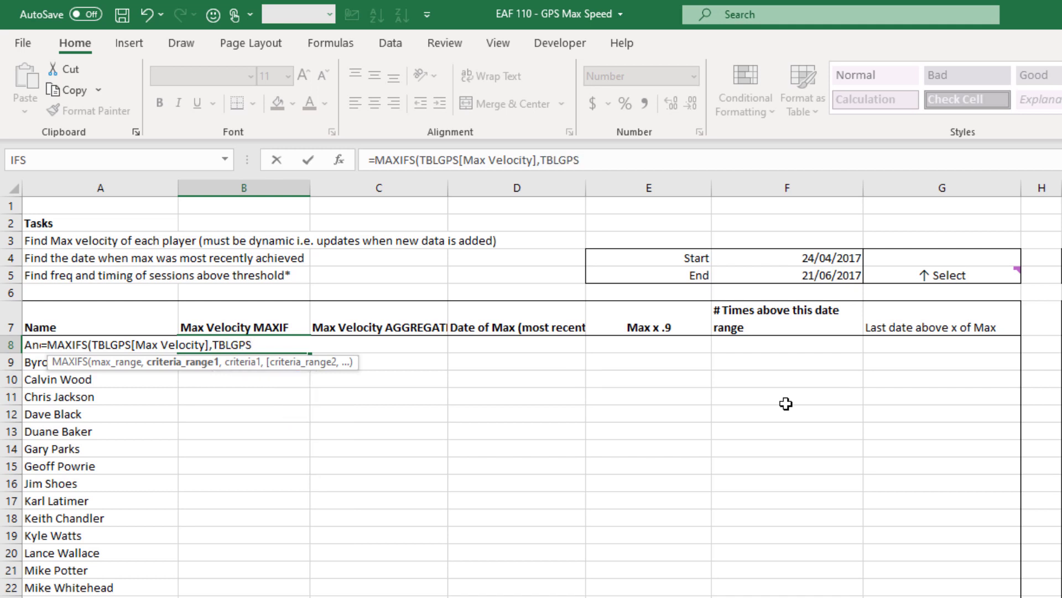
{"action": "type", "text": "[Player Name"}
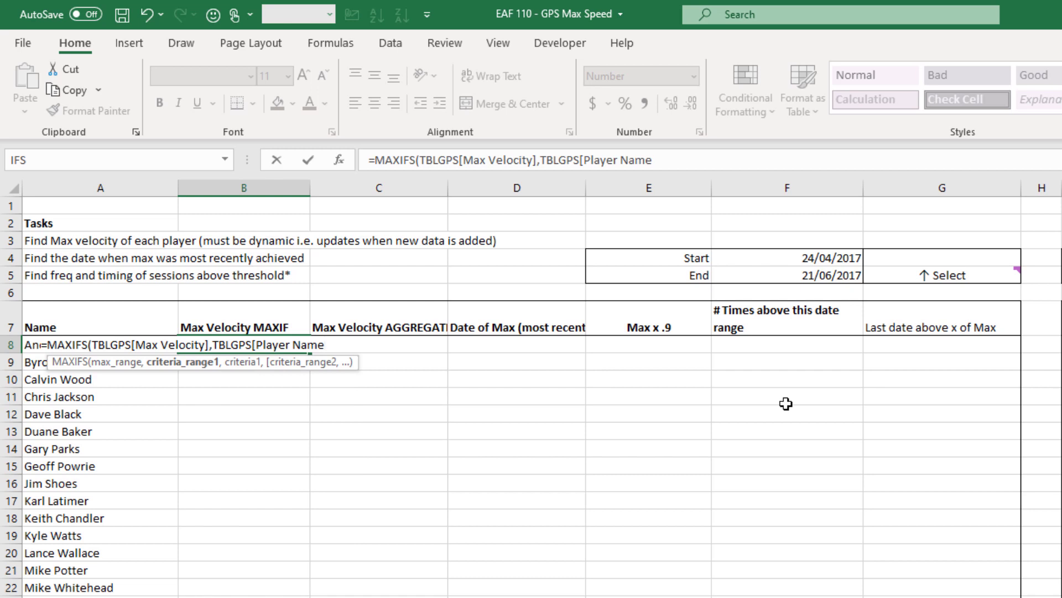
{"action": "type", "text": ","}
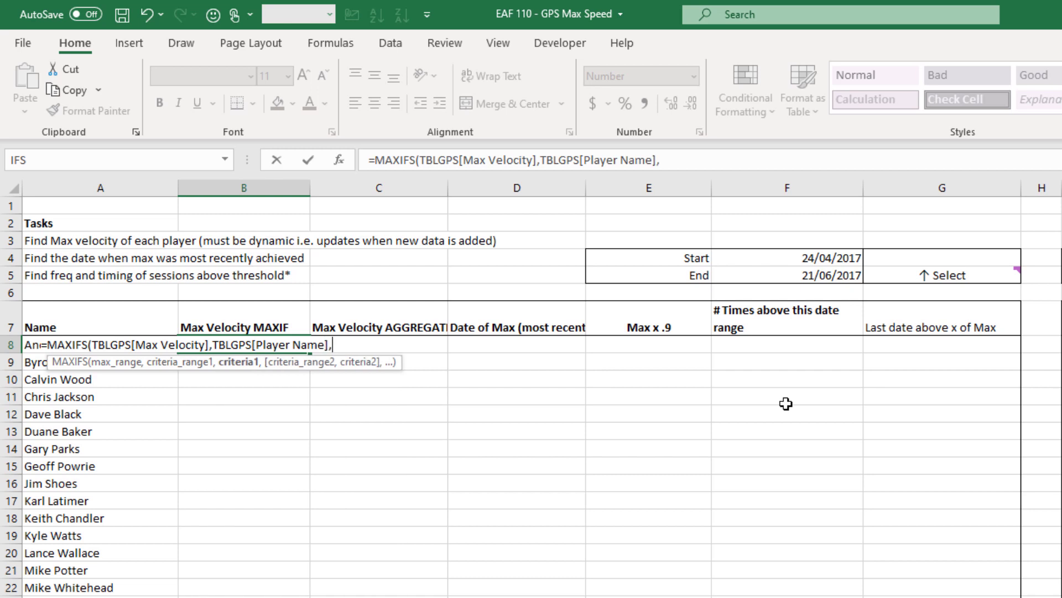
{"action": "mouse_move", "coordinate": [569, 404]}
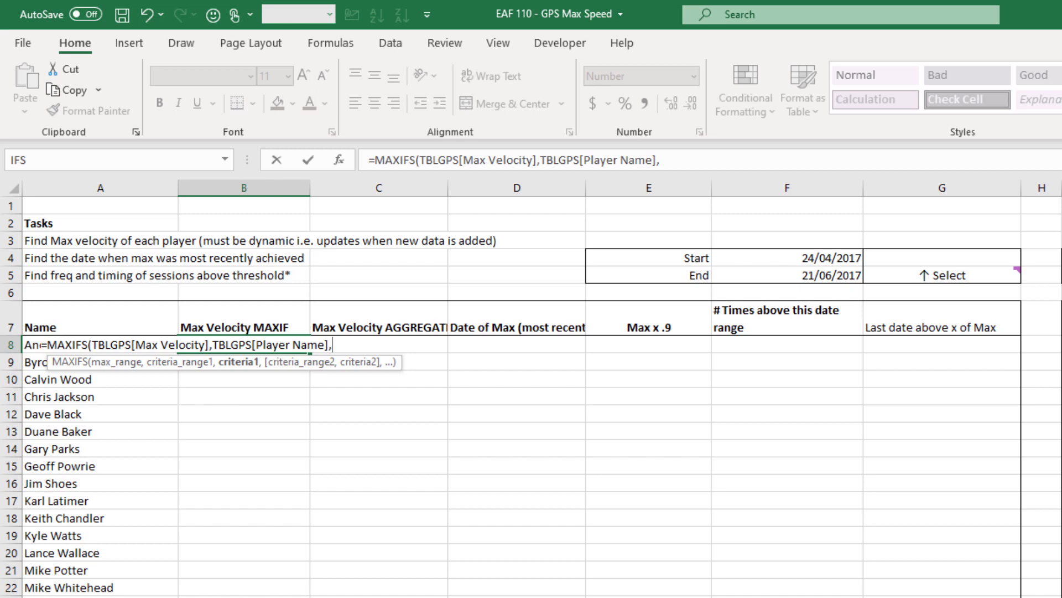
{"action": "mouse_move", "coordinate": [98, 437]}
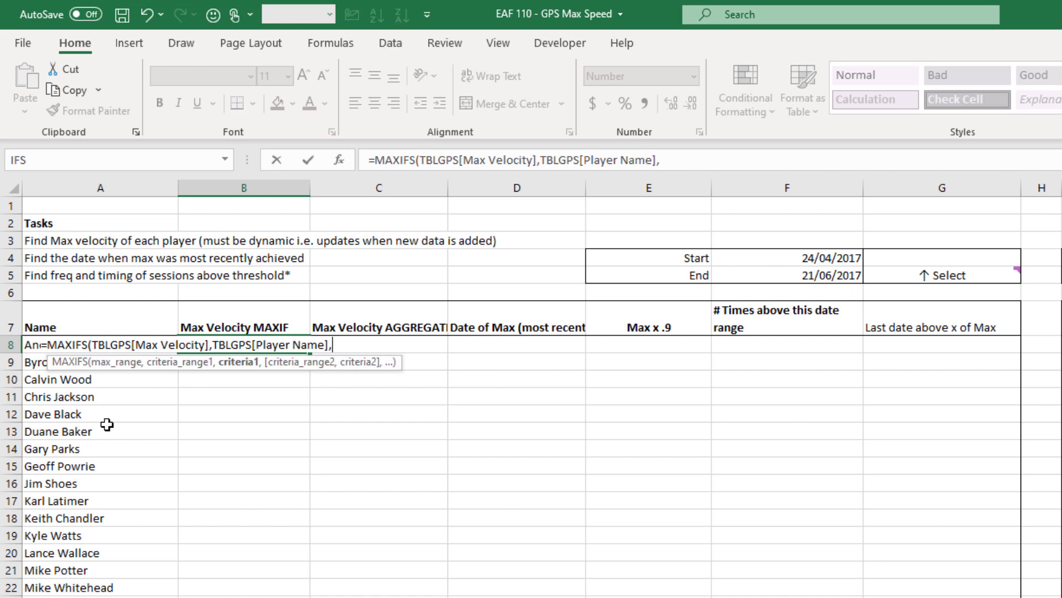
{"action": "type", "text": "a8"}
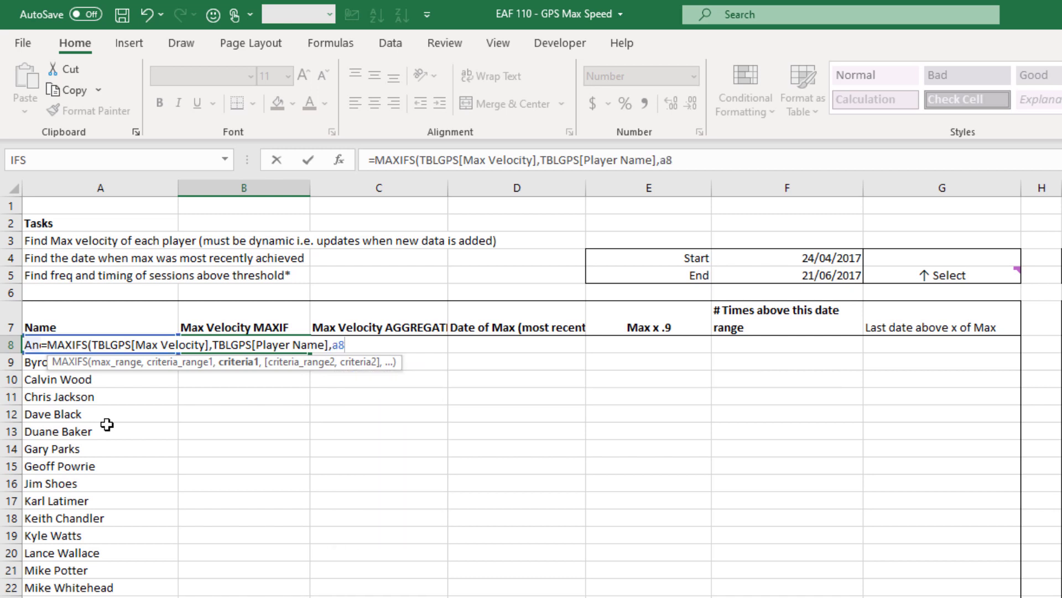
{"action": "key", "text": "Backspace"}
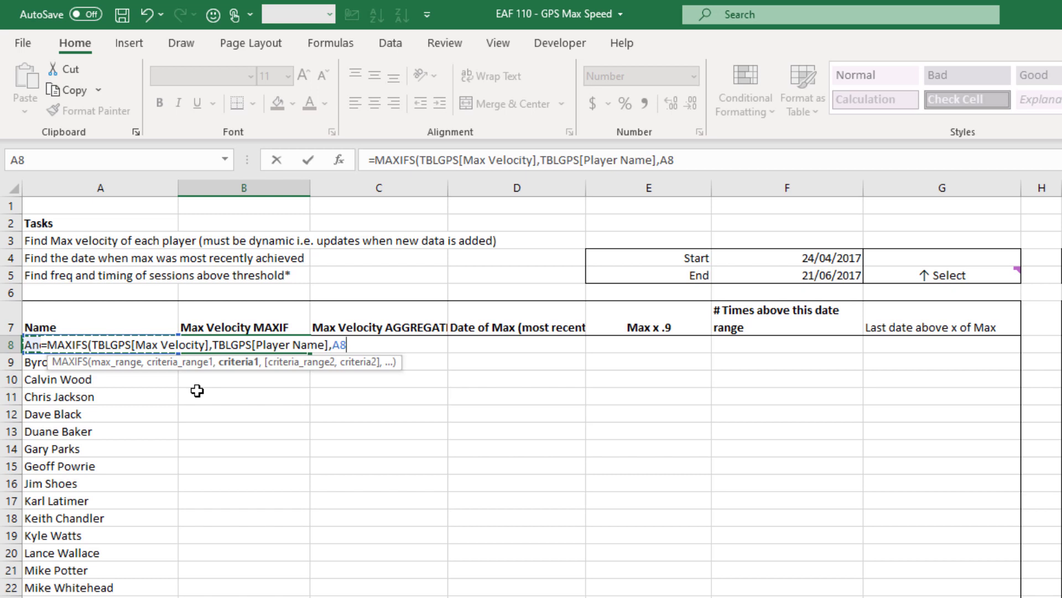
{"action": "key", "text": "Enter"}
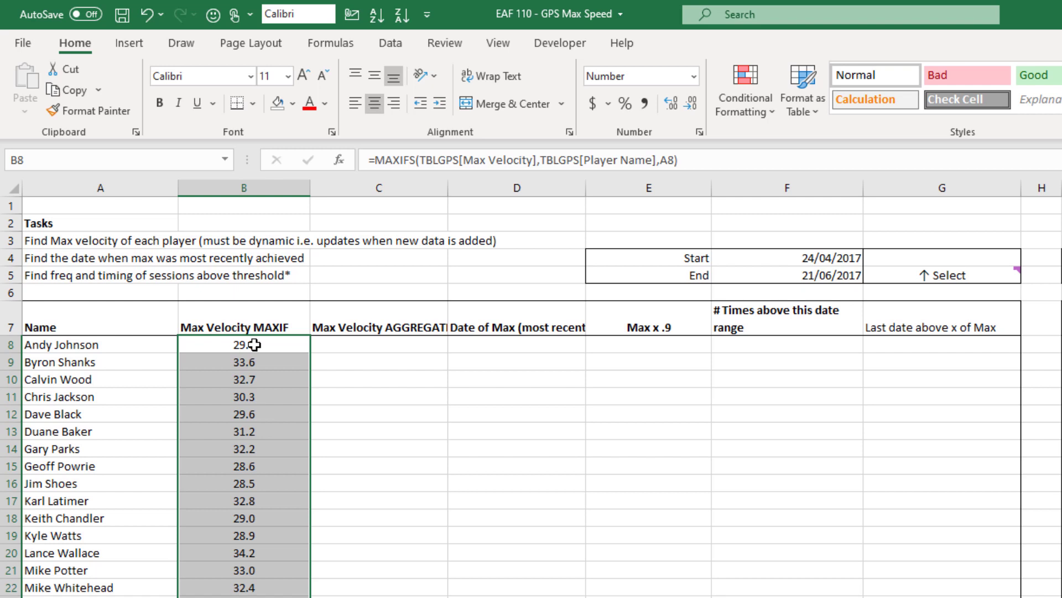
{"action": "left_click", "coordinate": [378, 345]}
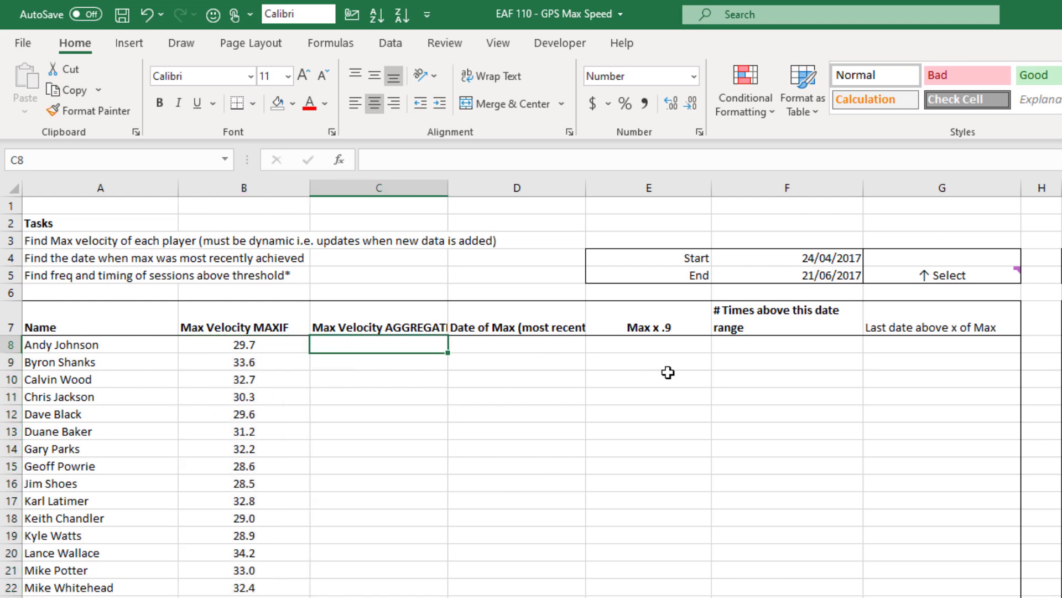
{"action": "mouse_move", "coordinate": [681, 371]}
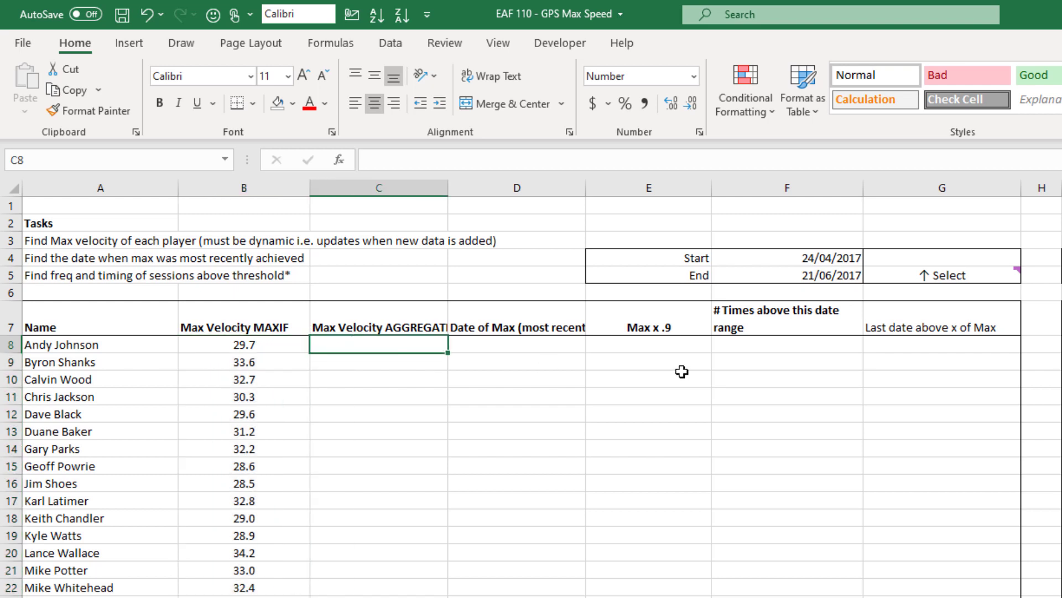
Start C8 as =AGGREGATE(14,6,TBLGPS[Max Velocity] for the largest velocity, ignoring errors
{"action": "type", "text": "="}
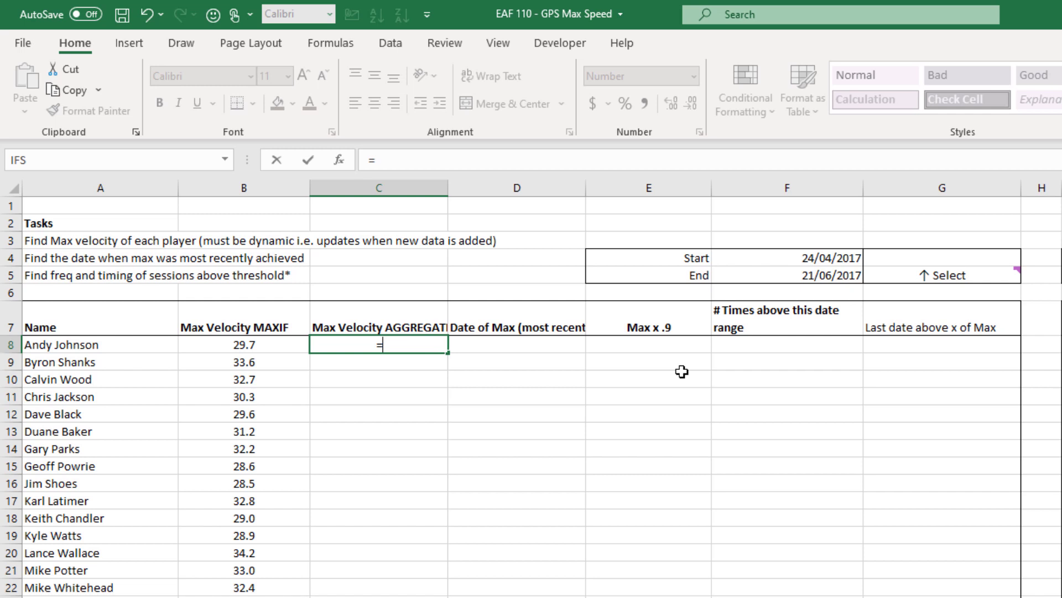
{"action": "type", "text": "agg"}
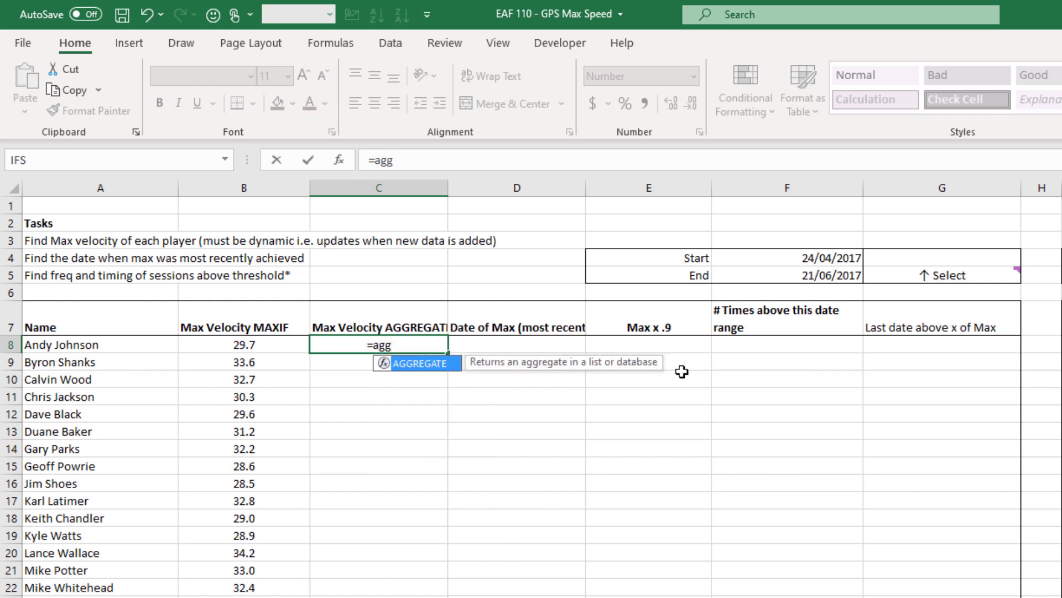
{"action": "type", "text": "AGGREGATE("}
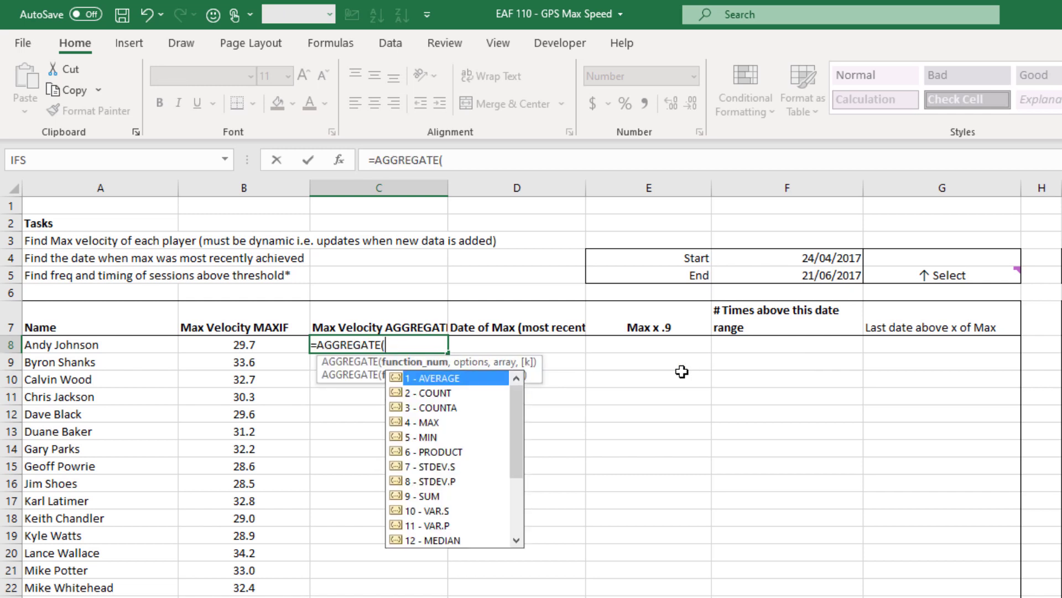
{"action": "mouse_move", "coordinate": [647, 376]}
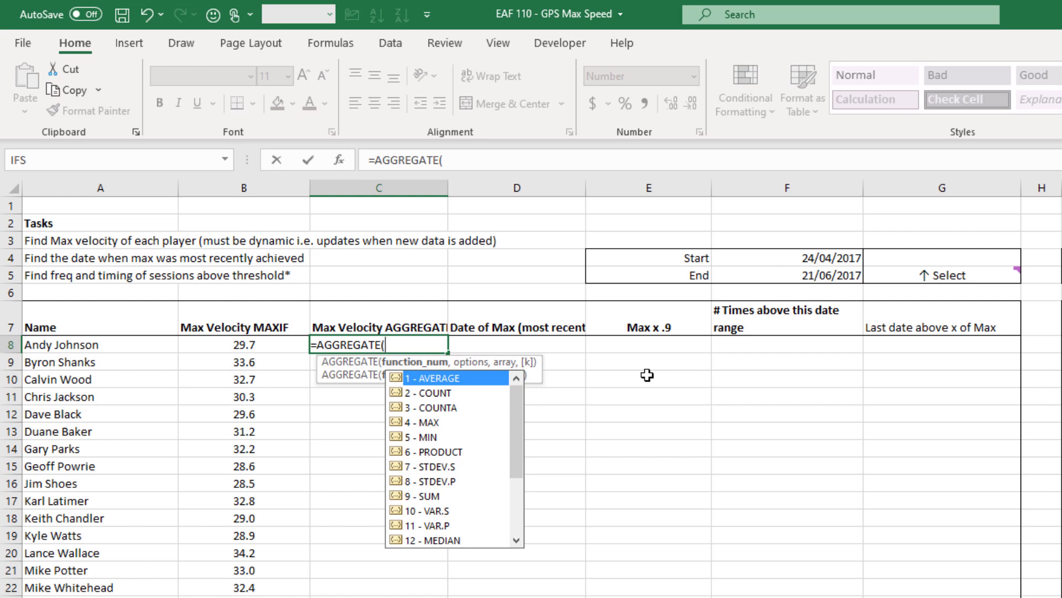
{"action": "mouse_move", "coordinate": [470, 419]}
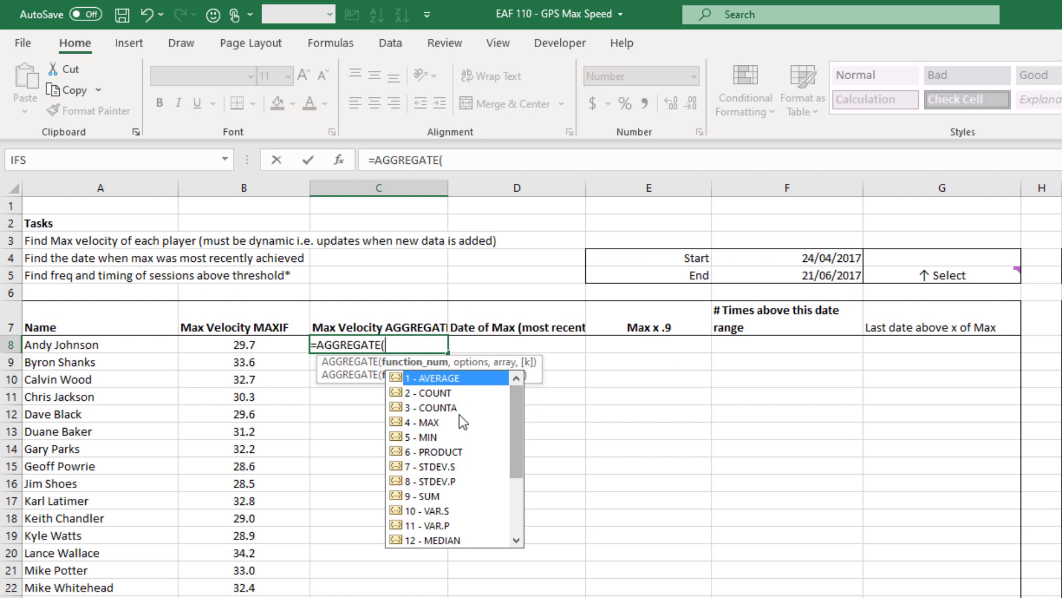
{"action": "mouse_move", "coordinate": [445, 442]}
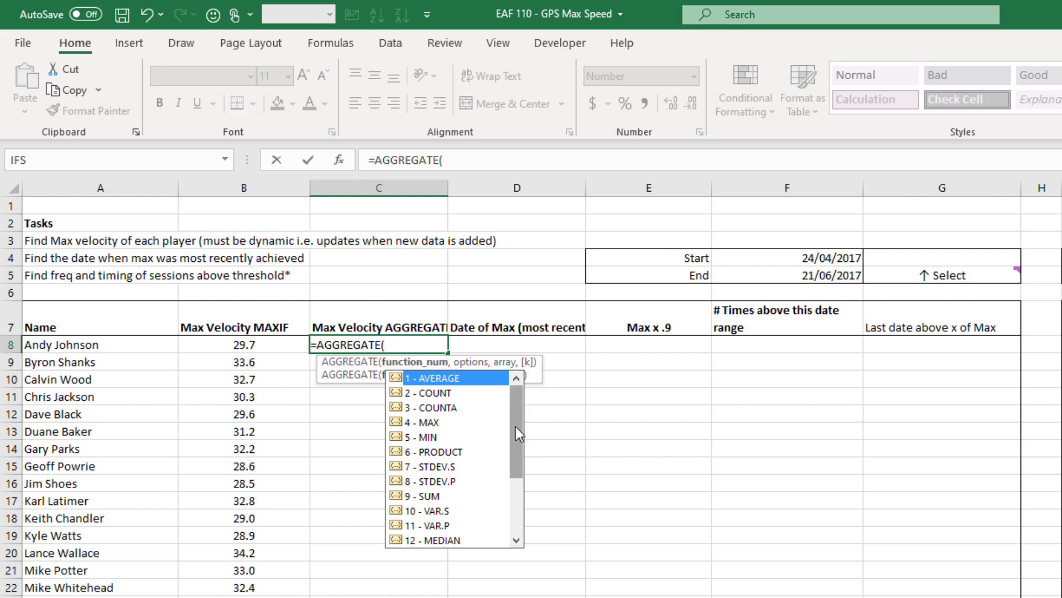
{"action": "scroll", "scroll_direction": "down", "scroll_amount": 3}
{"action": "type", "text": "14"}
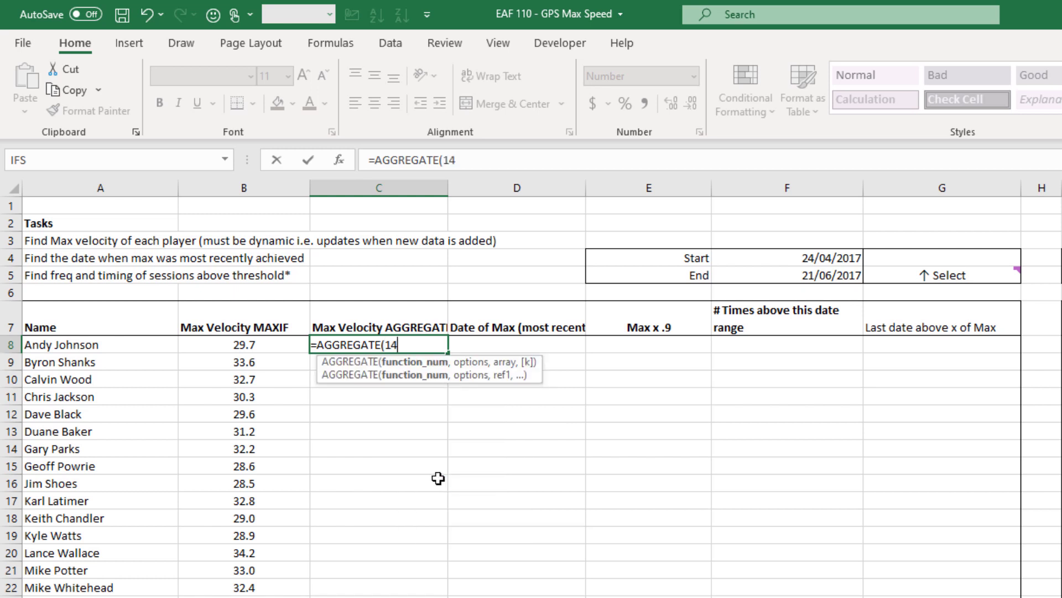
{"action": "type", "text": ","}
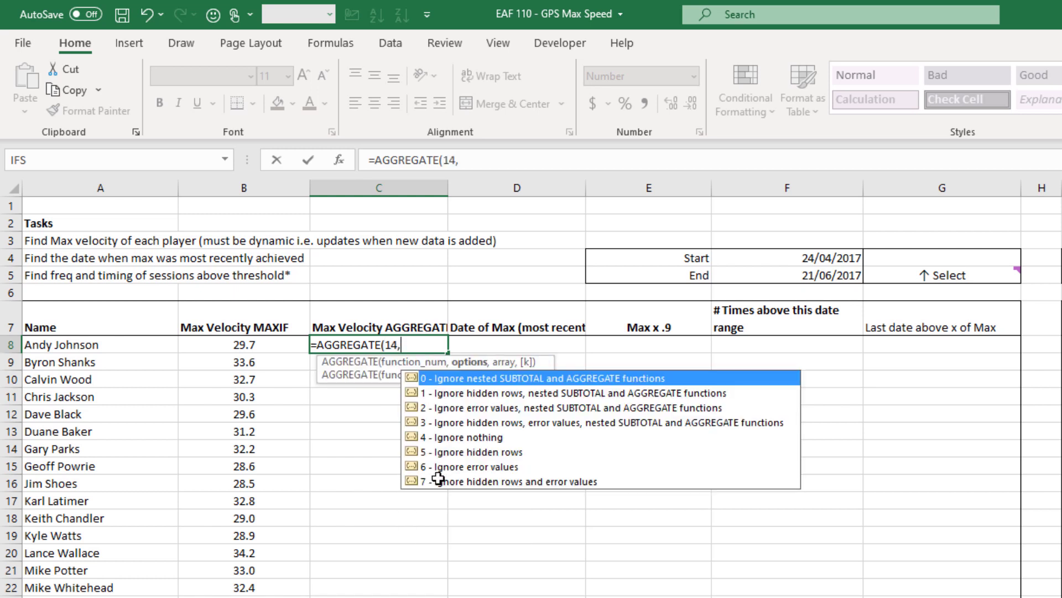
{"action": "mouse_move", "coordinate": [472, 473]}
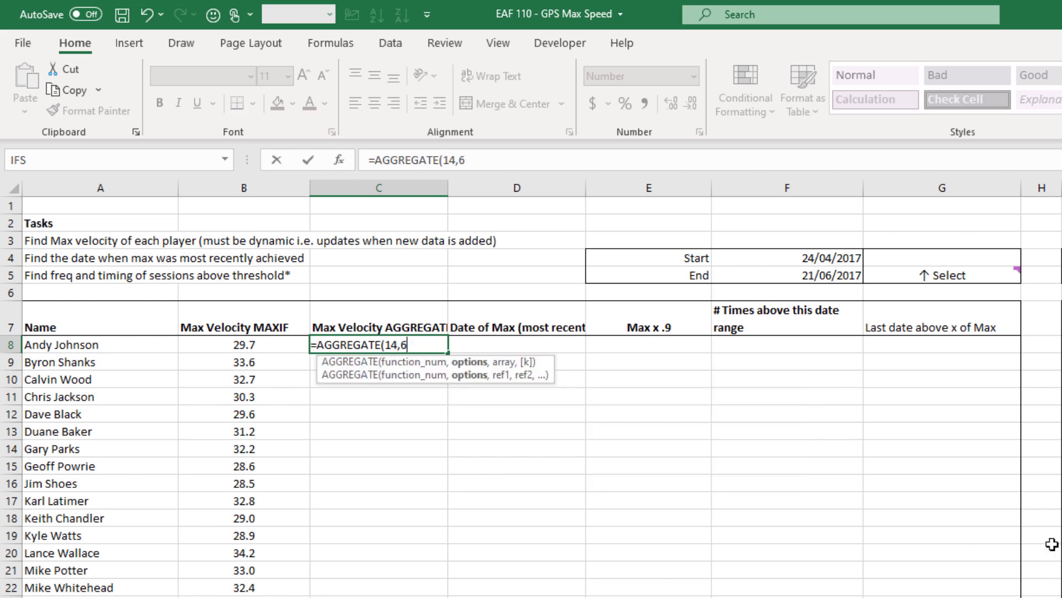
{"action": "type", "text": ","}
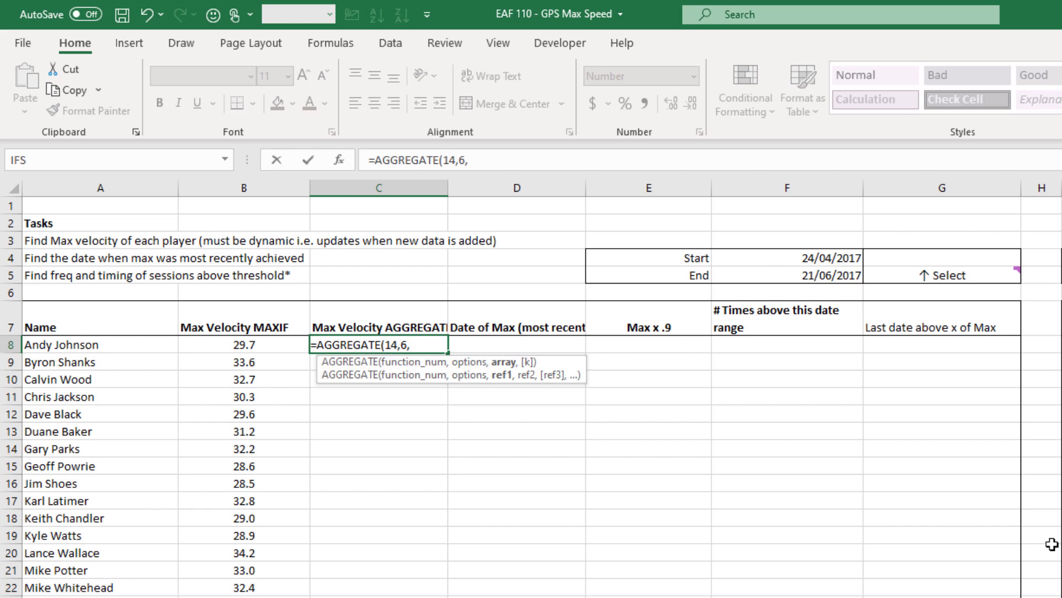
{"action": "type", "text": "tbl"}
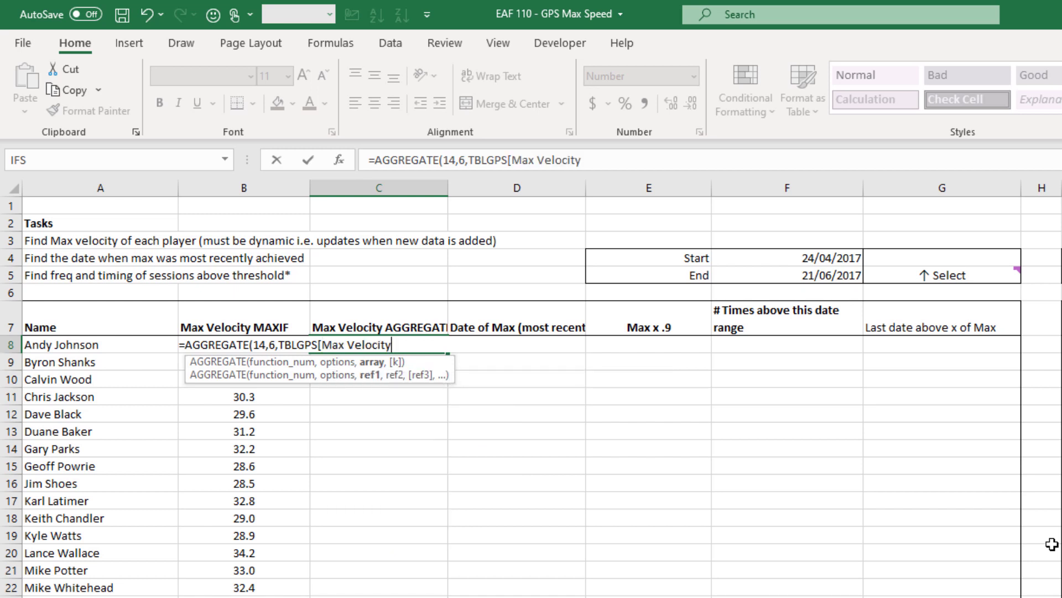
Complete C8 as =AGGREGATE(14,6,TBLGPS[Max Velocity]/(TBLGPS[Player Name]=A8),1), returning 29.7
{"action": "type", "text": "]"}
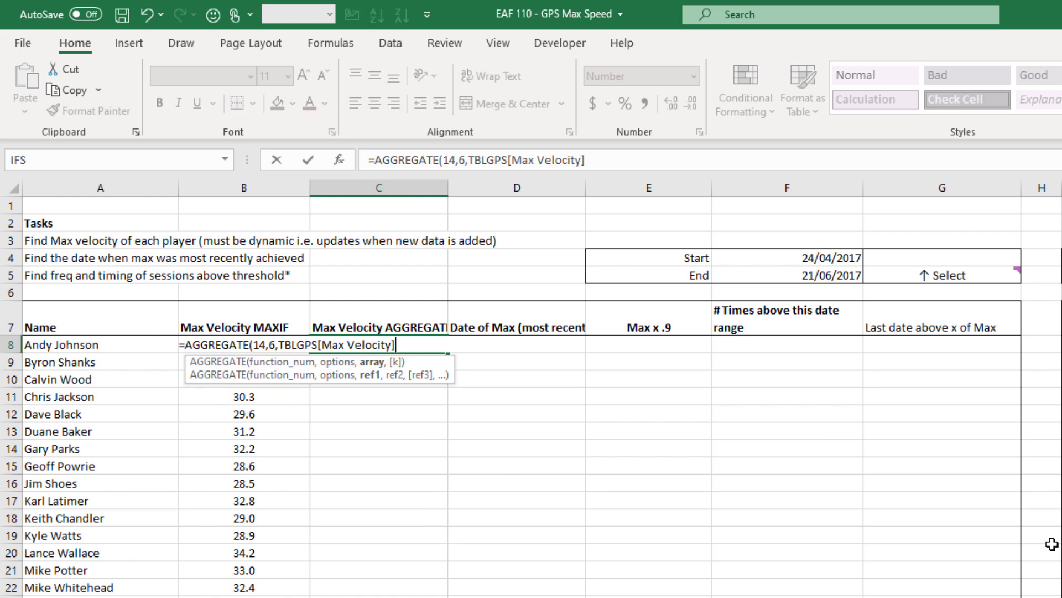
{"action": "type", "text": "/"}
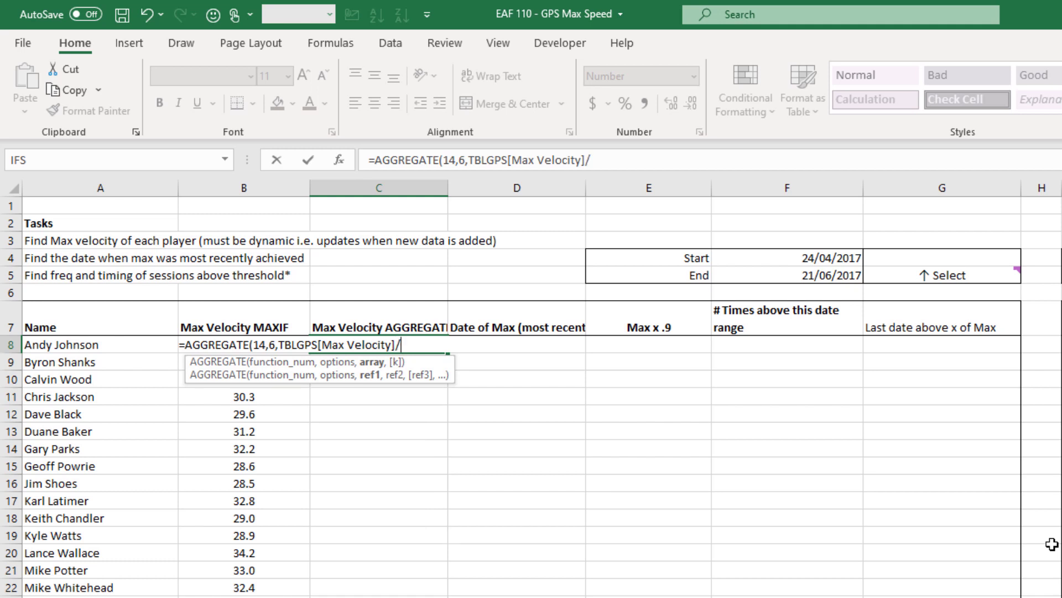
{"action": "type", "text": "("}
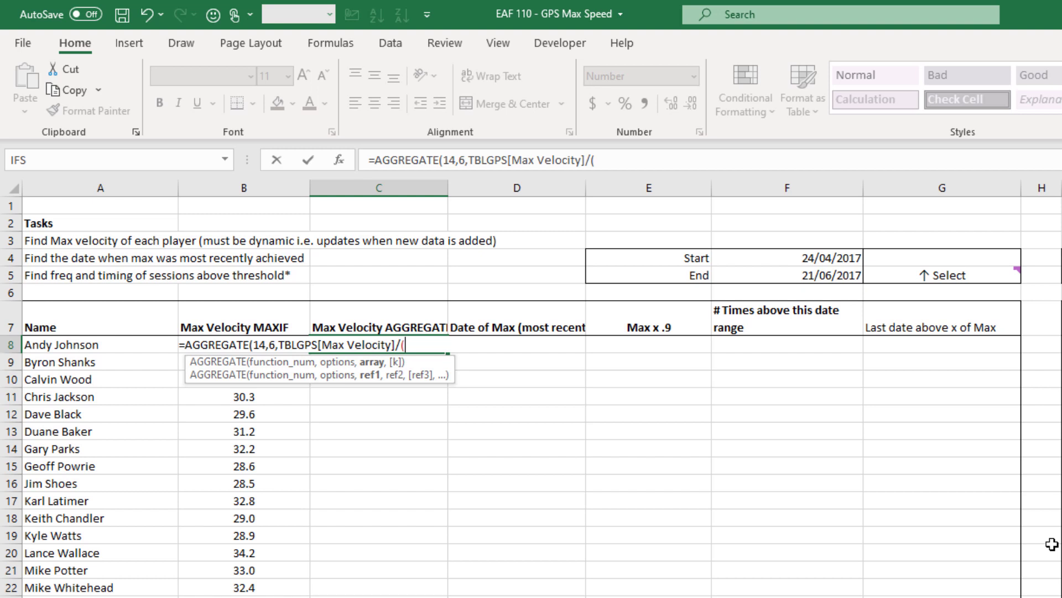
{"action": "type", "text": "tbl"}
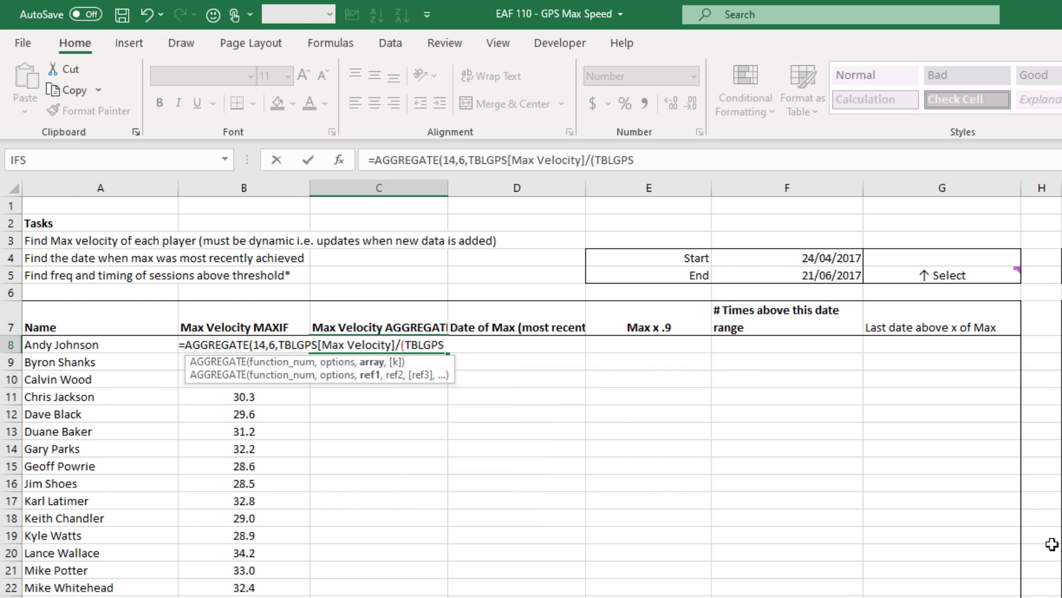
{"action": "type", "text": "[Player Name"}
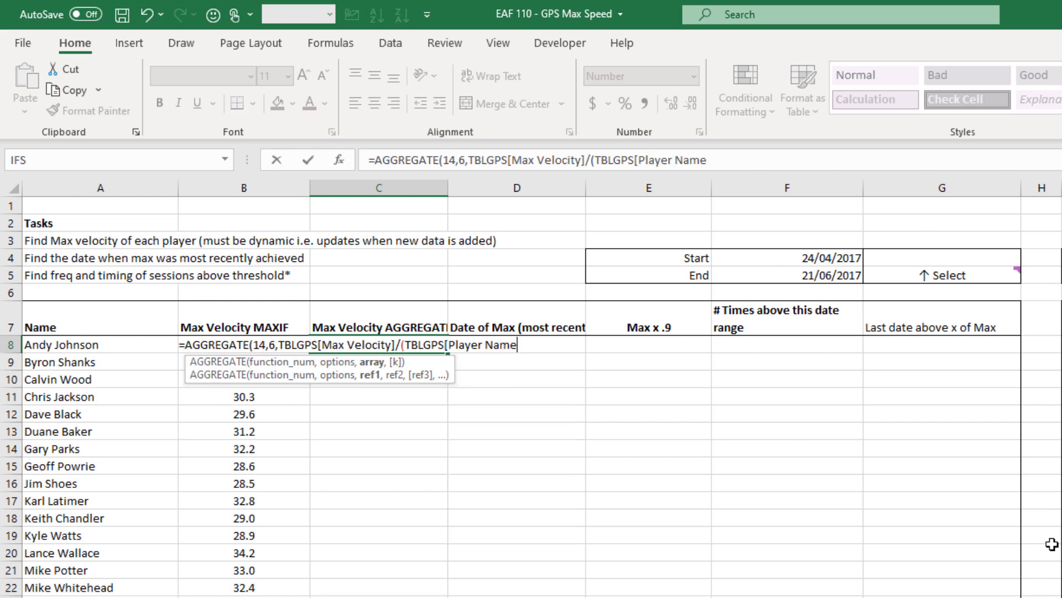
{"action": "type", "text": "]"}
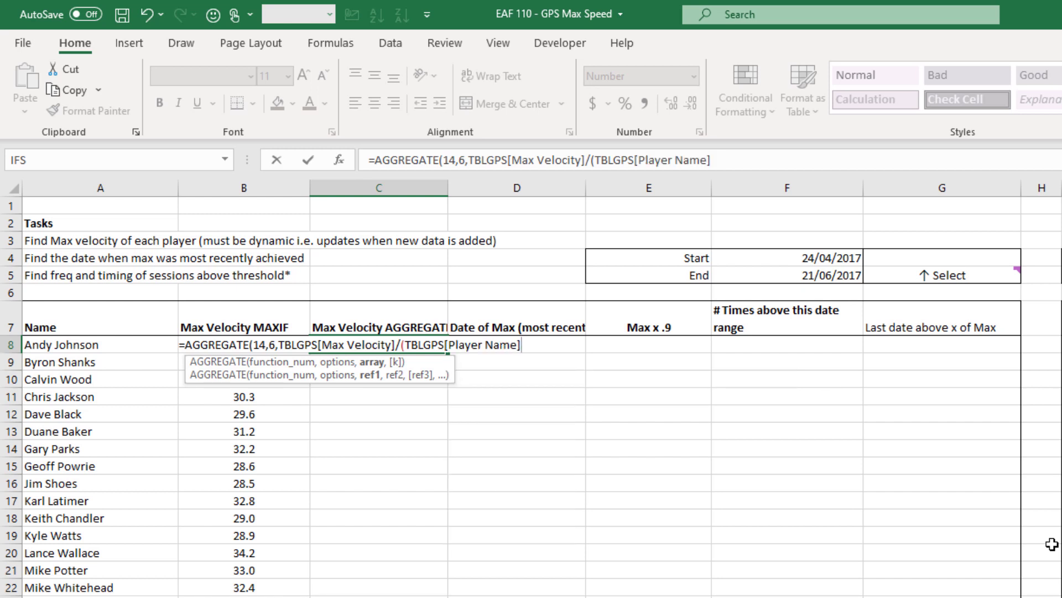
{"action": "type", "text": "="}
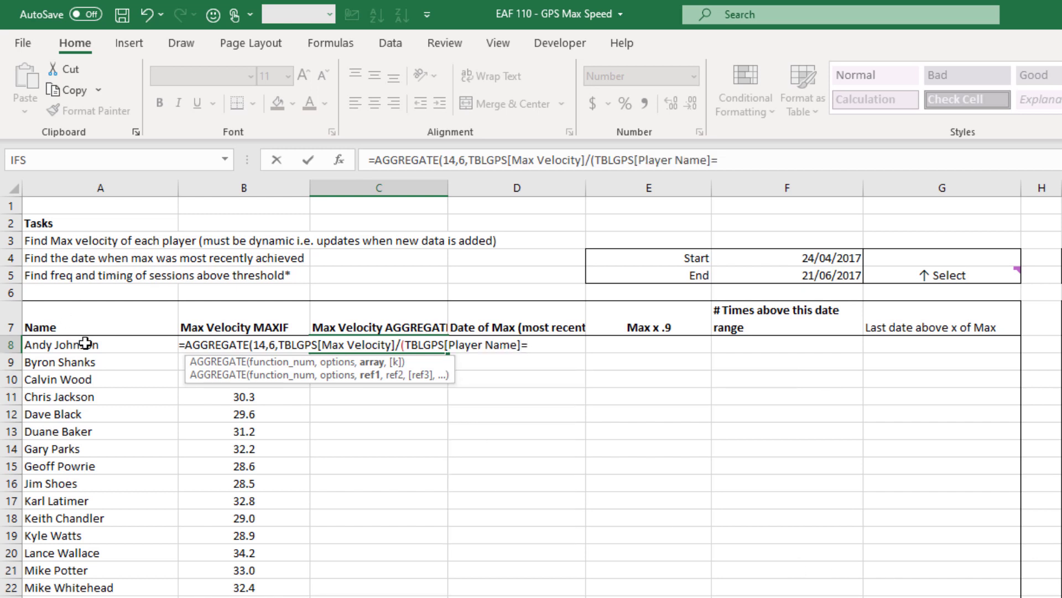
{"action": "left_click", "coordinate": [83, 345]}
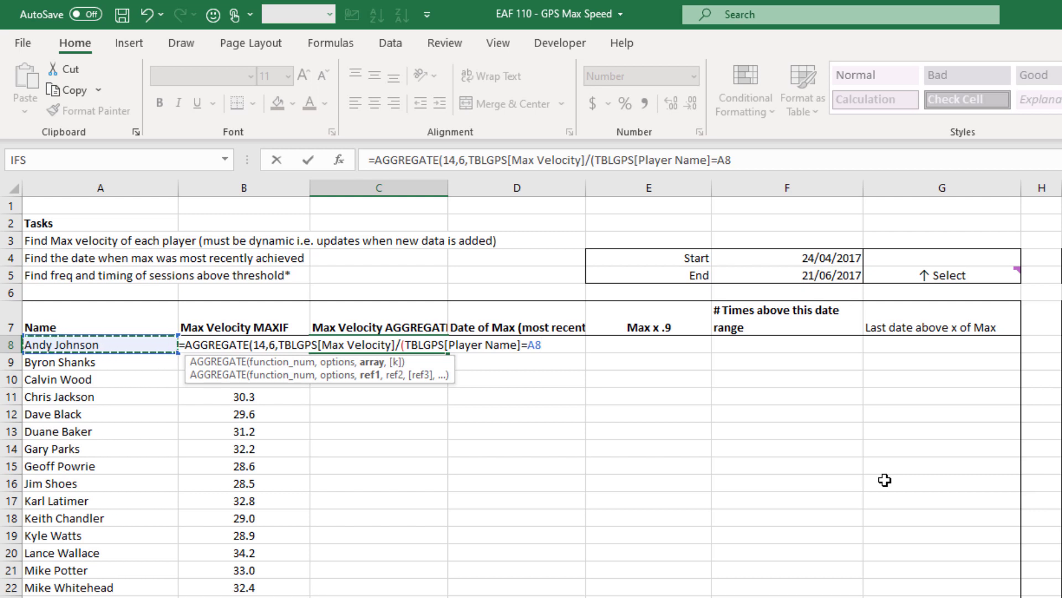
{"action": "type", "text": ",1)"}
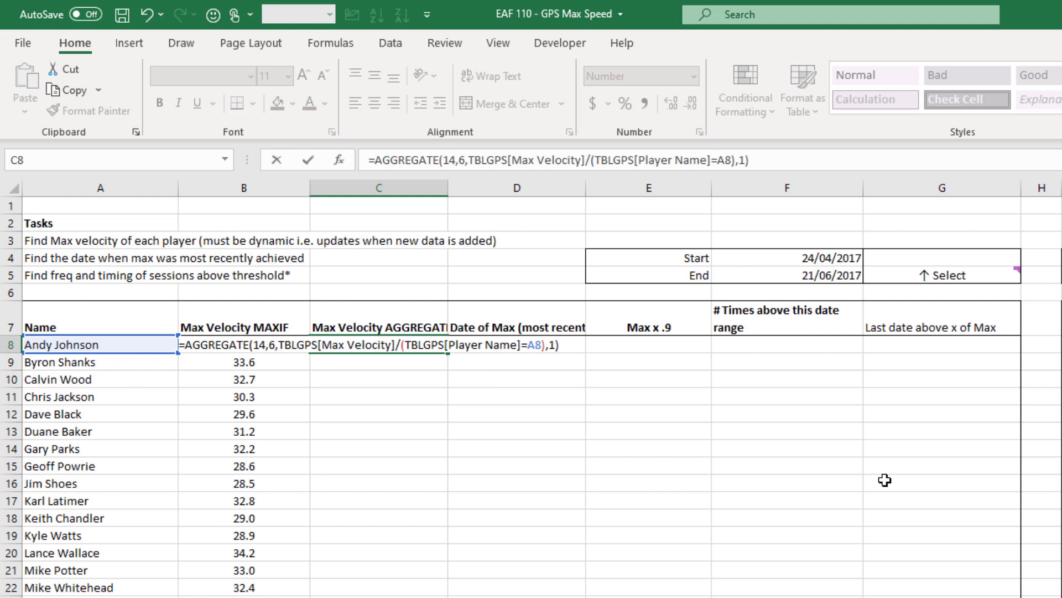
{"action": "key", "text": "Enter"}
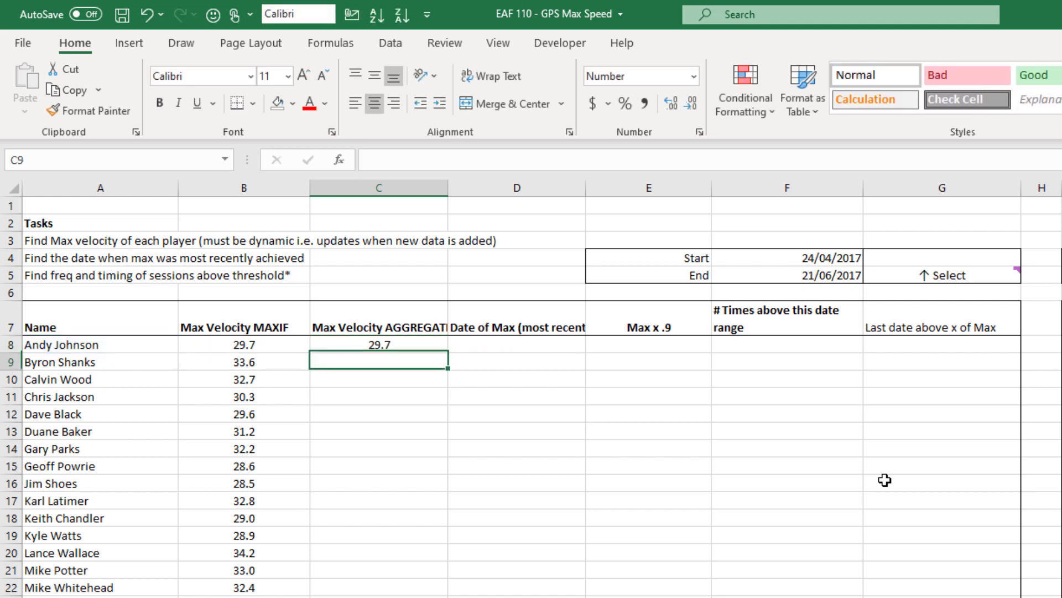
{"action": "mouse_move", "coordinate": [430, 341]}
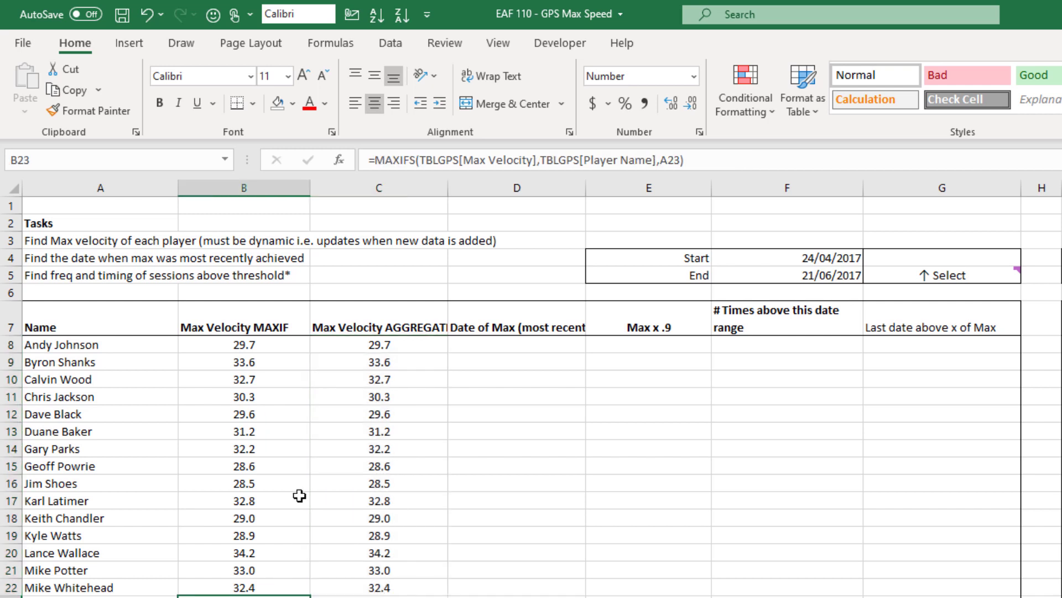
{"action": "mouse_move", "coordinate": [589, 445]}
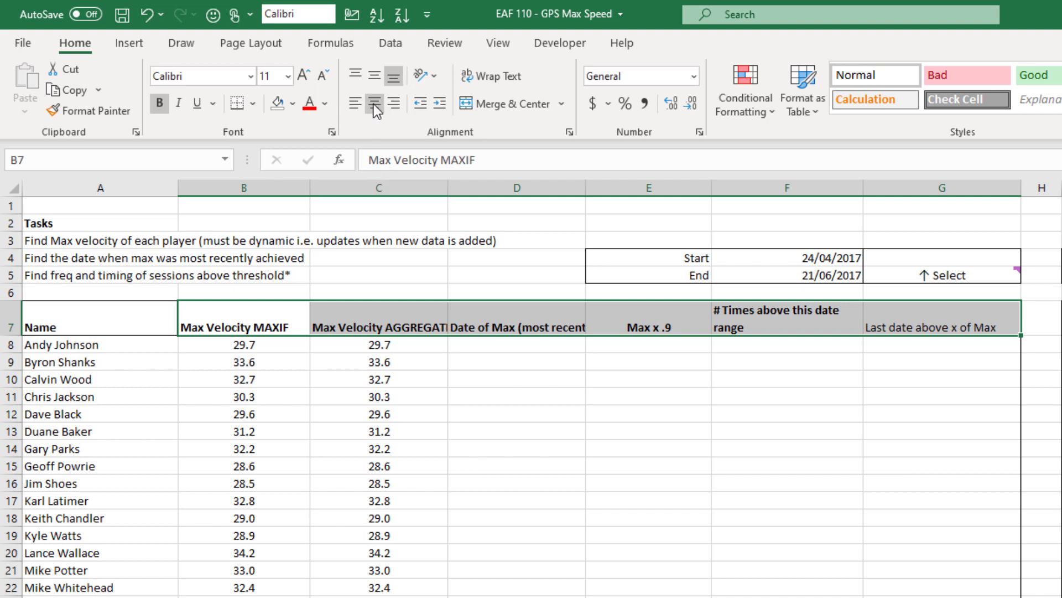
Center the B7:G7 column headings and wrap them onto two lines
{"action": "left_click", "coordinate": [517, 345]}
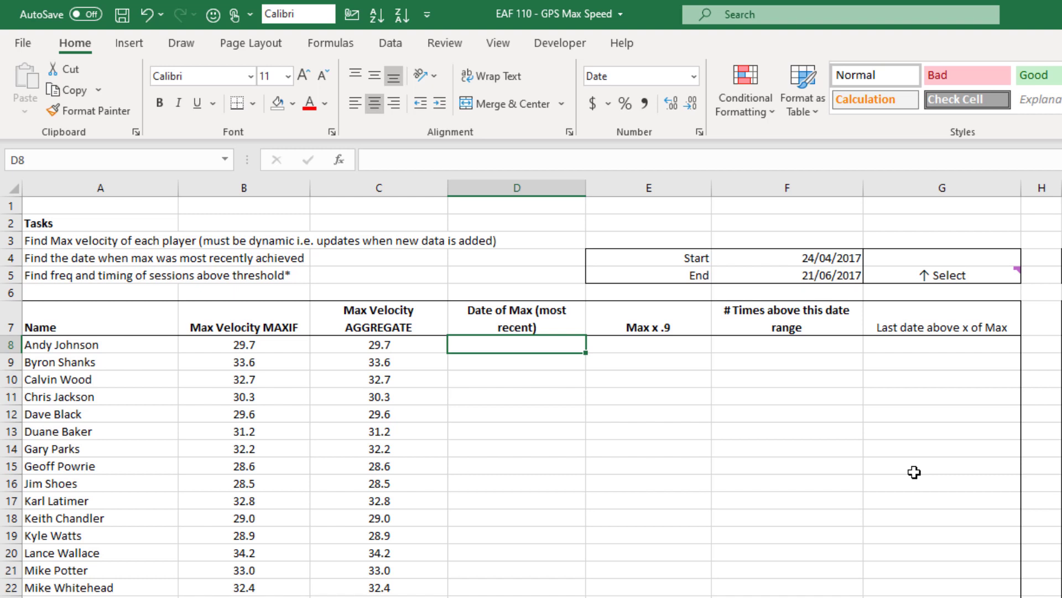
Begin D8 as =AGGREGATE(14,6,TBLGPS[Date] to find the latest date
{"action": "type", "text": "="}
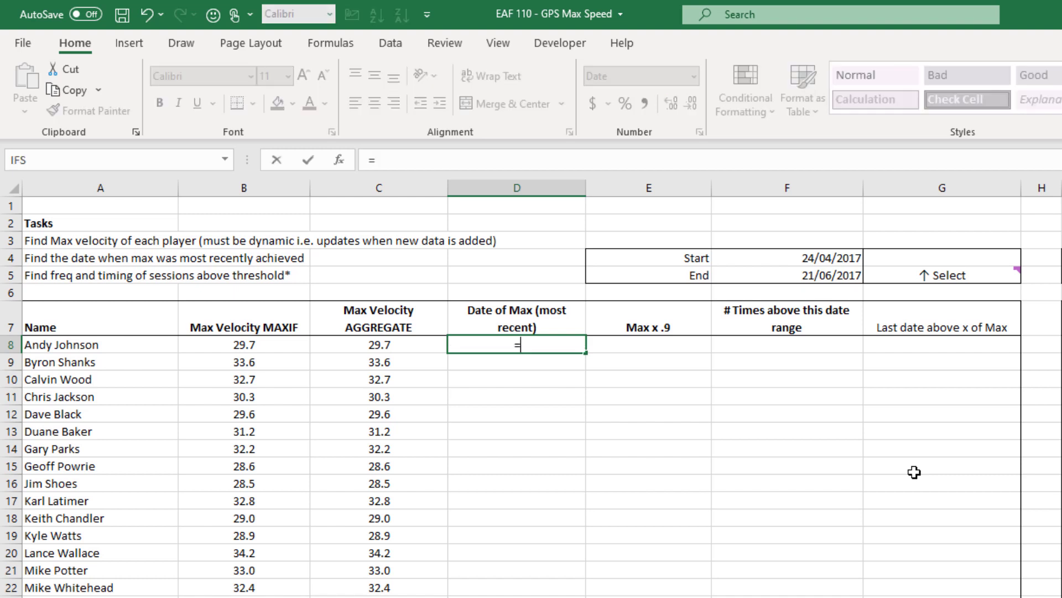
{"action": "type", "text": "agg"}
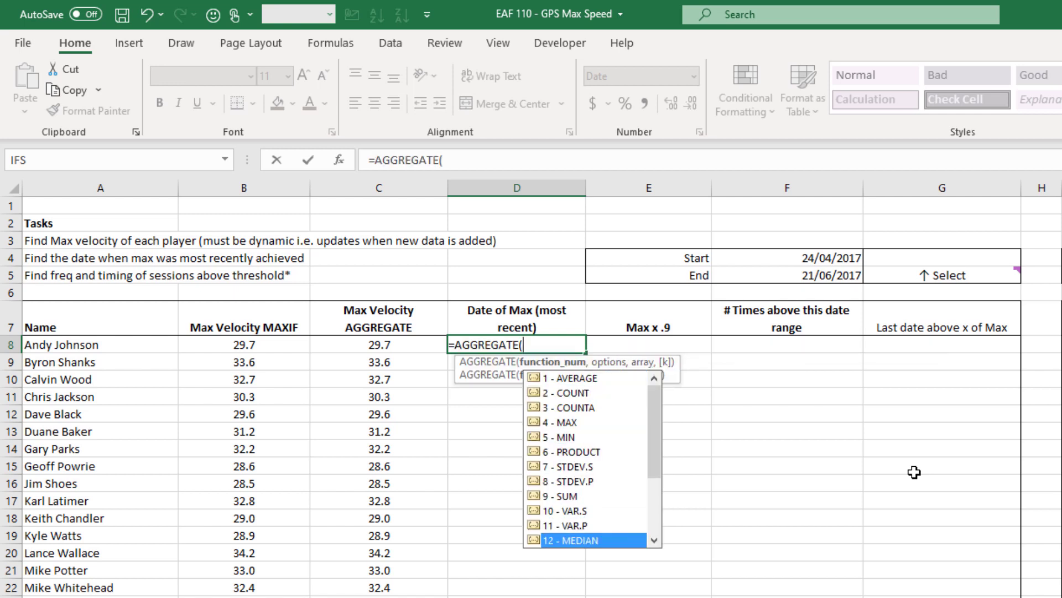
{"action": "scroll", "scroll_direction": "down", "scroll_amount": 3}
{"action": "type", "text": "14"}
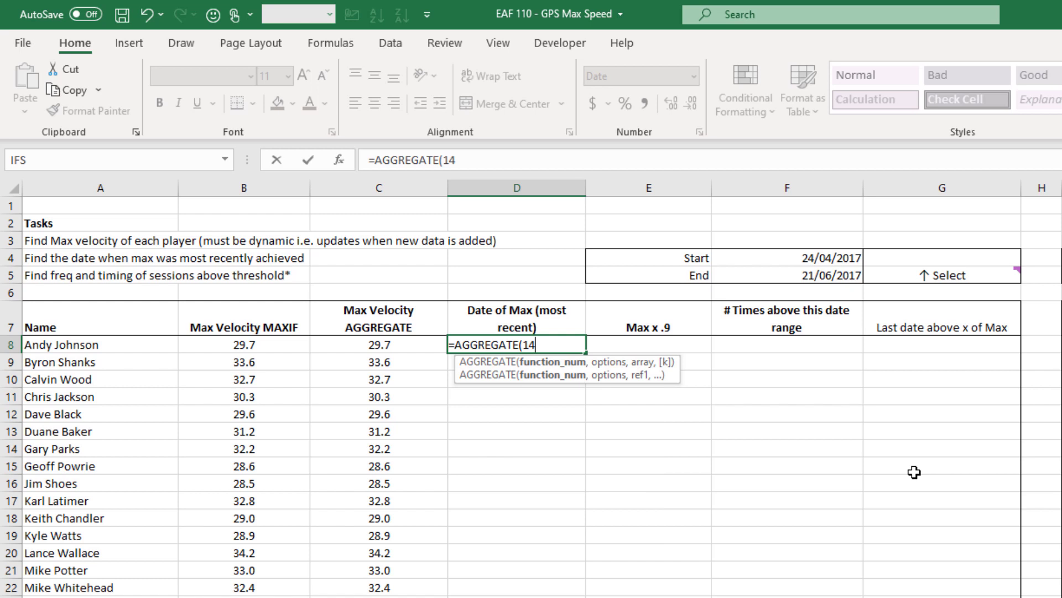
{"action": "type", "text": ",6,"}
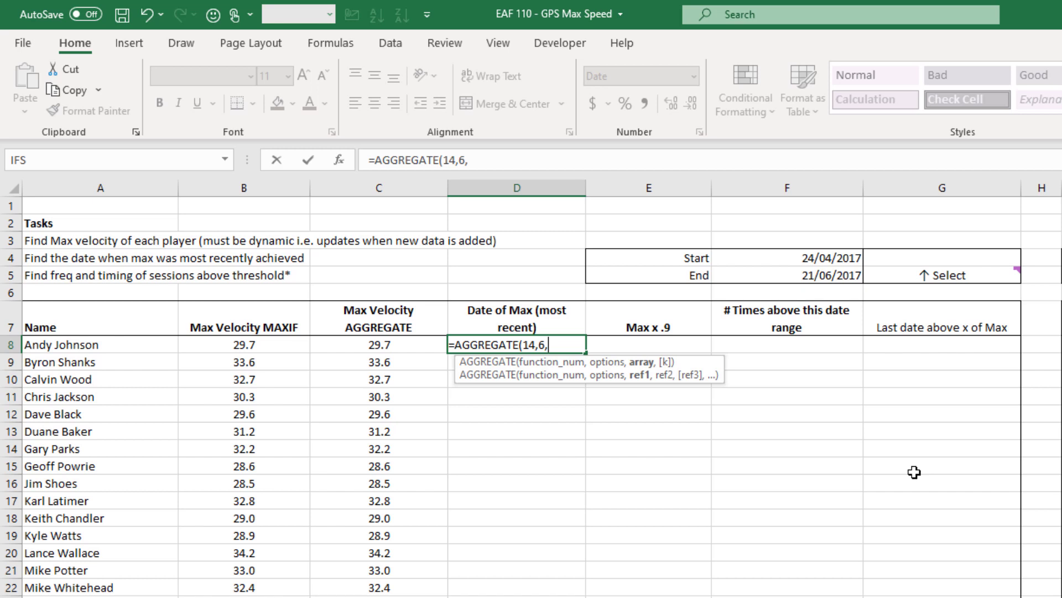
{"action": "type", "text": "TBL"}
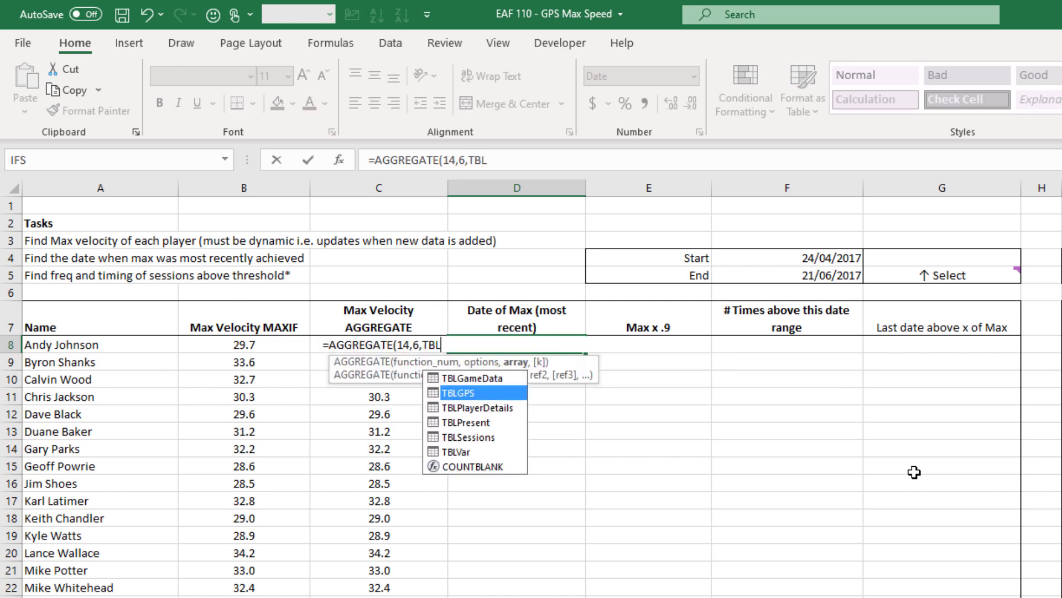
{"action": "type", "text": "GPS[Date"}
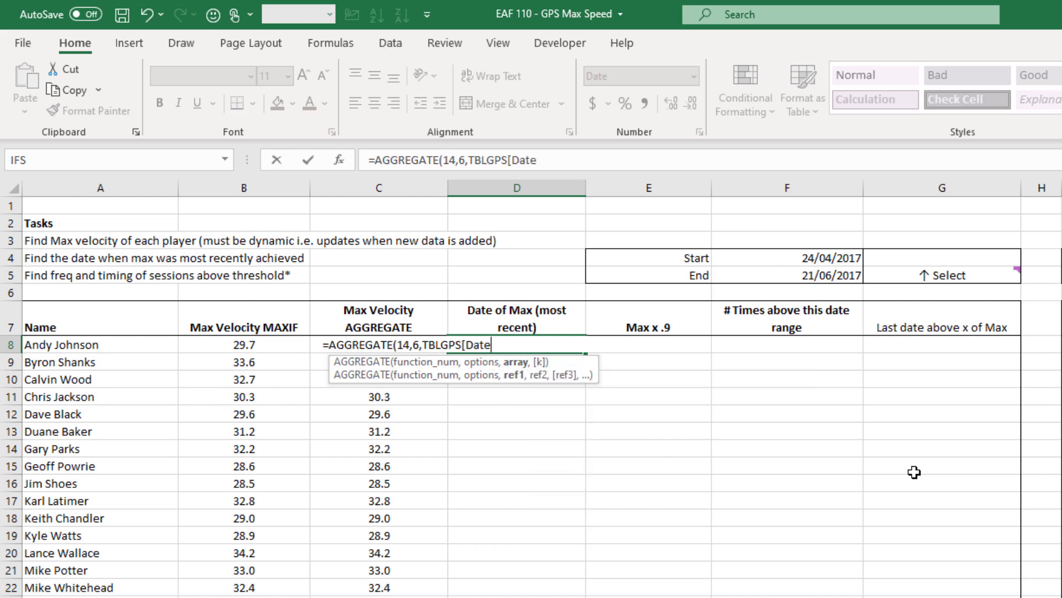
{"action": "type", "text": "]"}
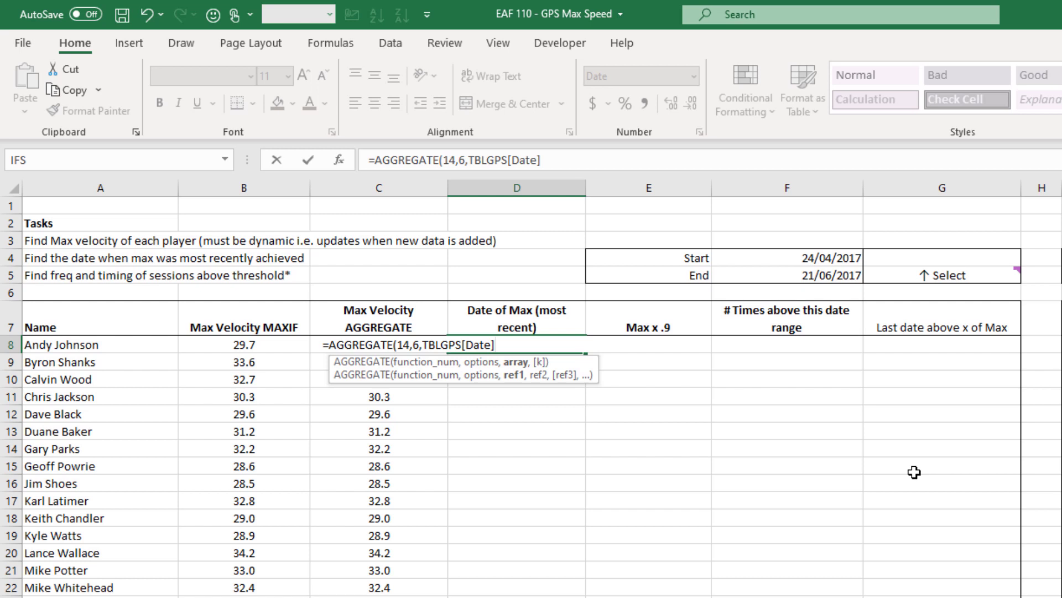
Divide D8's Date array by the condition TBLGPS[Player Name]=A8
{"action": "type", "text": "/"}
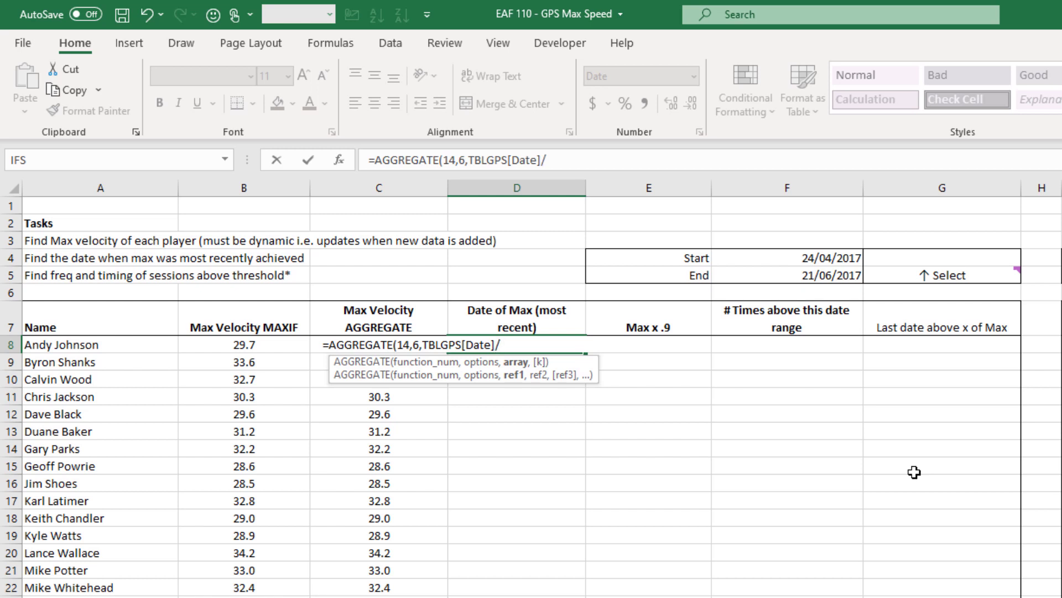
{"action": "type", "text": "("}
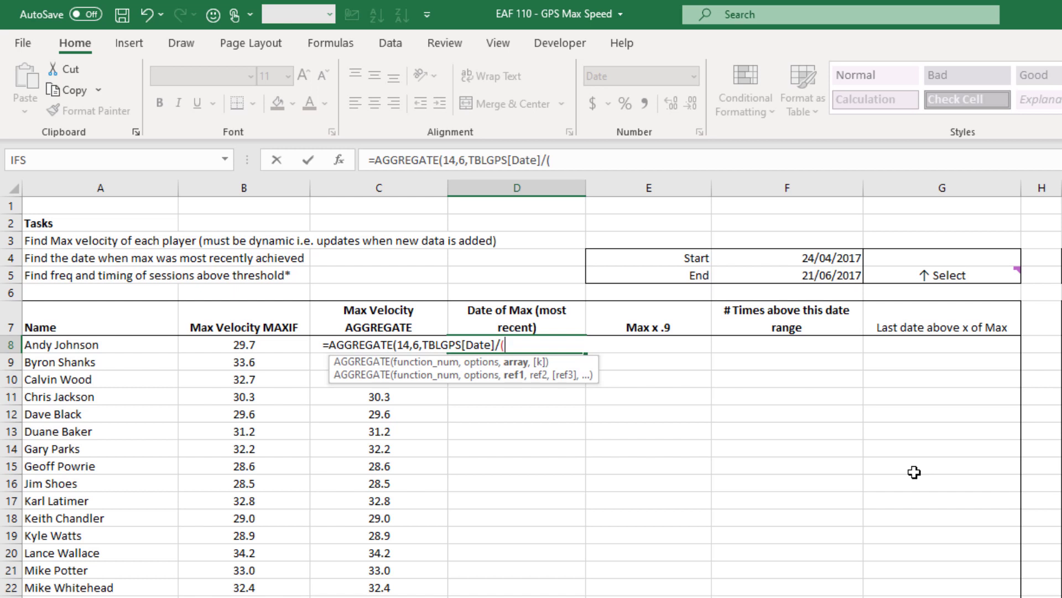
{"action": "type", "text": "t"}
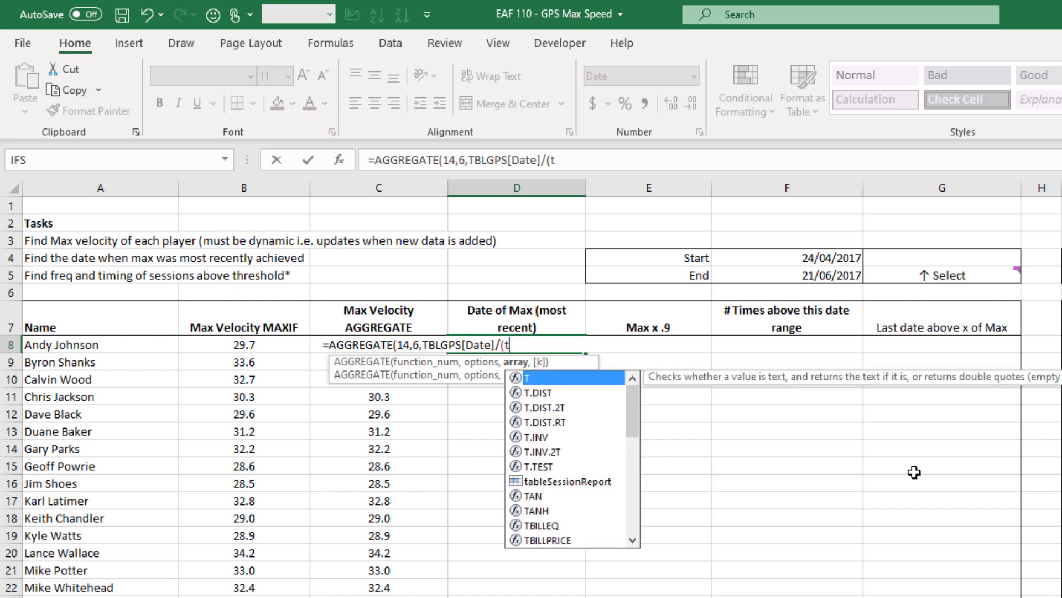
{"action": "type", "text": "BLGPS"}
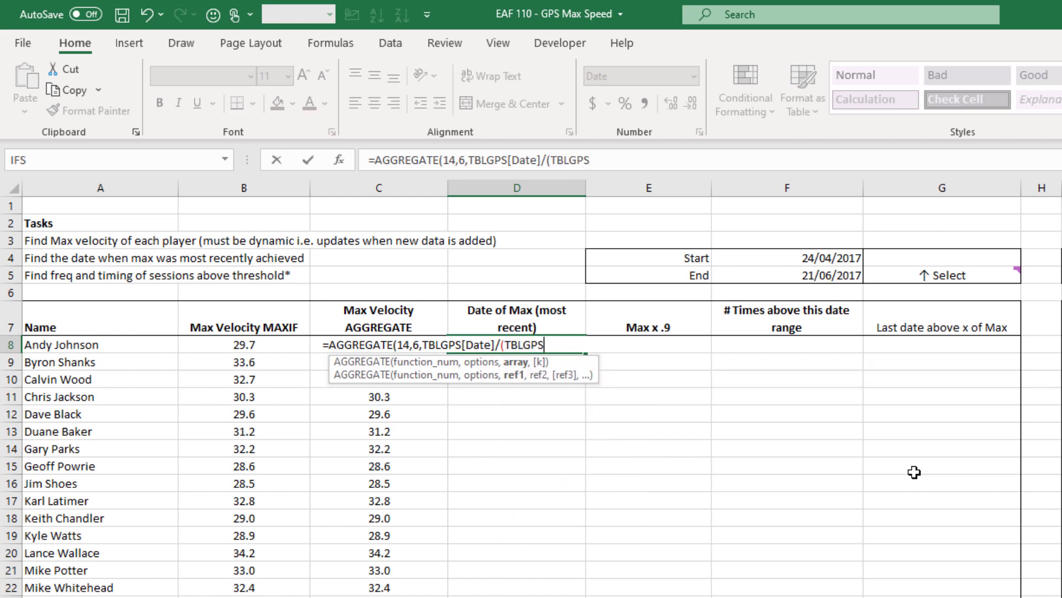
{"action": "type", "text": "[Player Name"}
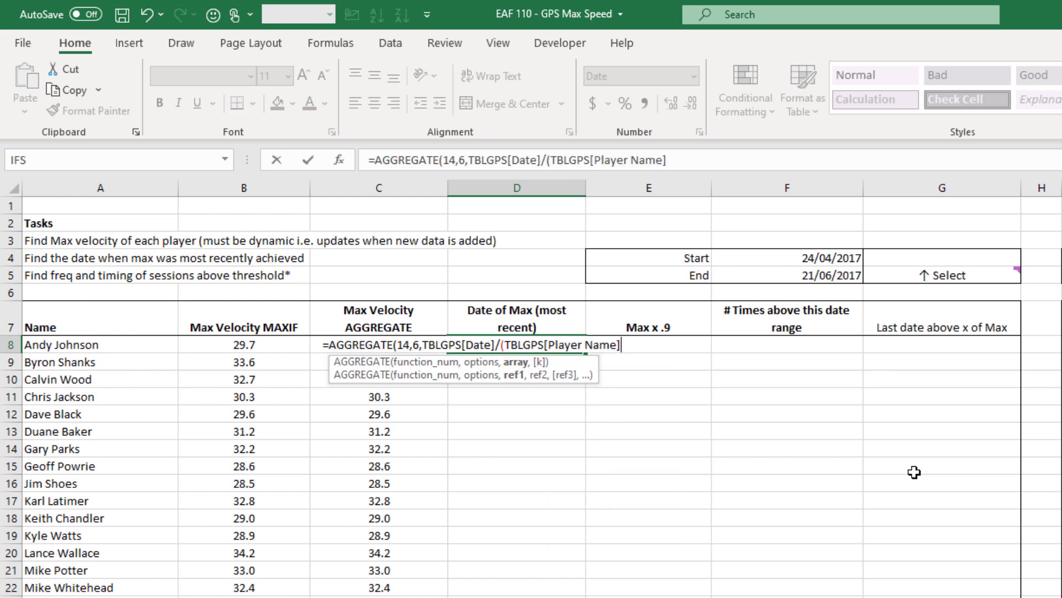
{"action": "type", "text": "="}
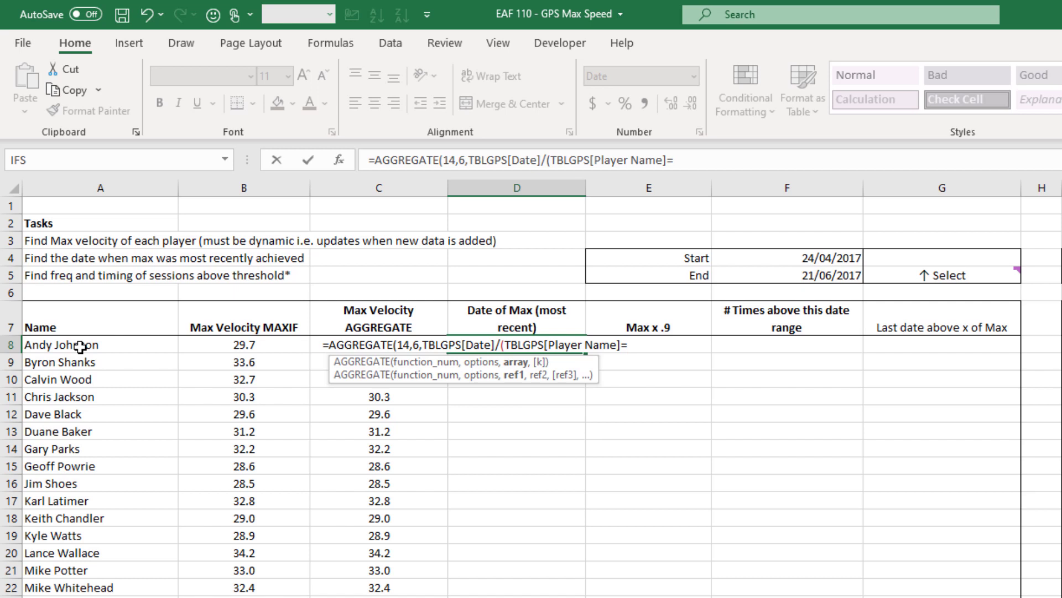
{"action": "left_click", "coordinate": [99, 345]}
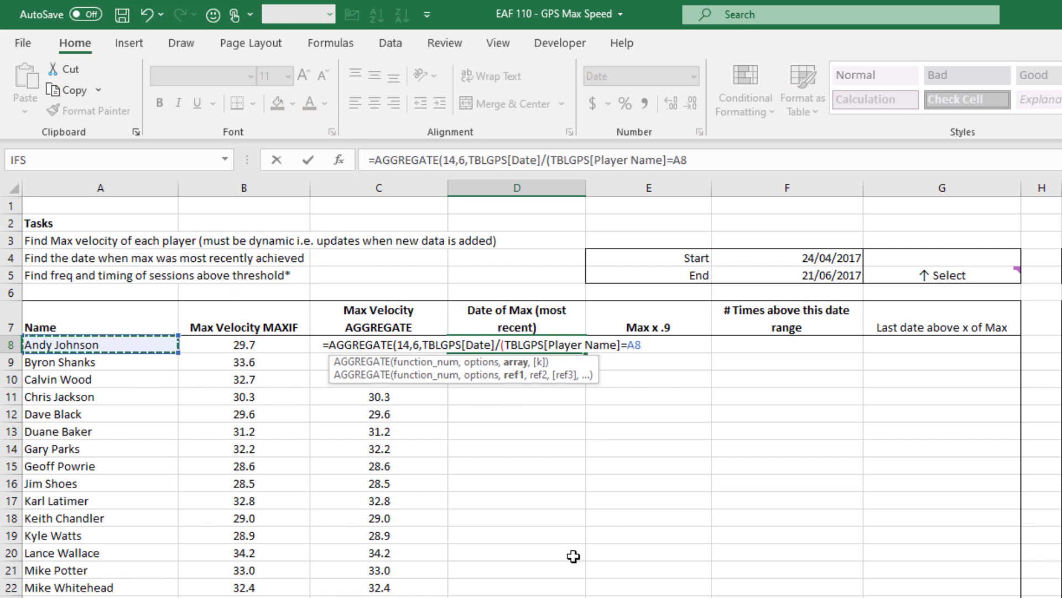
{"action": "type", "text": ")"}
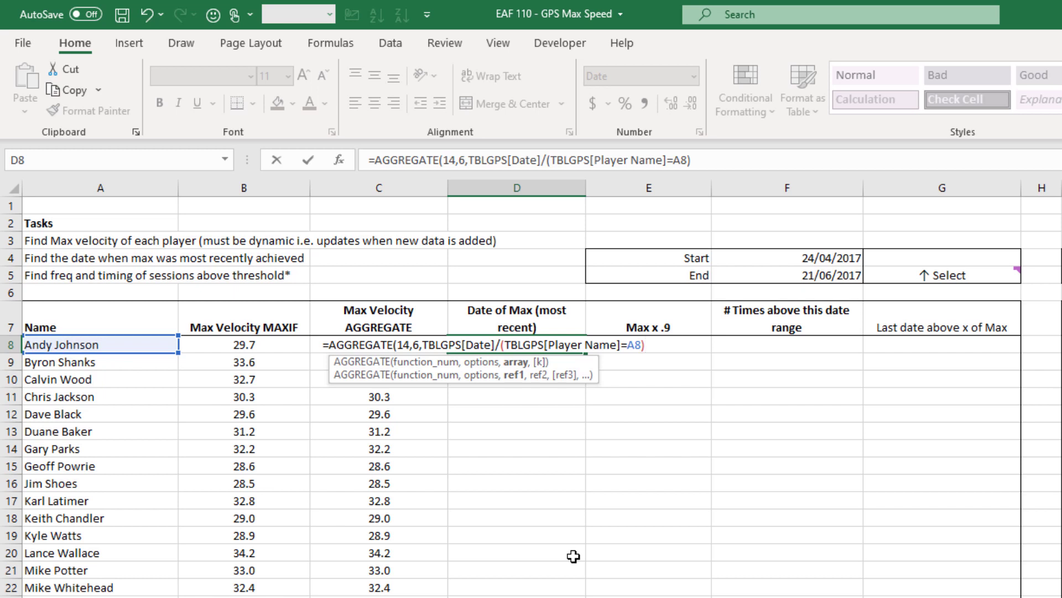
Add the TBLGPS[Max Velocity]=C8 condition and close with ,1, returning 25/09/2017
{"action": "type", "text": "*("}
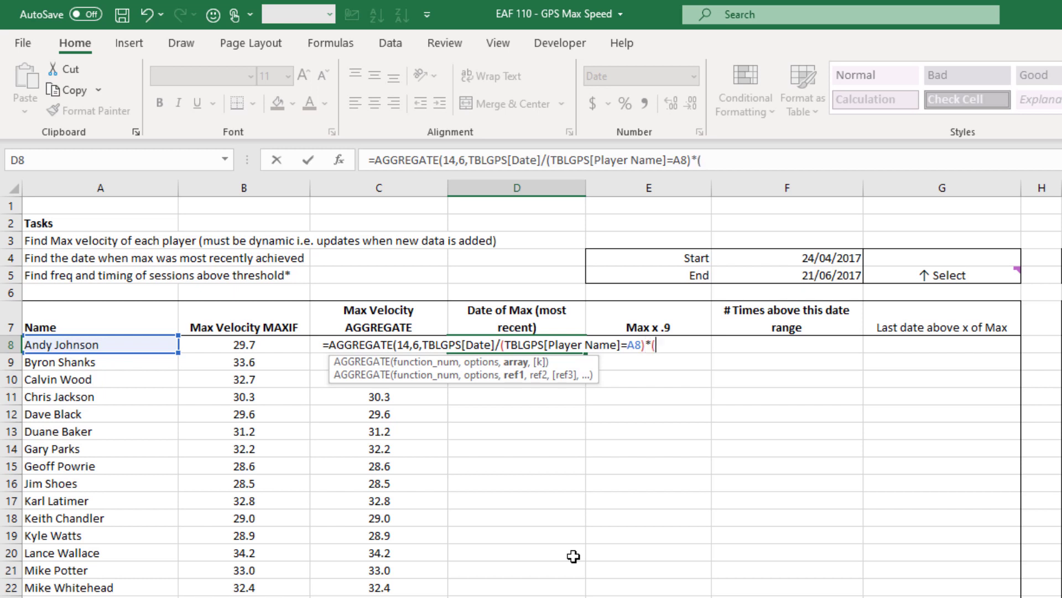
{"action": "type", "text": "tbl"}
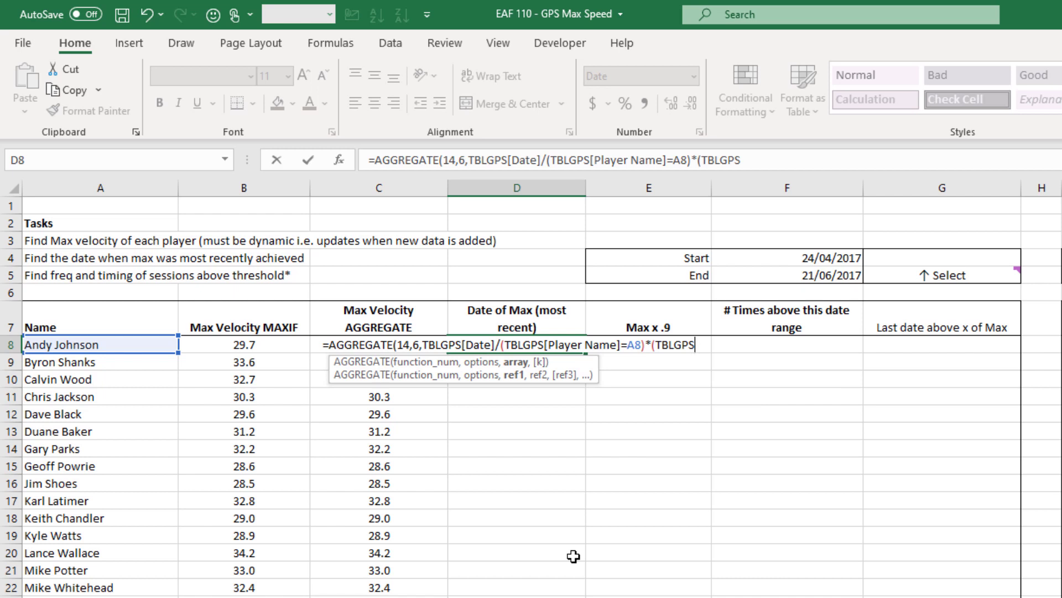
{"action": "type", "text": "[Max Velocity]="}
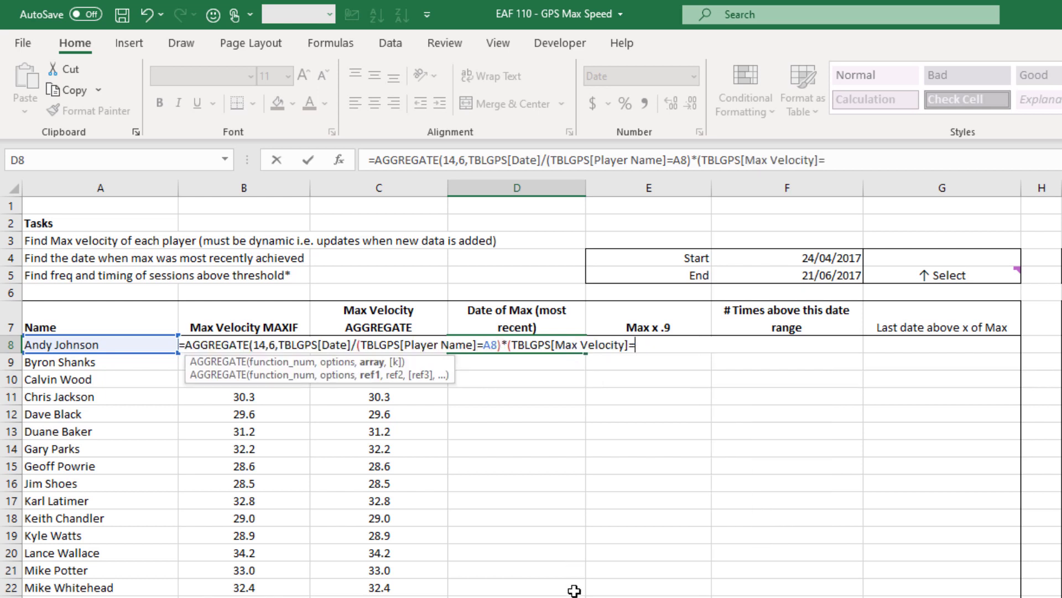
{"action": "mouse_move", "coordinate": [537, 368]}
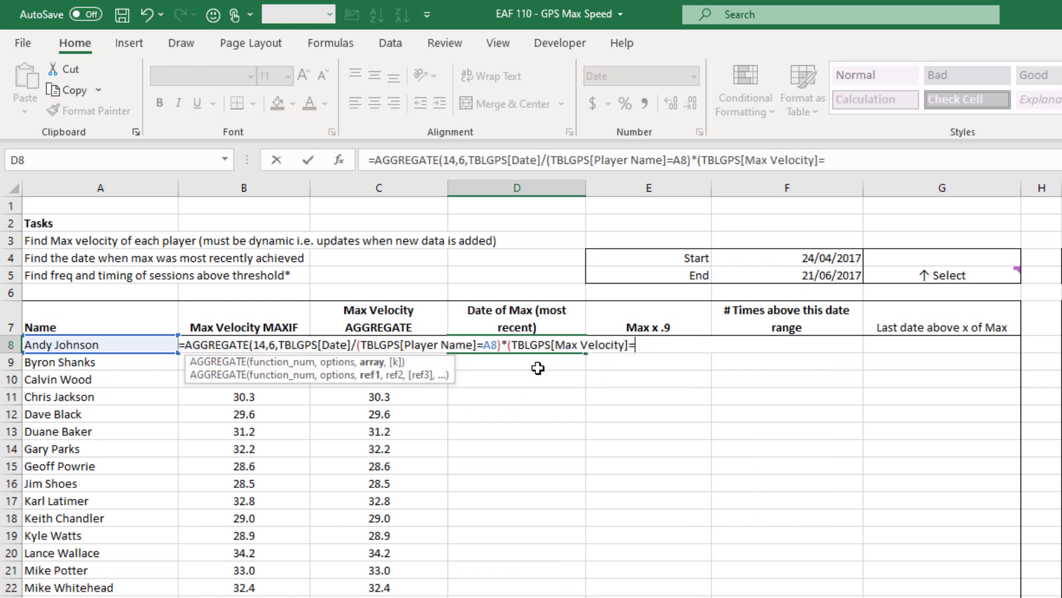
{"action": "left_click", "coordinate": [518, 368]}
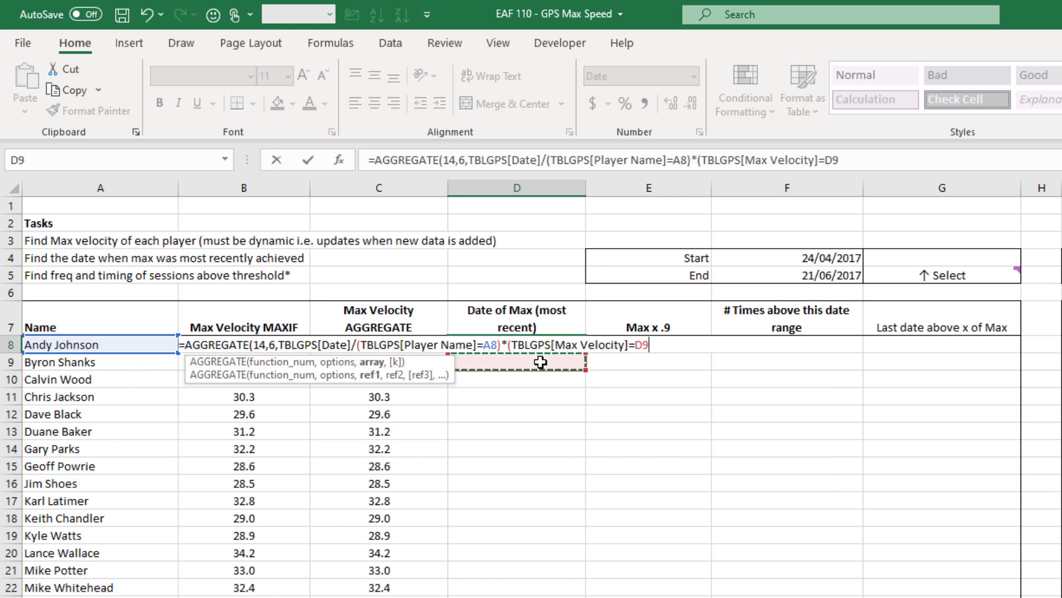
{"action": "left_click", "coordinate": [379, 327]}
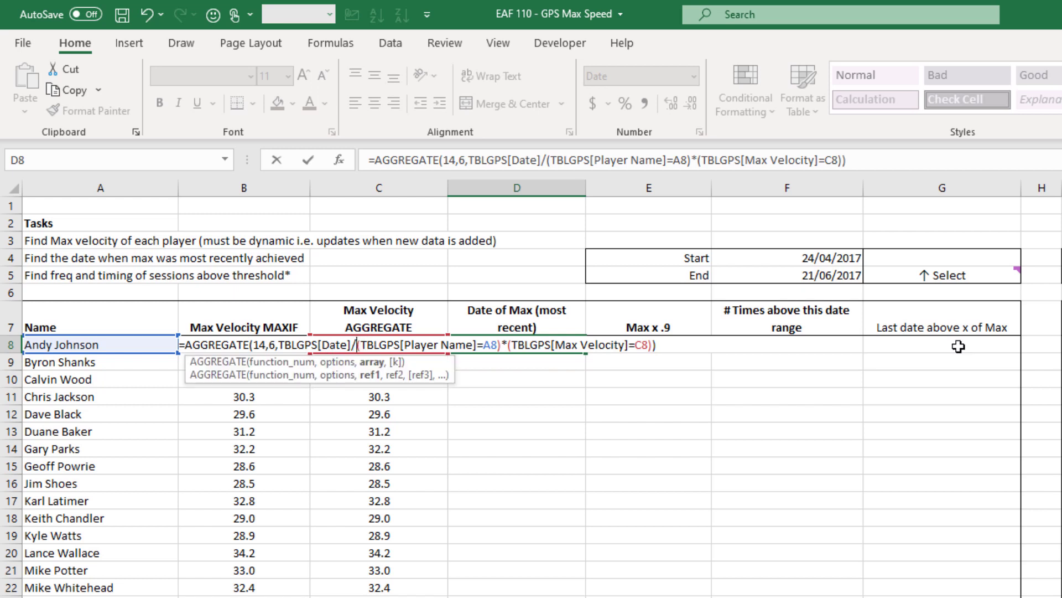
{"action": "type", "text": "("}
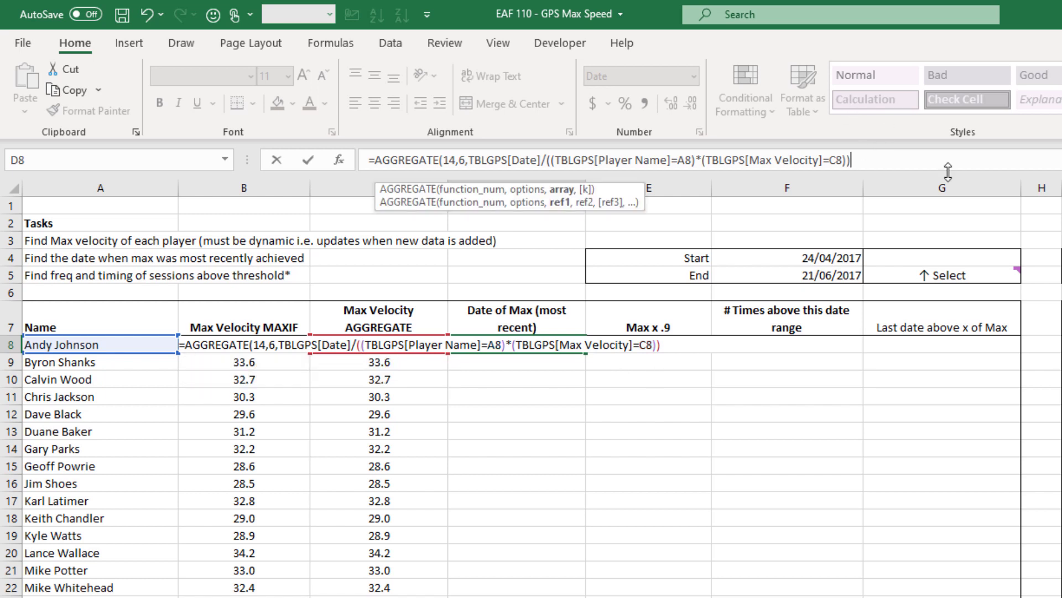
{"action": "type", "text": ","}
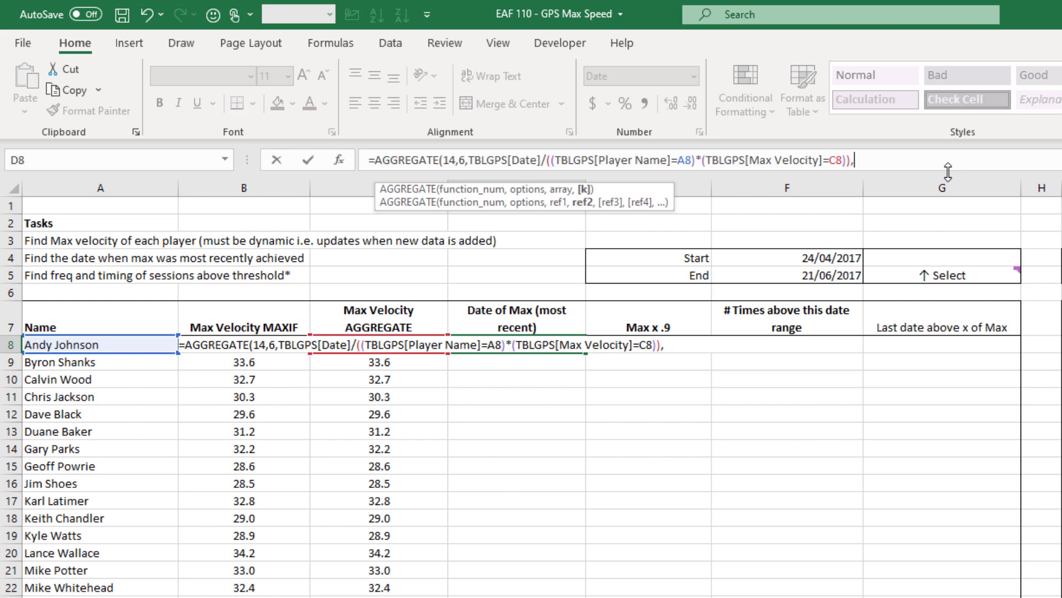
{"action": "type", "text": "1"}
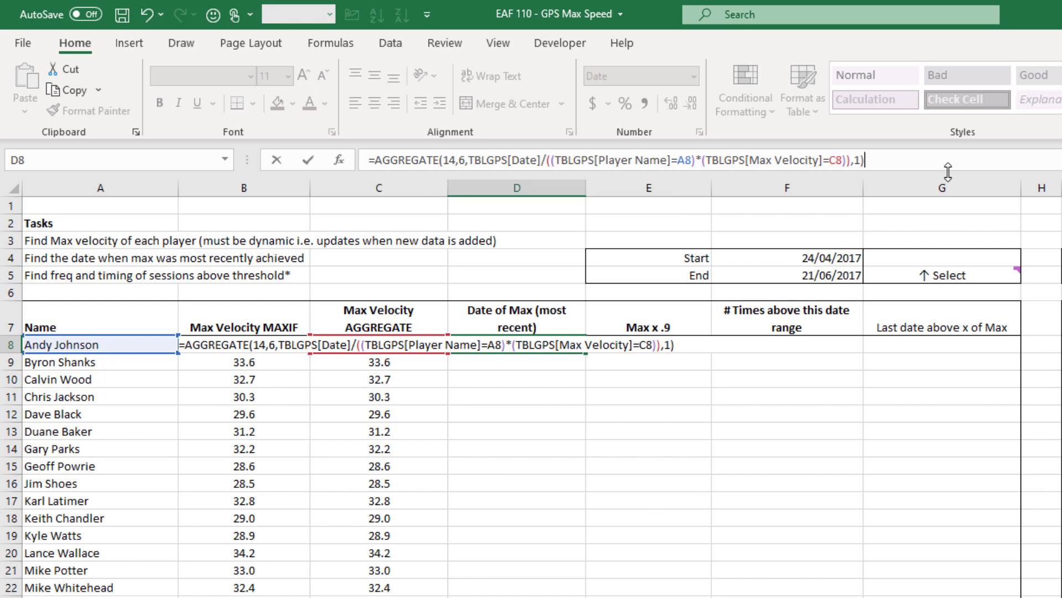
{"action": "key", "text": "Enter"}
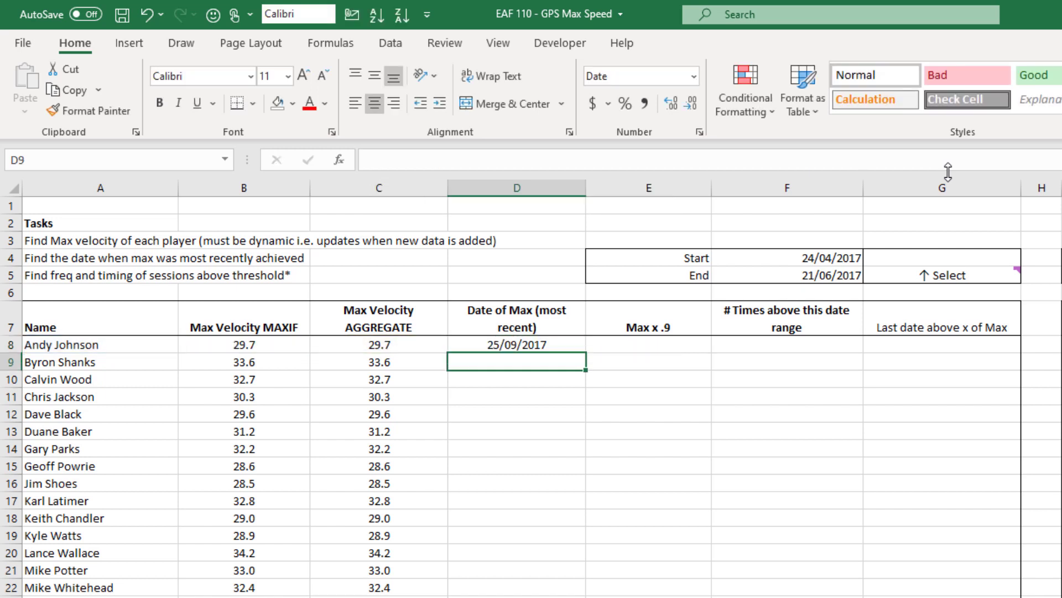
{"action": "left_click", "coordinate": [516, 344]}
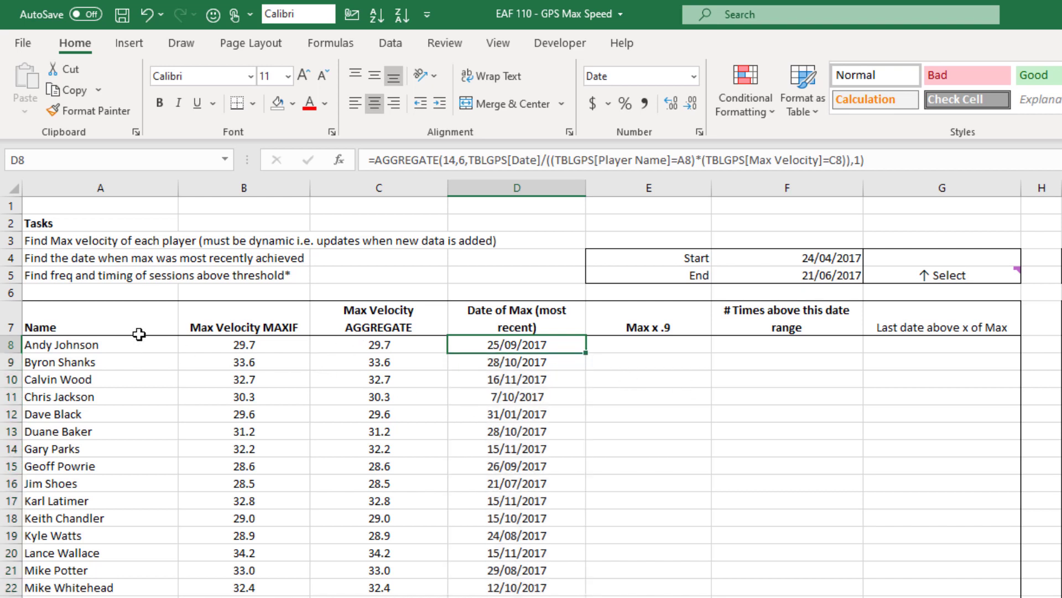
{"action": "mouse_move", "coordinate": [458, 491]}
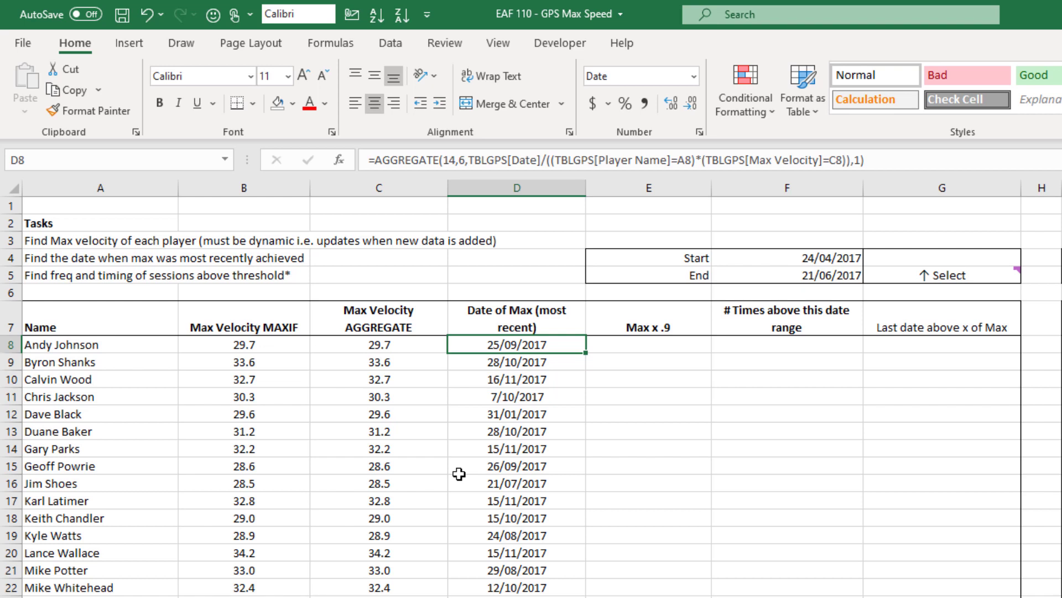
{"action": "mouse_move", "coordinate": [439, 471]}
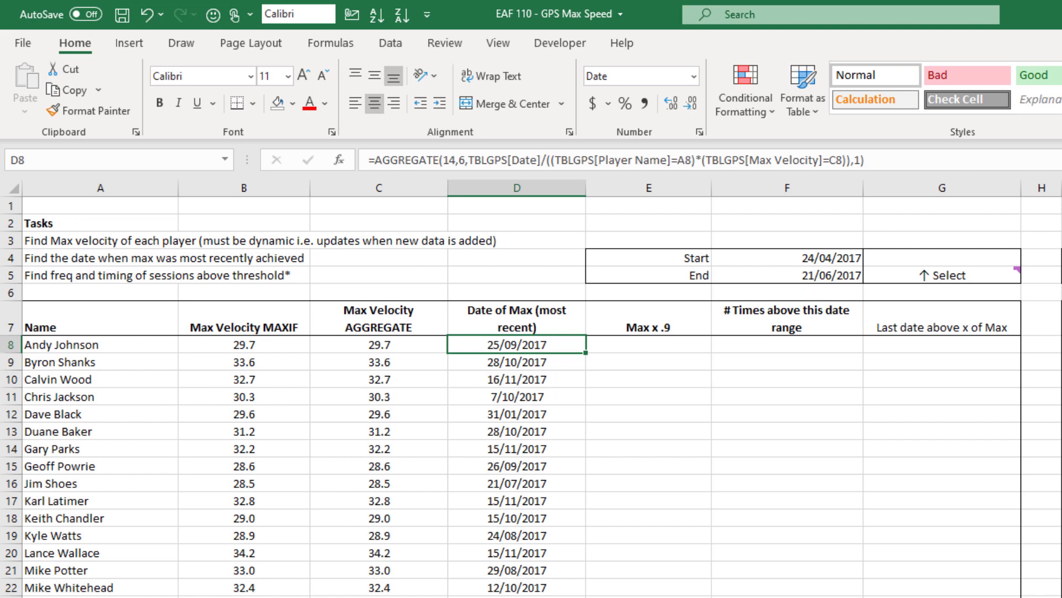
{"action": "mouse_move", "coordinate": [50, 367]}
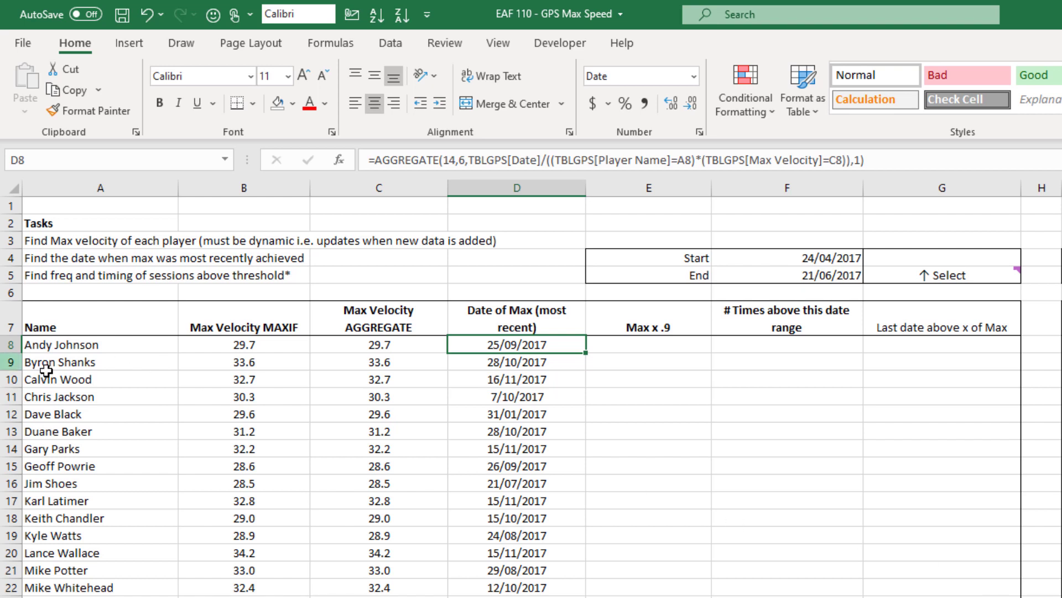
{"action": "mouse_move", "coordinate": [61, 345]}
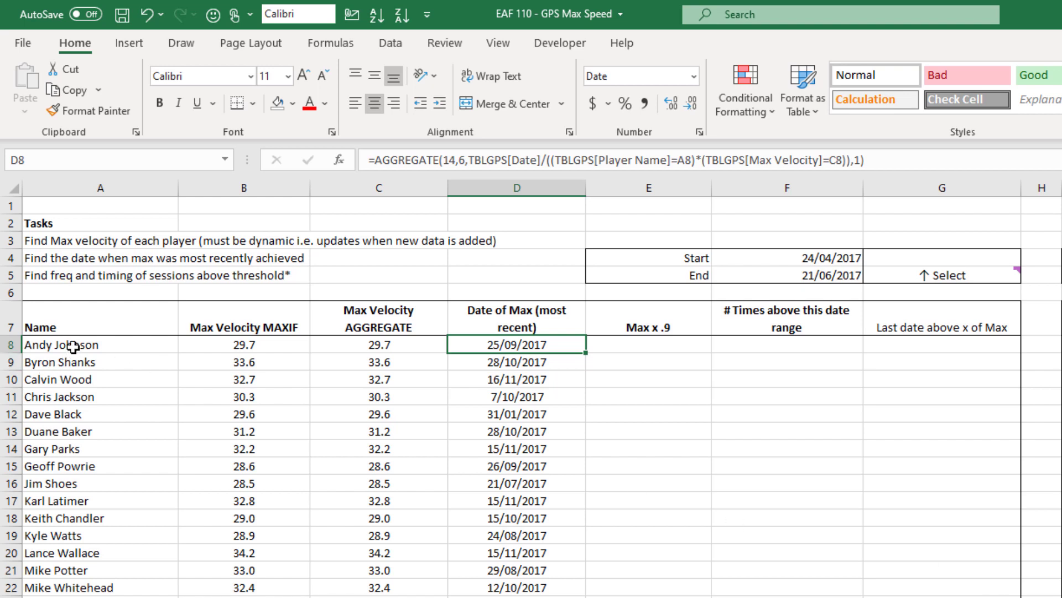
{"action": "mouse_move", "coordinate": [386, 349]}
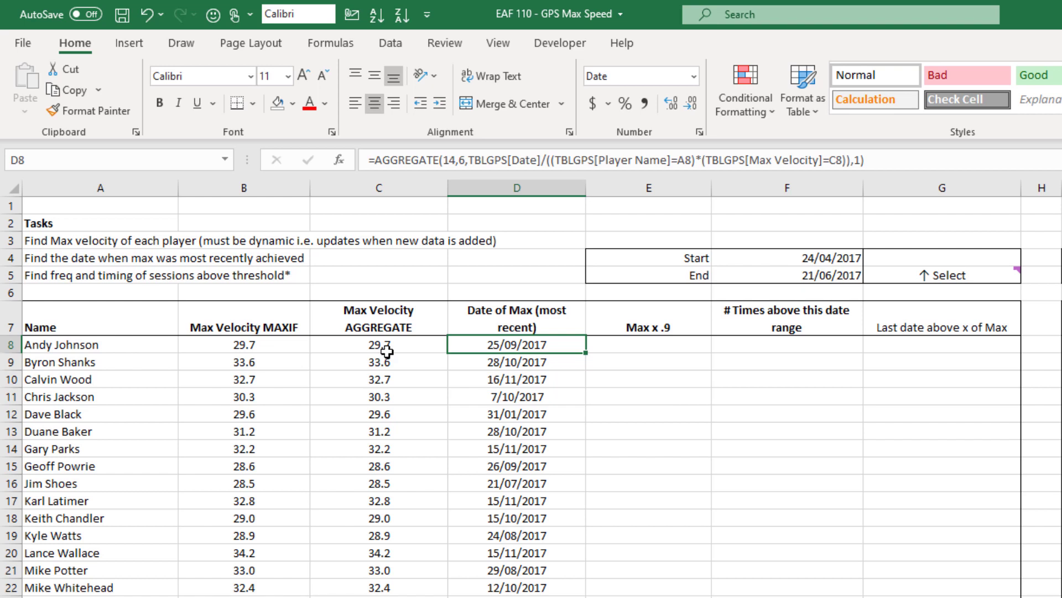
{"action": "mouse_move", "coordinate": [468, 413]}
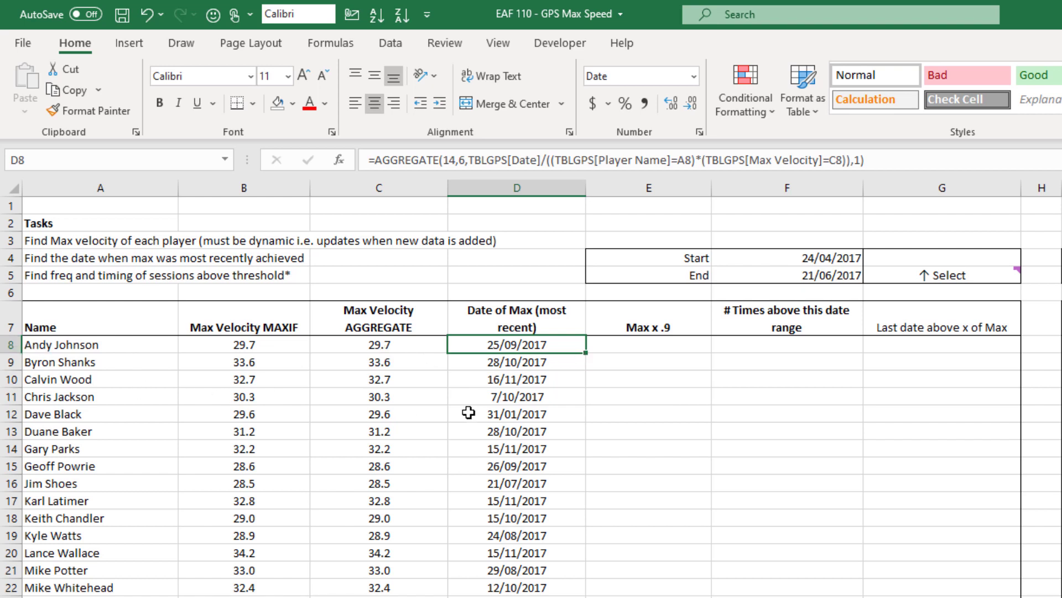
{"action": "mouse_move", "coordinate": [519, 327]}
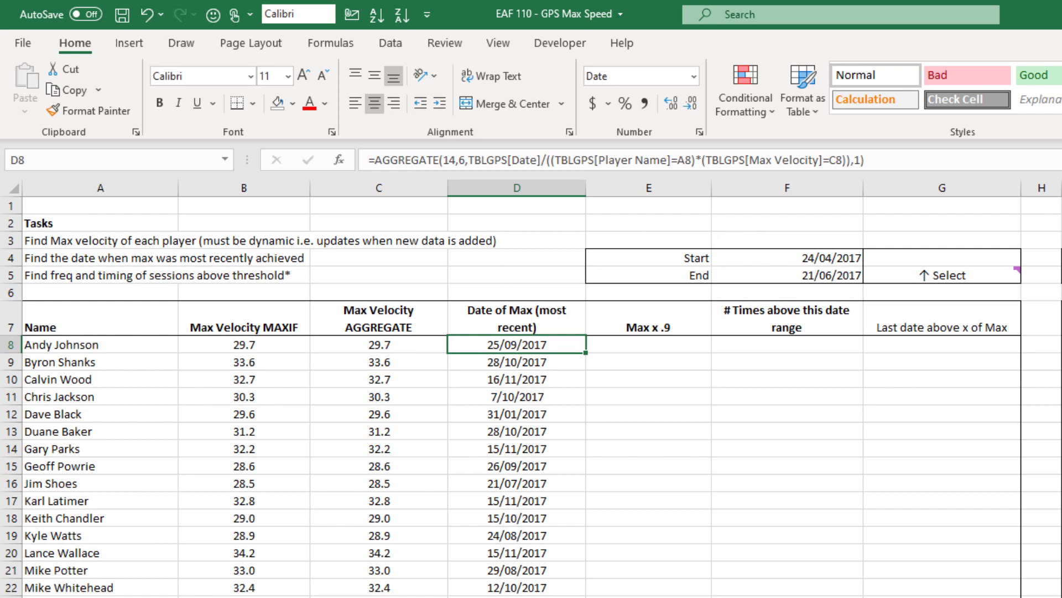
{"action": "mouse_move", "coordinate": [641, 357]}
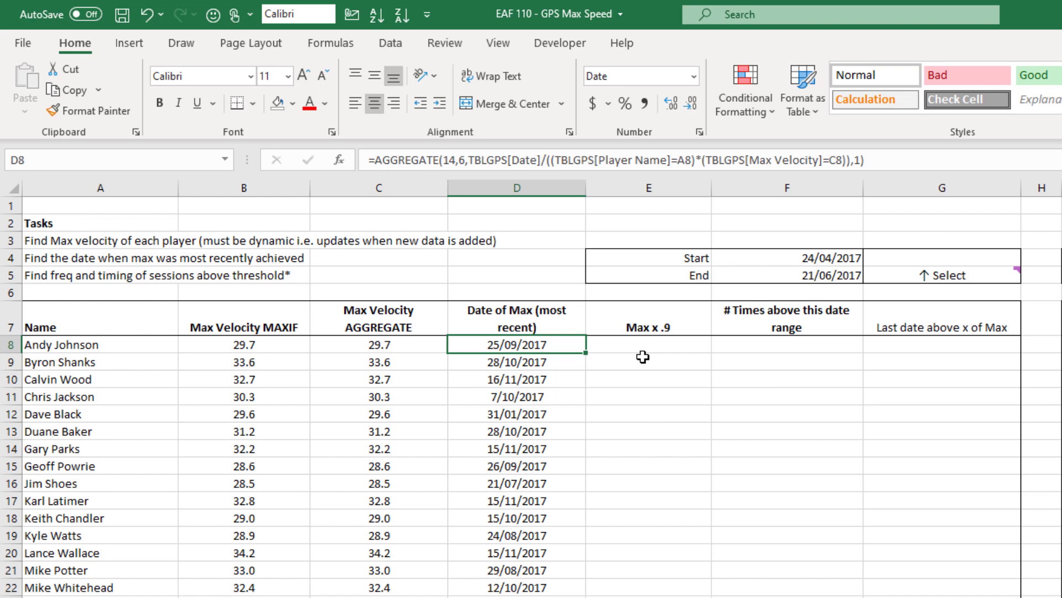
Begin a formula in E8 under the Max x .9 heading
{"action": "left_click", "coordinate": [648, 344]}
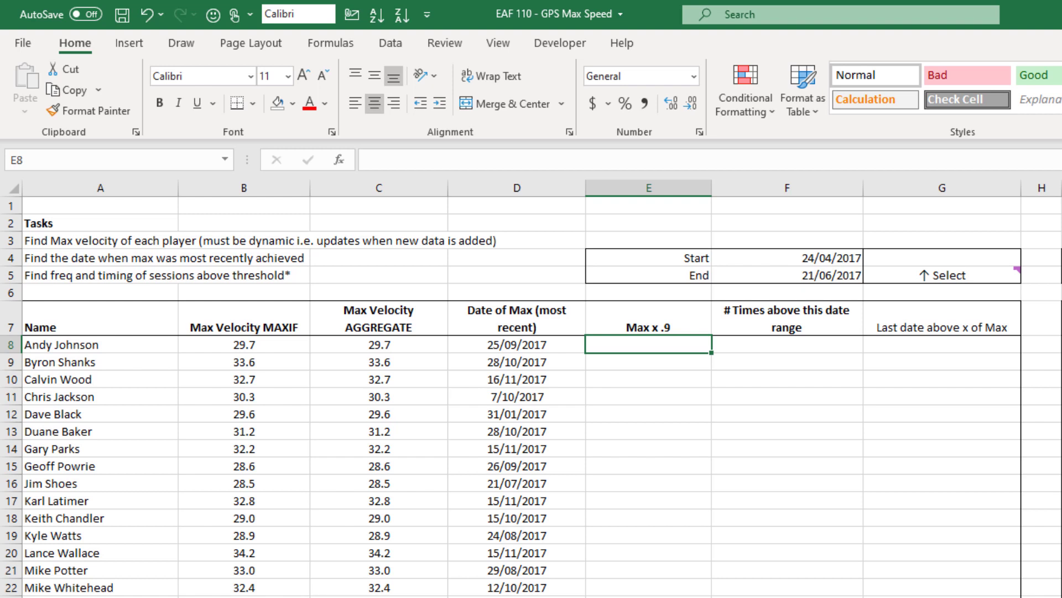
{"action": "type", "text": "="}
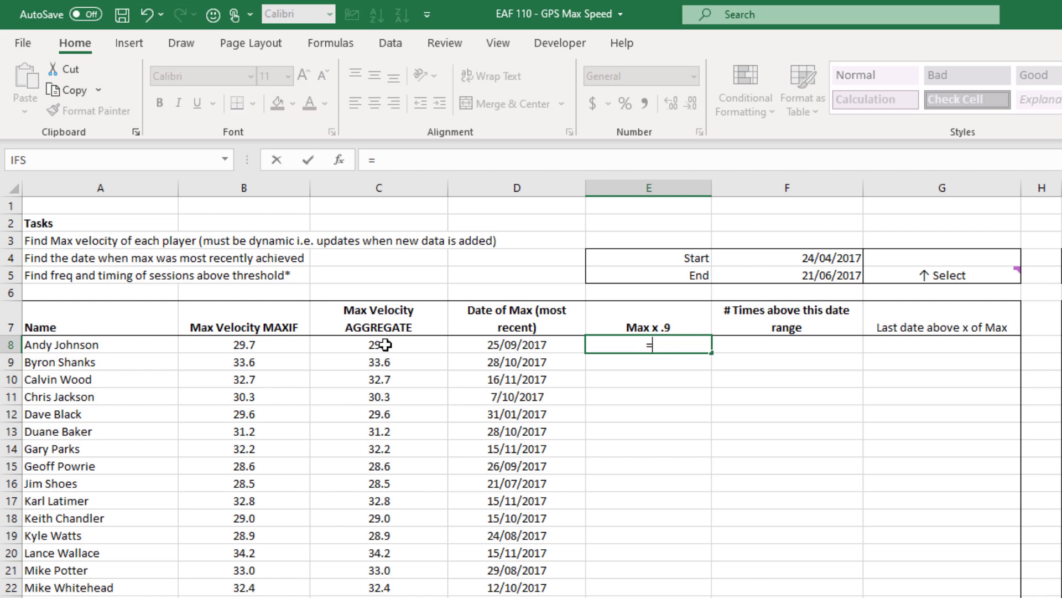
{"action": "left_click", "coordinate": [379, 344]}
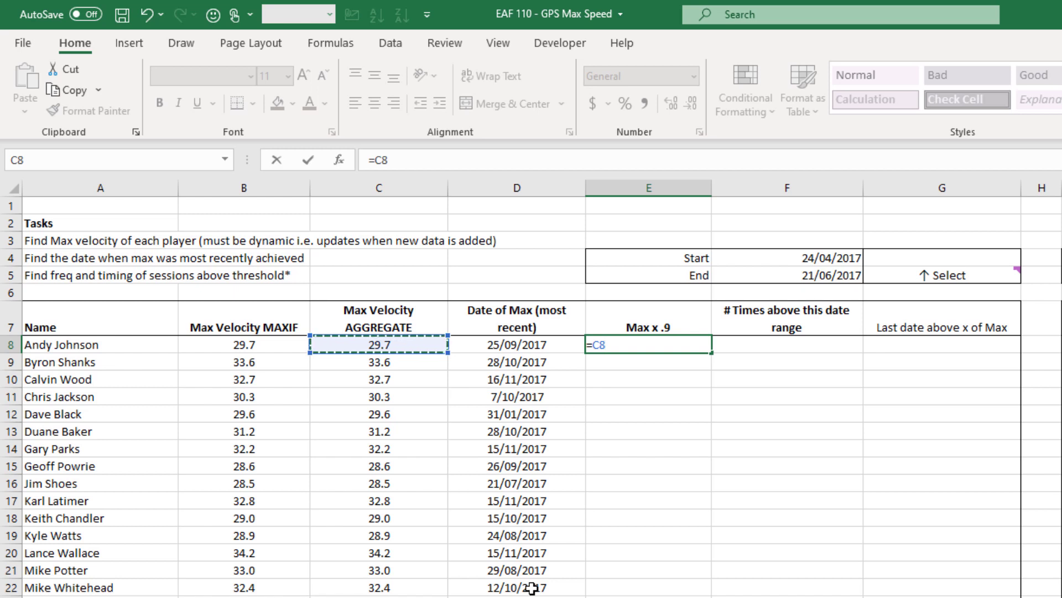
{"action": "type", "text": "*.9"}
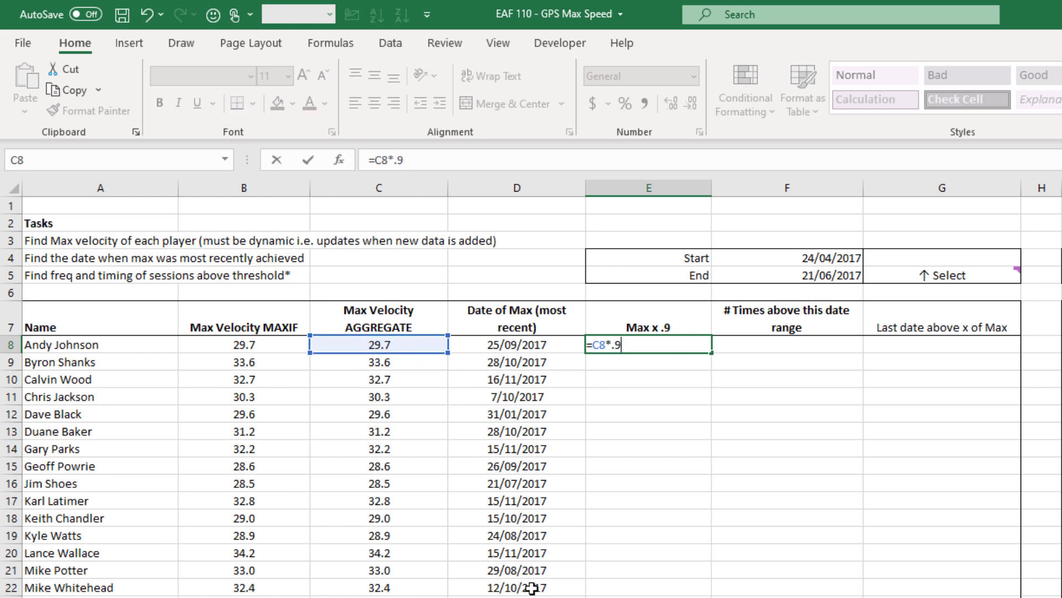
{"action": "key", "text": "Enter"}
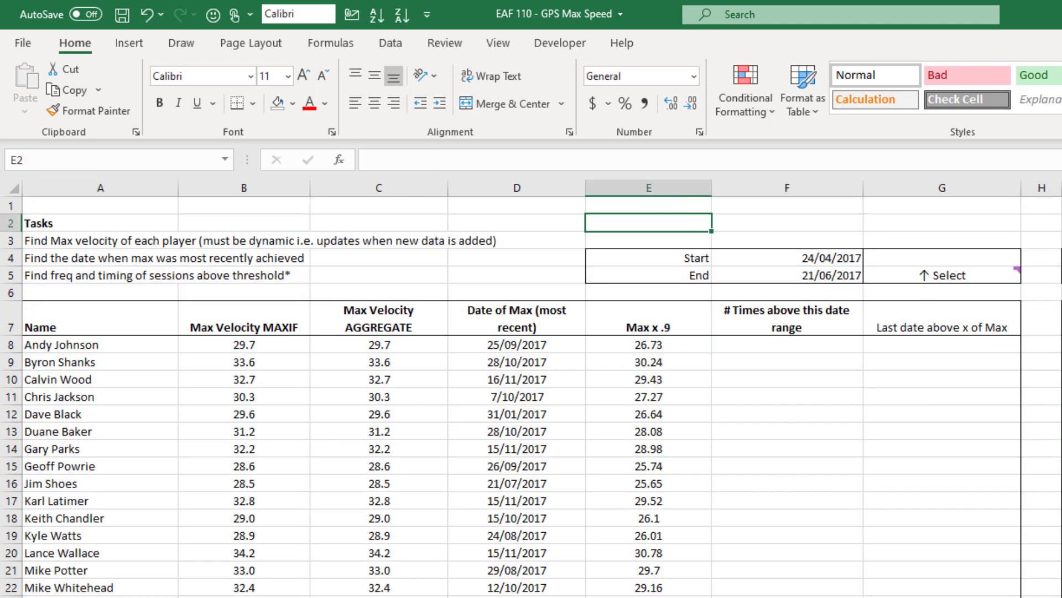
{"action": "type", "text": "T"}
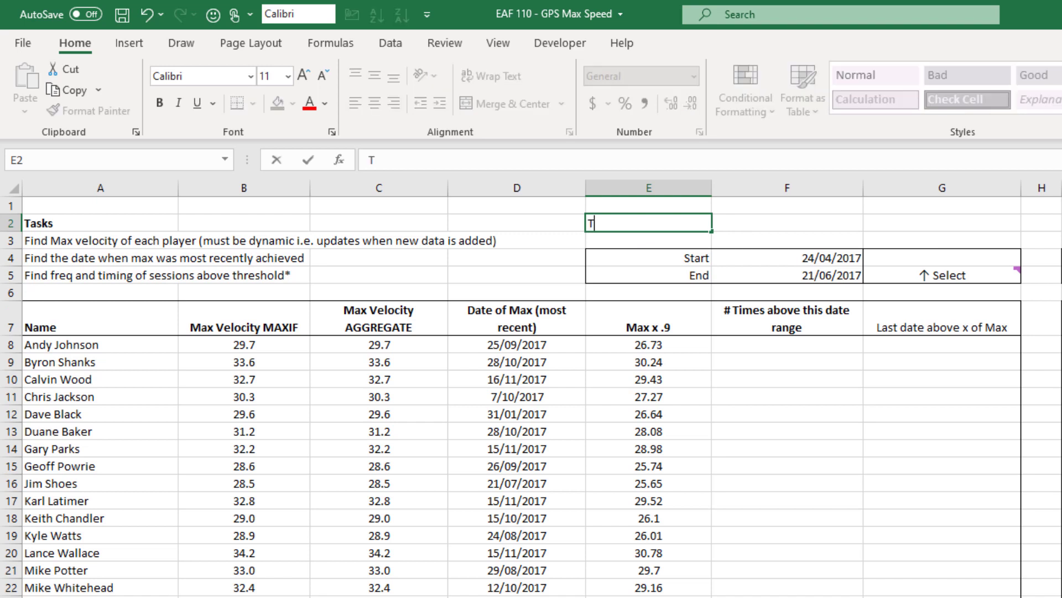
Label E2 'Today' and enter =TODAY() in F2, returning 25/04/2020
{"action": "type", "text": "oday"}
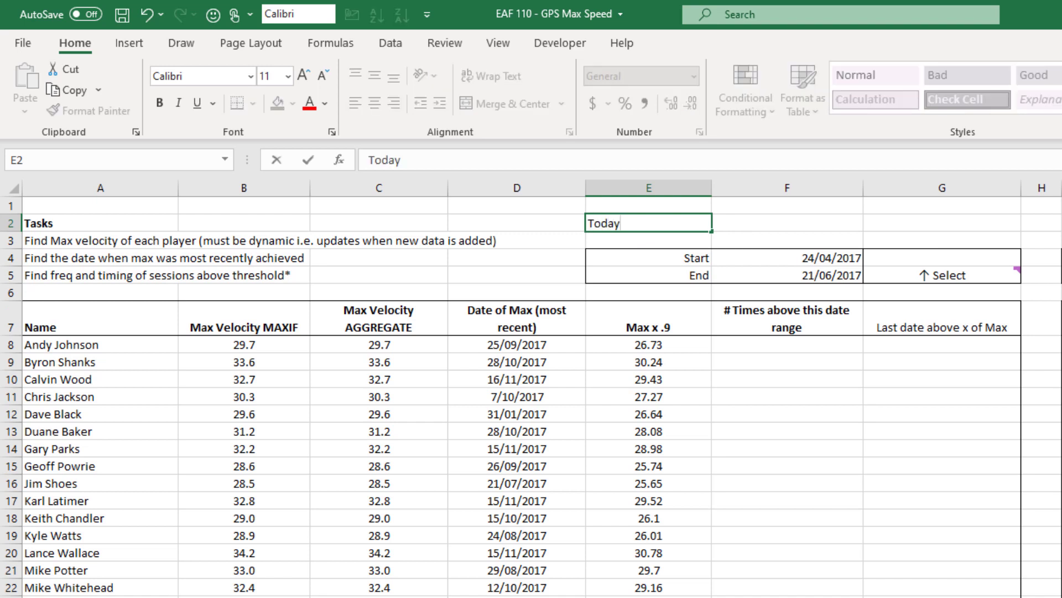
{"action": "type", "text": "=t"}
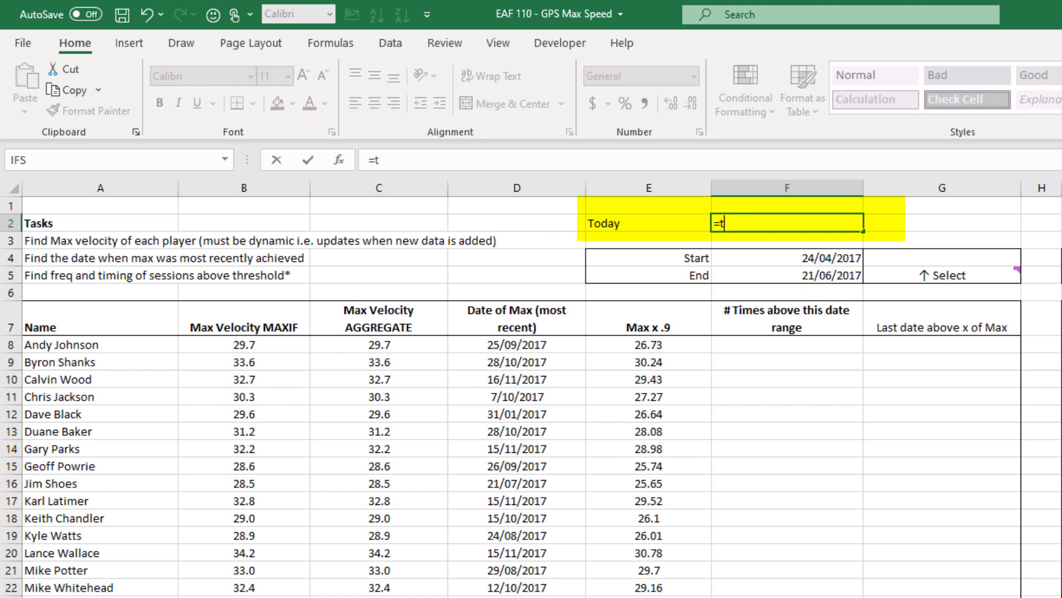
{"action": "type", "text": "oday("}
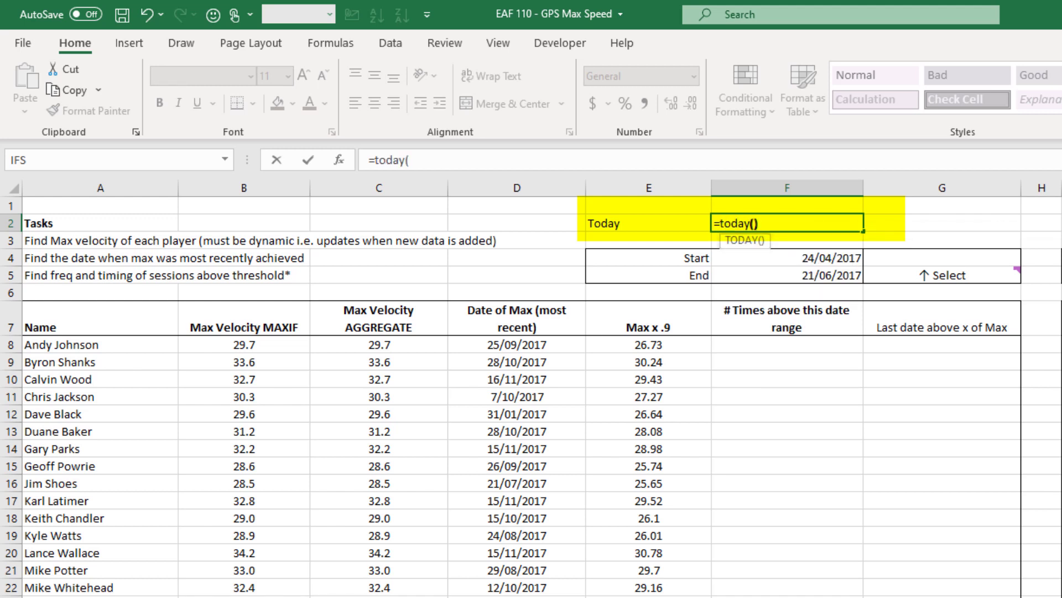
{"action": "key", "text": "Enter"}
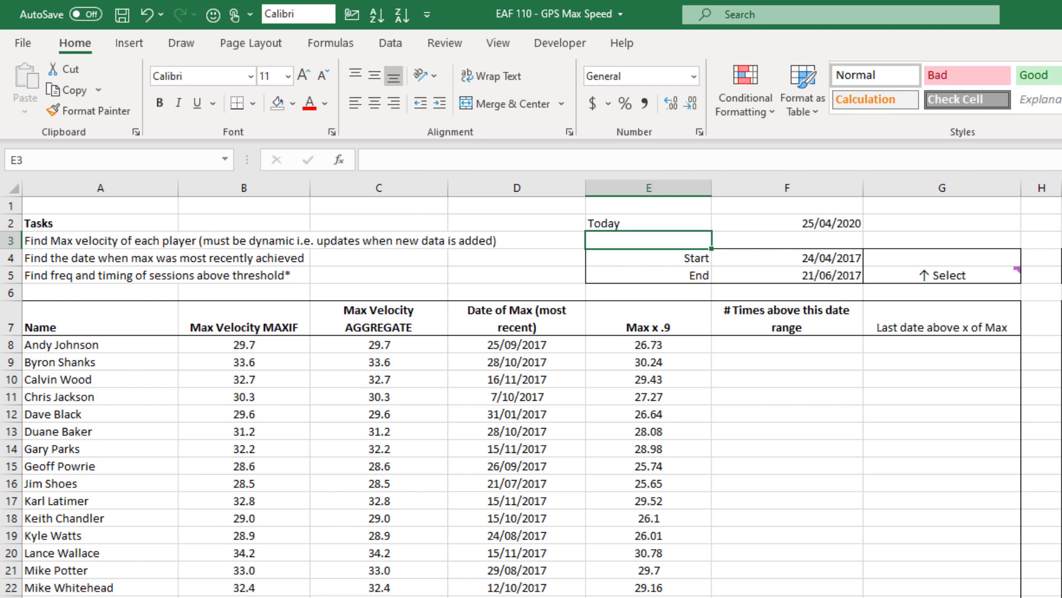
{"action": "mouse_move", "coordinate": [696, 342]}
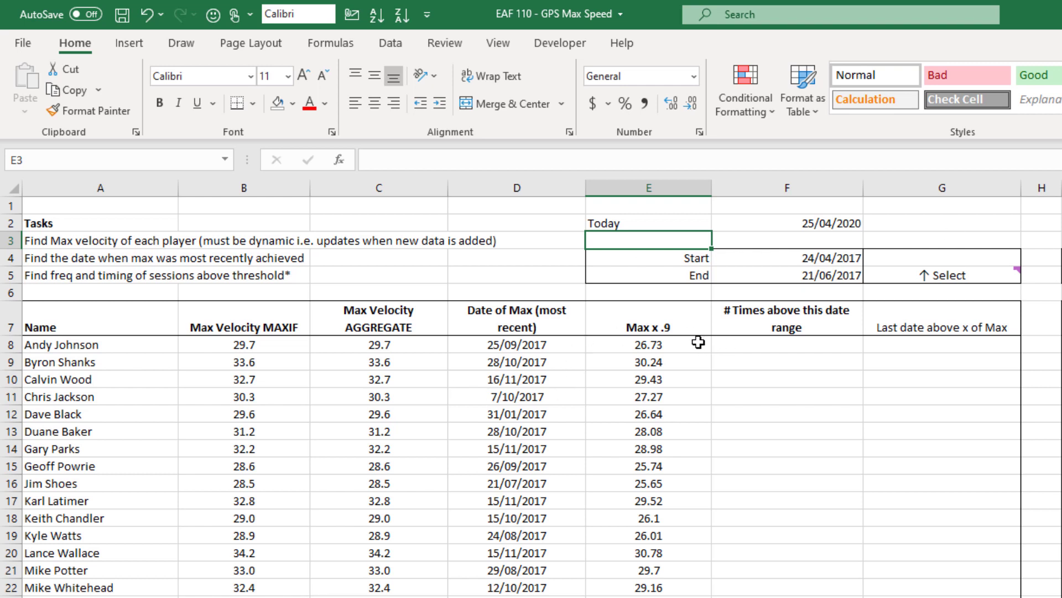
{"action": "left_click", "coordinate": [647, 345]}
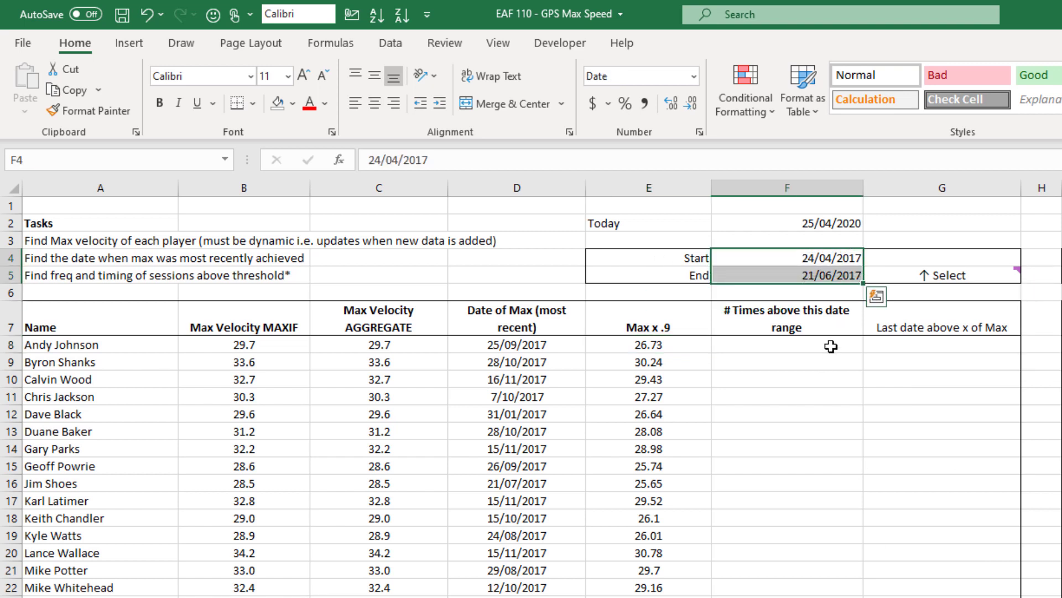
{"action": "left_click", "coordinate": [787, 345]}
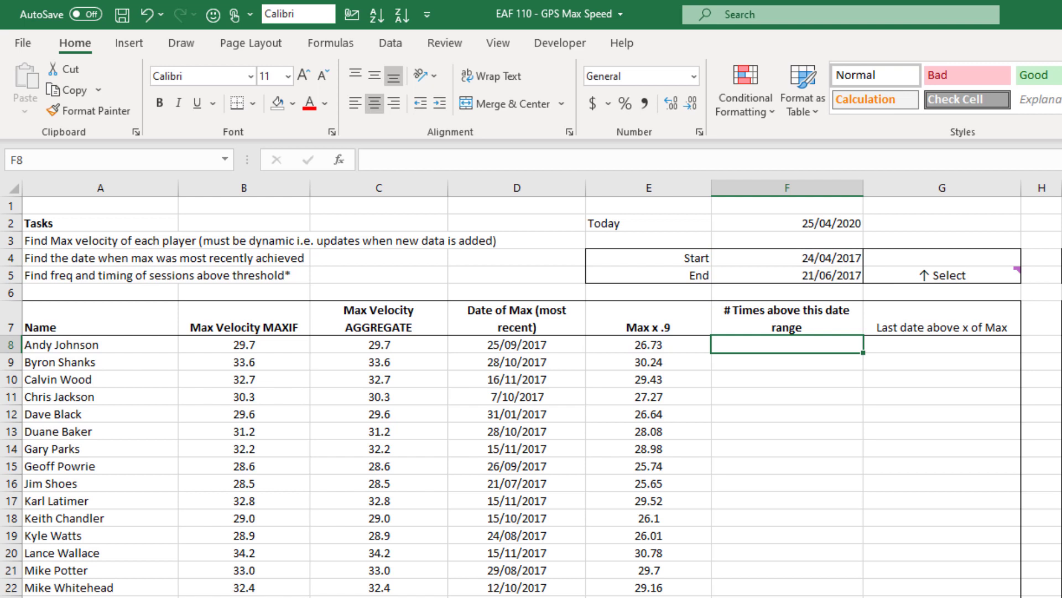
{"action": "type", "text": "=today()"}
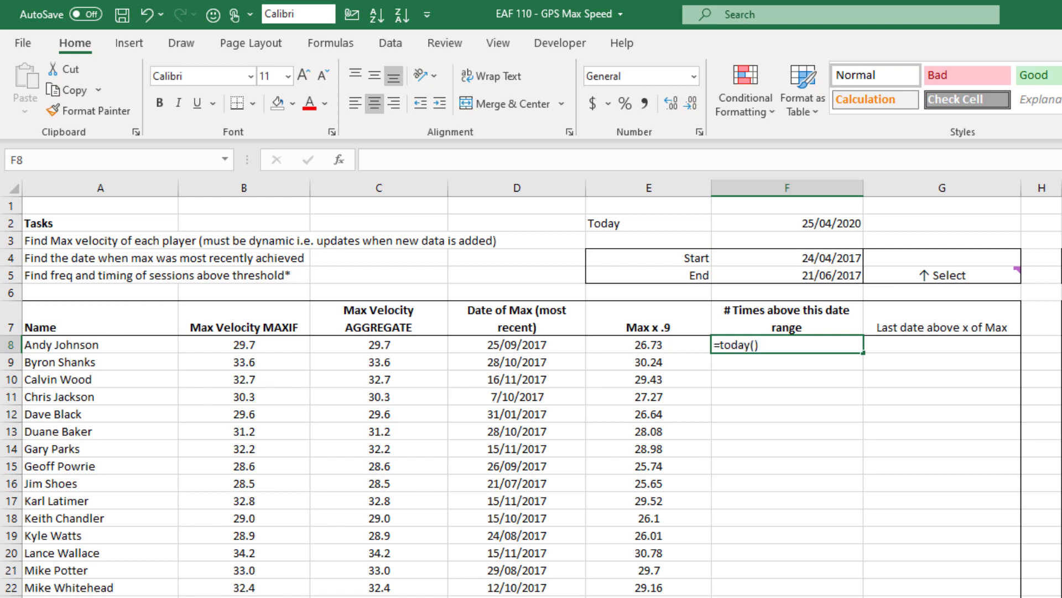
{"action": "type", "text": "=co"}
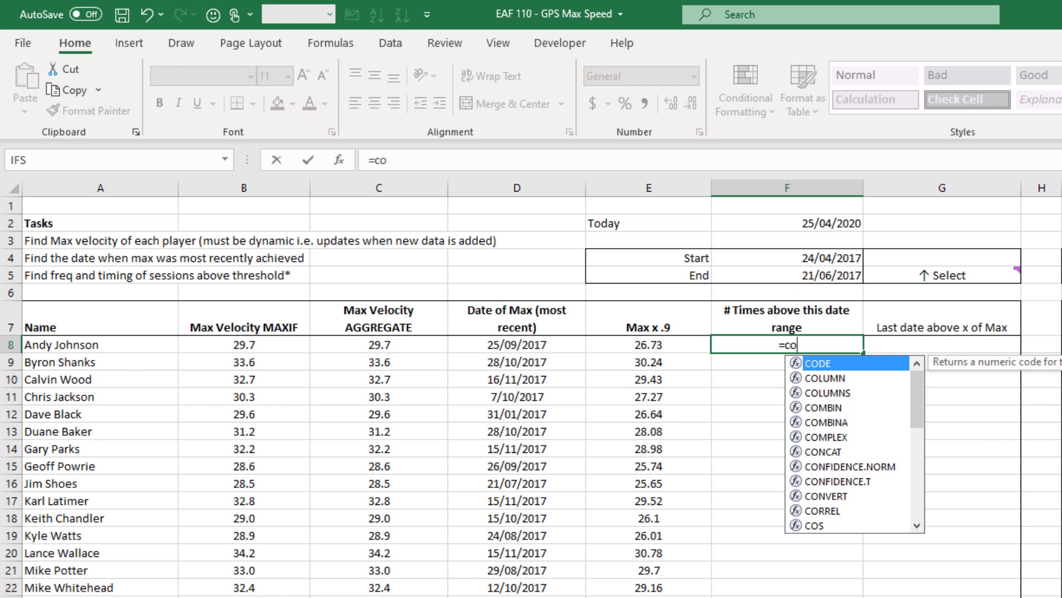
{"action": "type", "text": "untifs("}
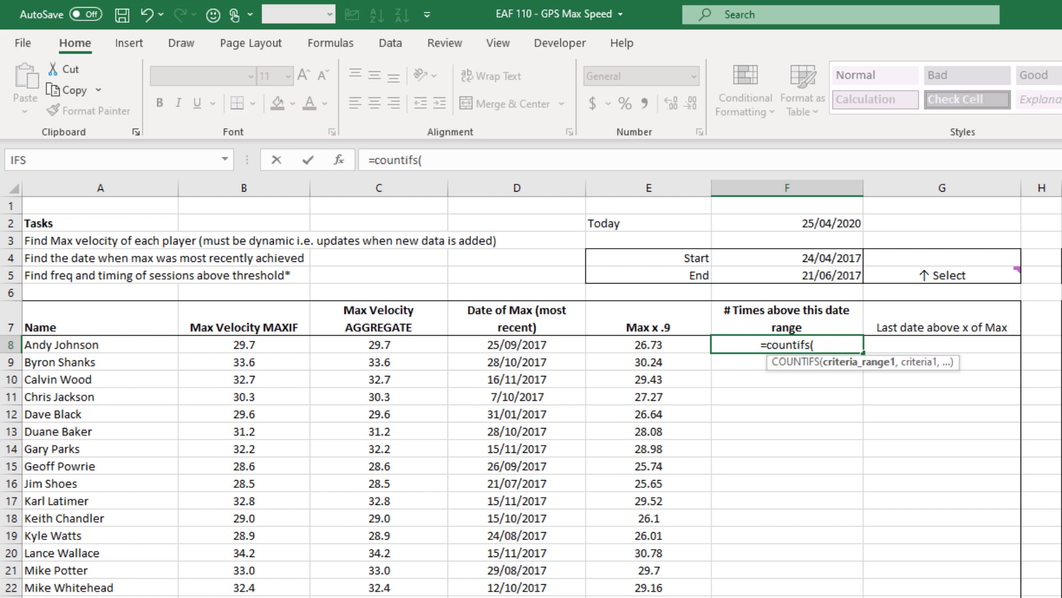
{"action": "type", "text": "tbl"}
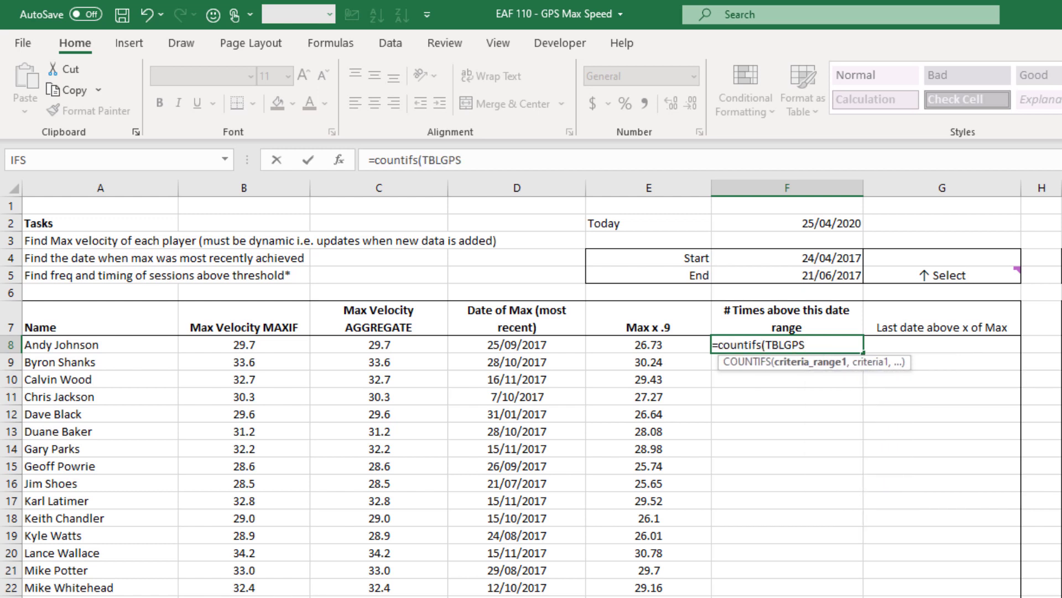
{"action": "type", "text": "[Player Name"}
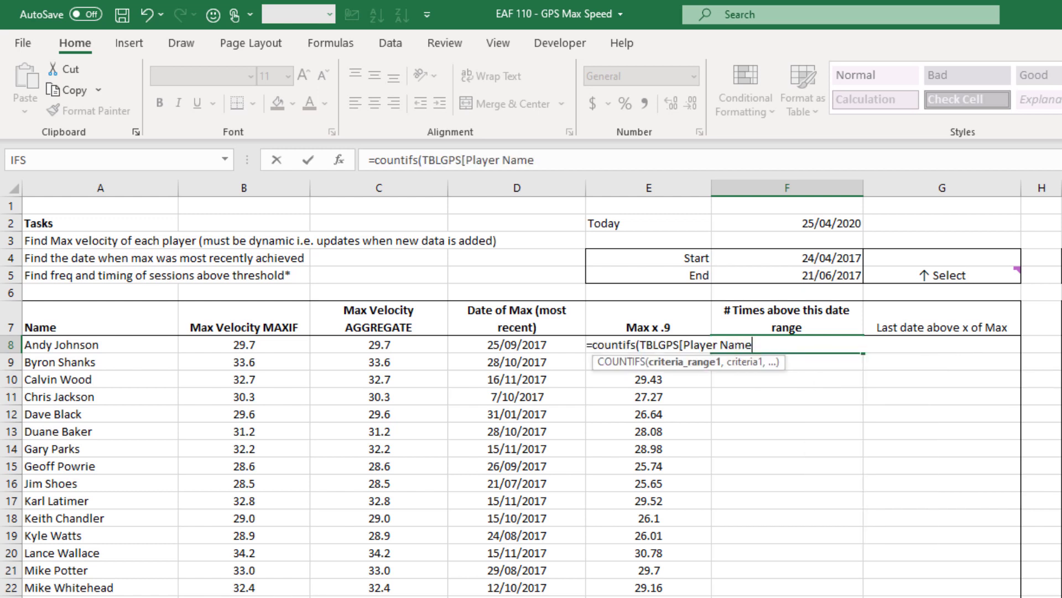
{"action": "type", "text": "],"}
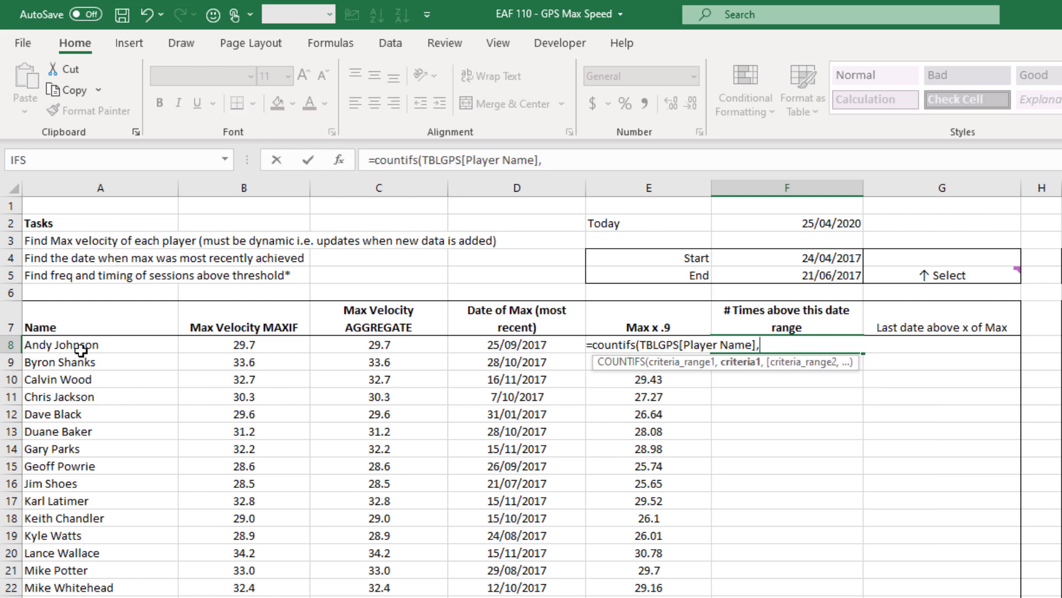
{"action": "left_click", "coordinate": [89, 344]}
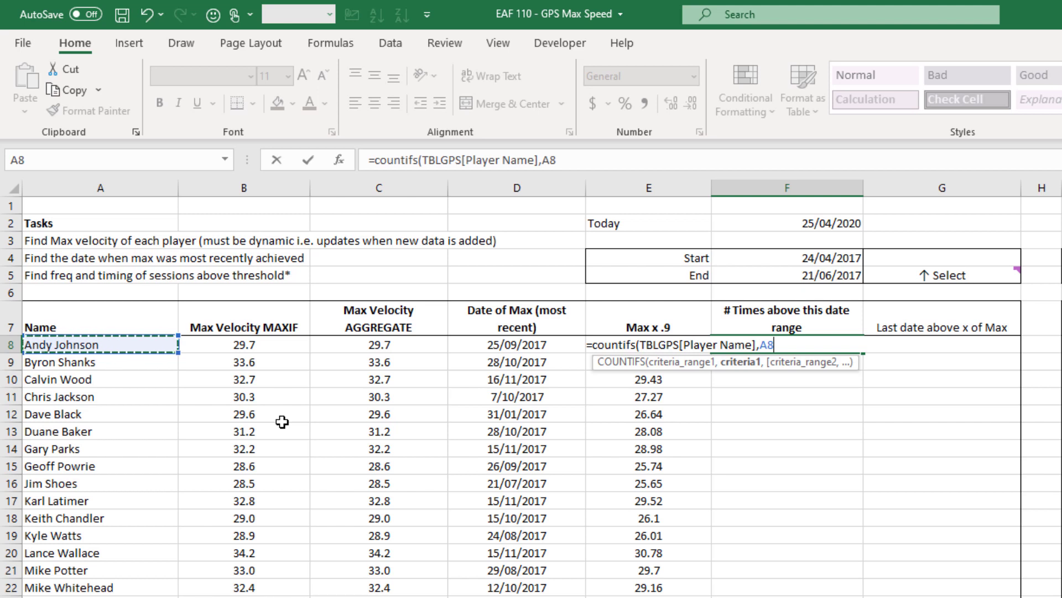
{"action": "type", "text": ","}
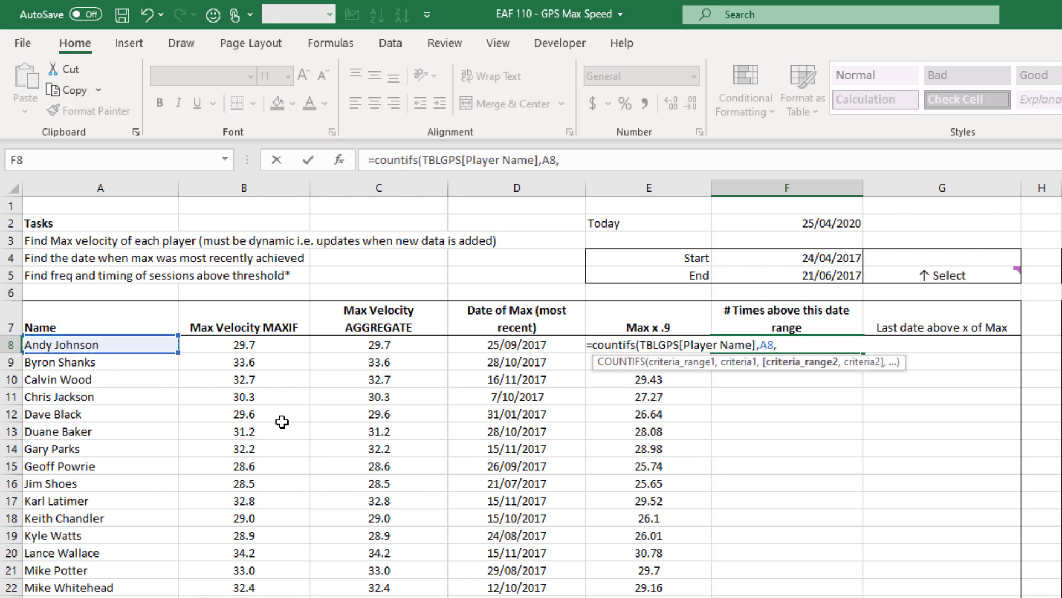
{"action": "type", "text": "tbl"}
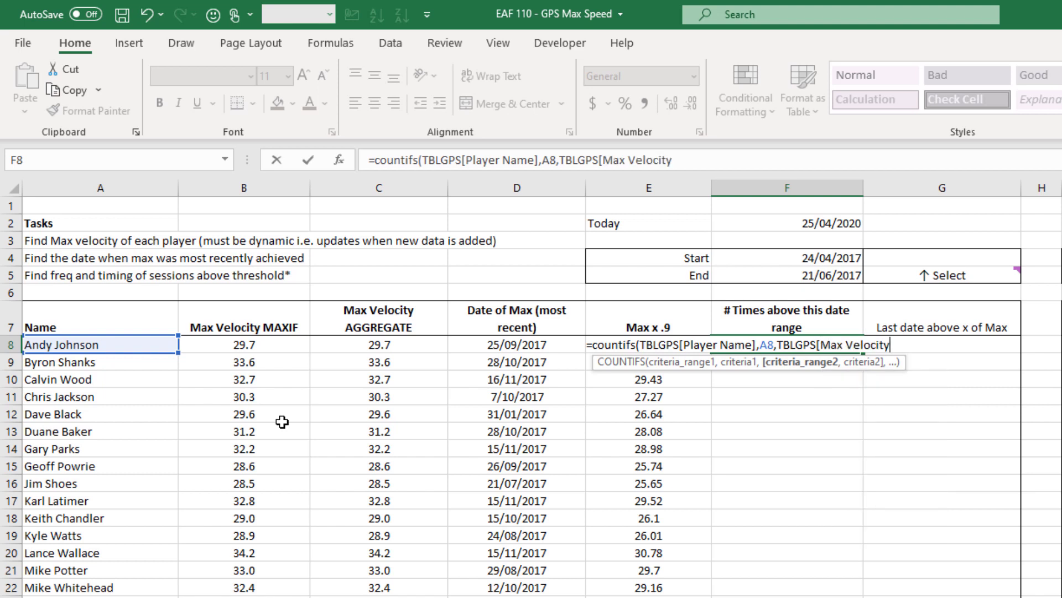
{"action": "type", "text": "],\">=\"&E8"}
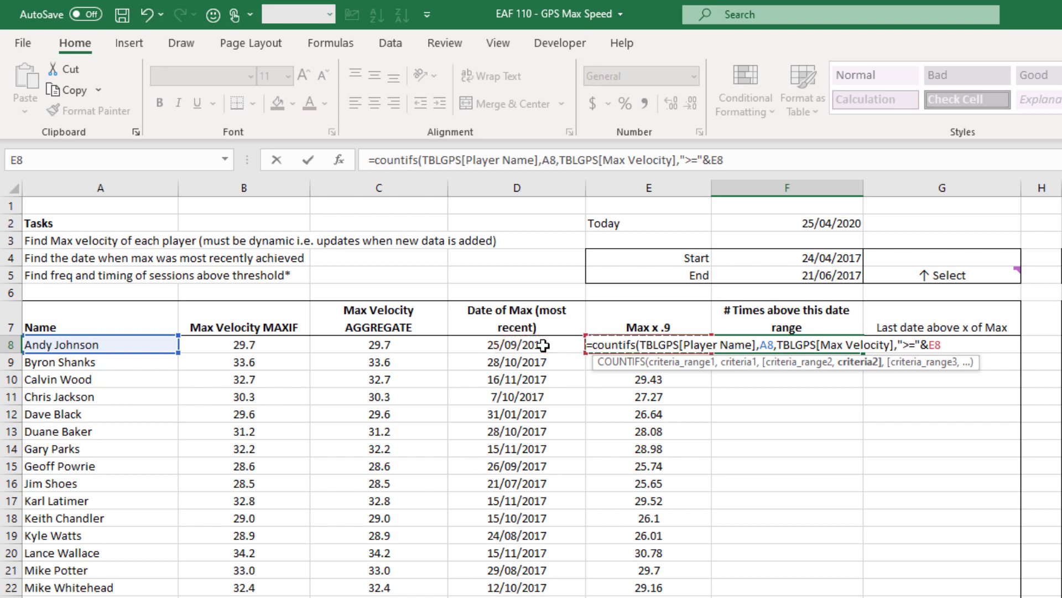
{"action": "key", "text": "Enter"}
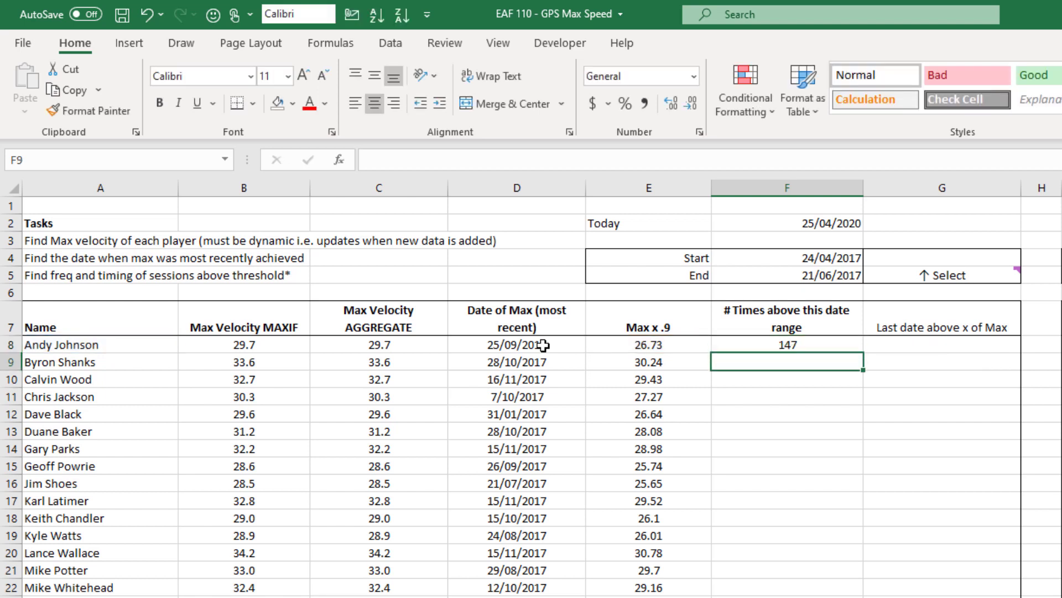
Add TBLGPS[Date] criteria between $F$4 and $F$5 to F8's COUNTIFS, giving 25
{"action": "left_click", "coordinate": [787, 345]}
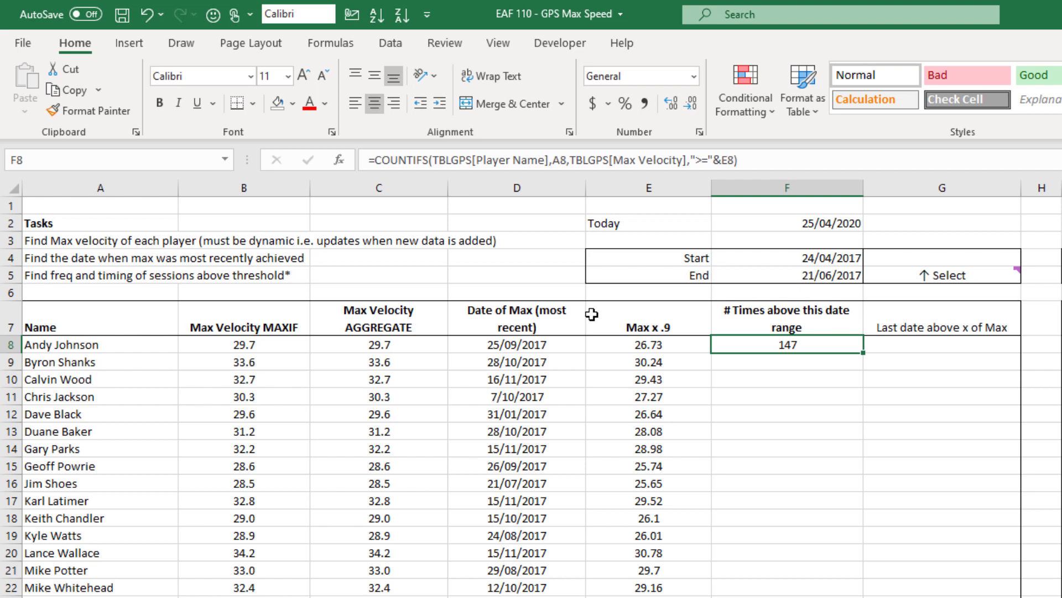
{"action": "mouse_move", "coordinate": [765, 157]}
{"action": "type", "text": ","}
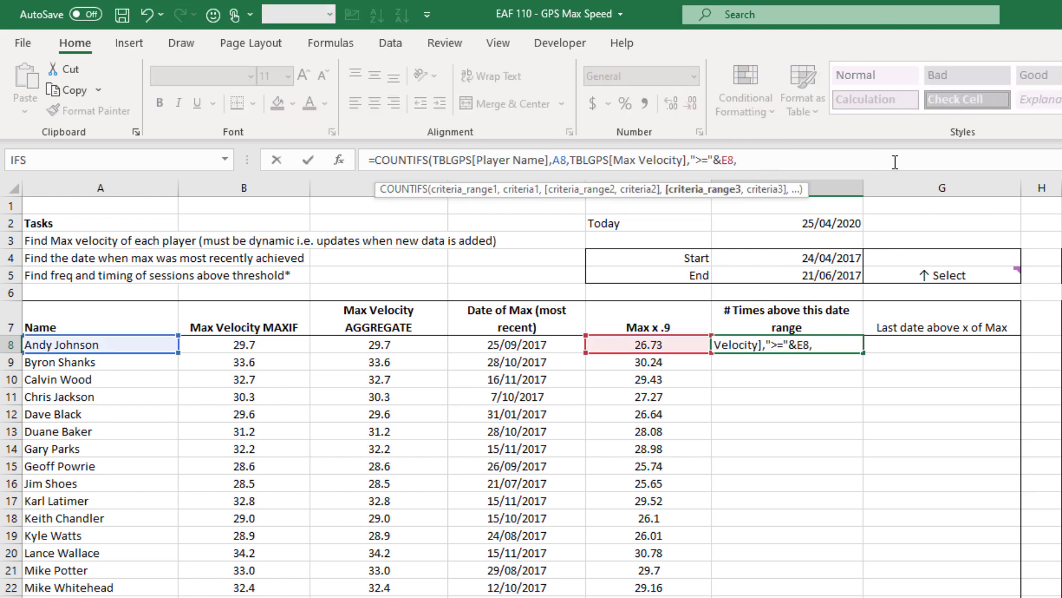
{"action": "type", "text": "tb"}
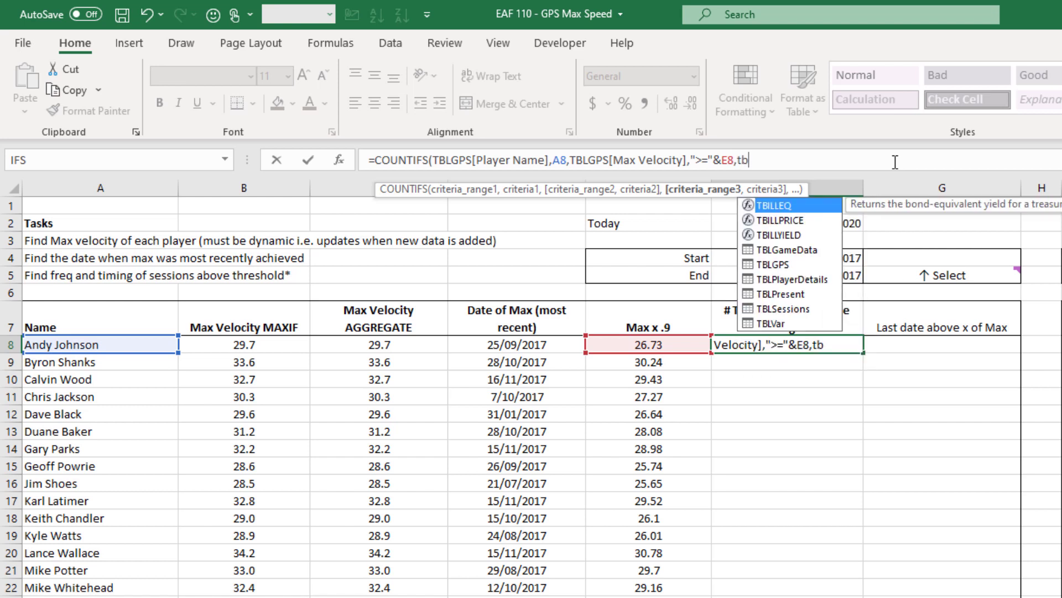
{"action": "mouse_move", "coordinate": [778, 264]}
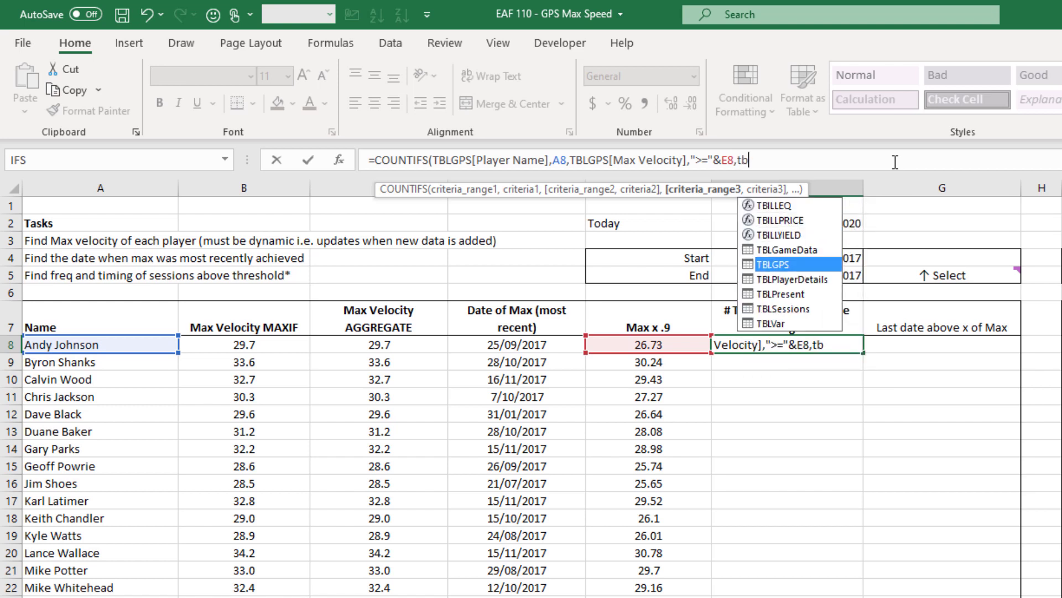
{"action": "type", "text": "TBLGPS[Date"}
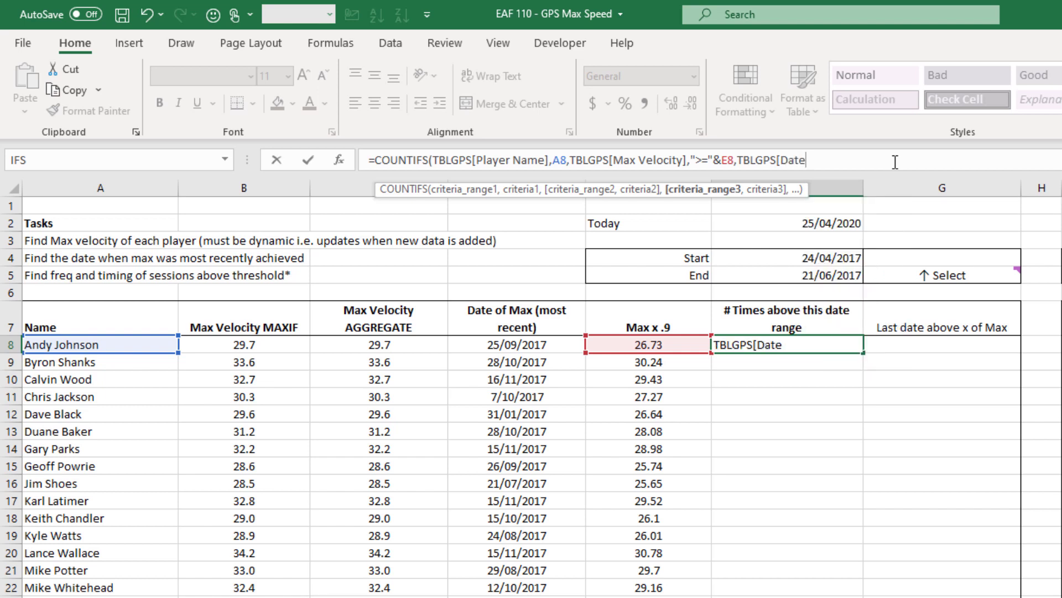
{"action": "type", "text": ","}
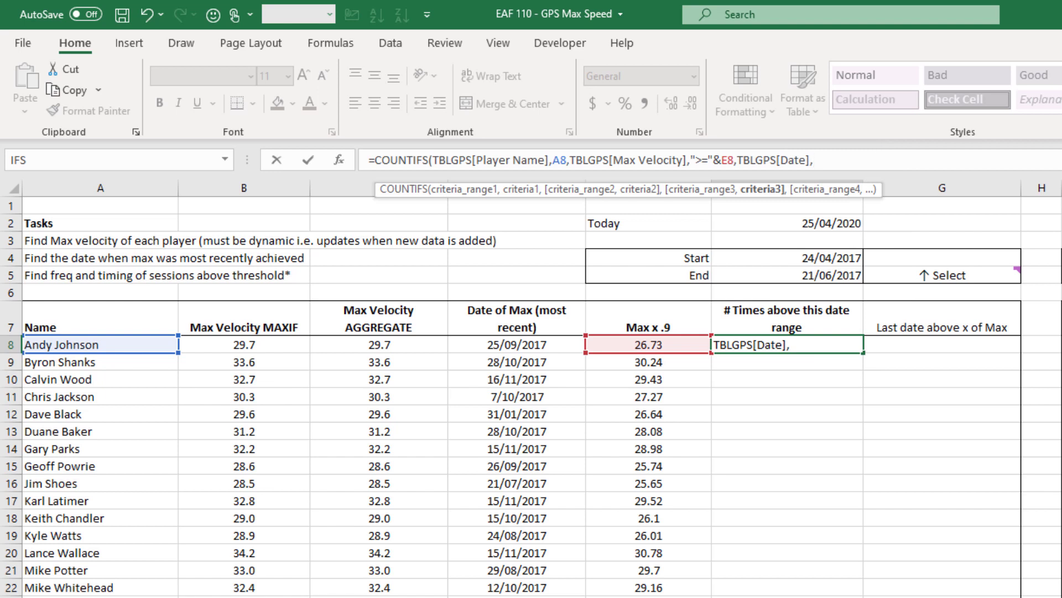
{"action": "type", "text": "\">"}
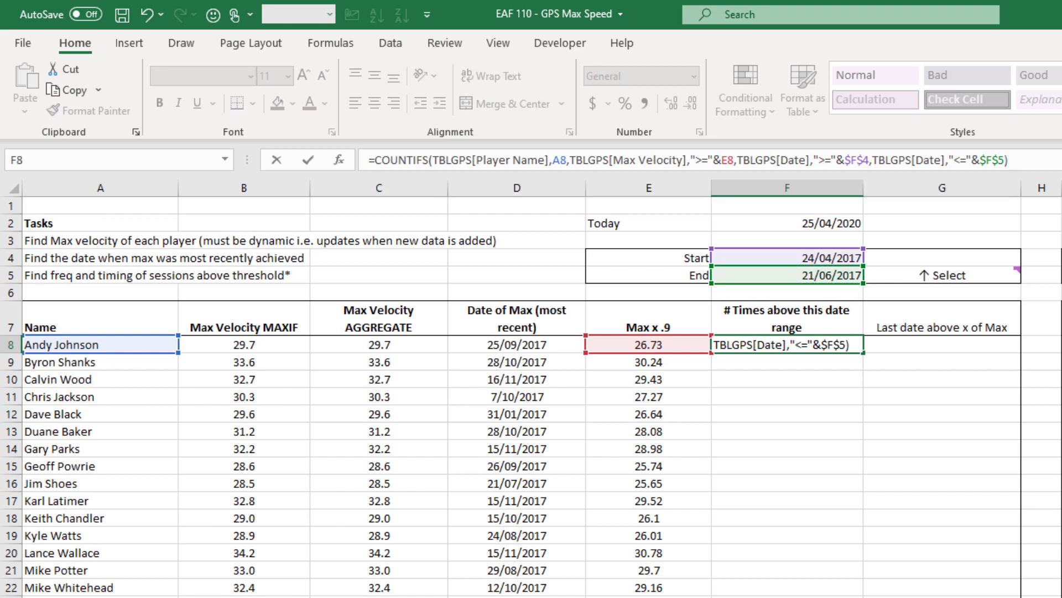
{"action": "key", "text": "Enter"}
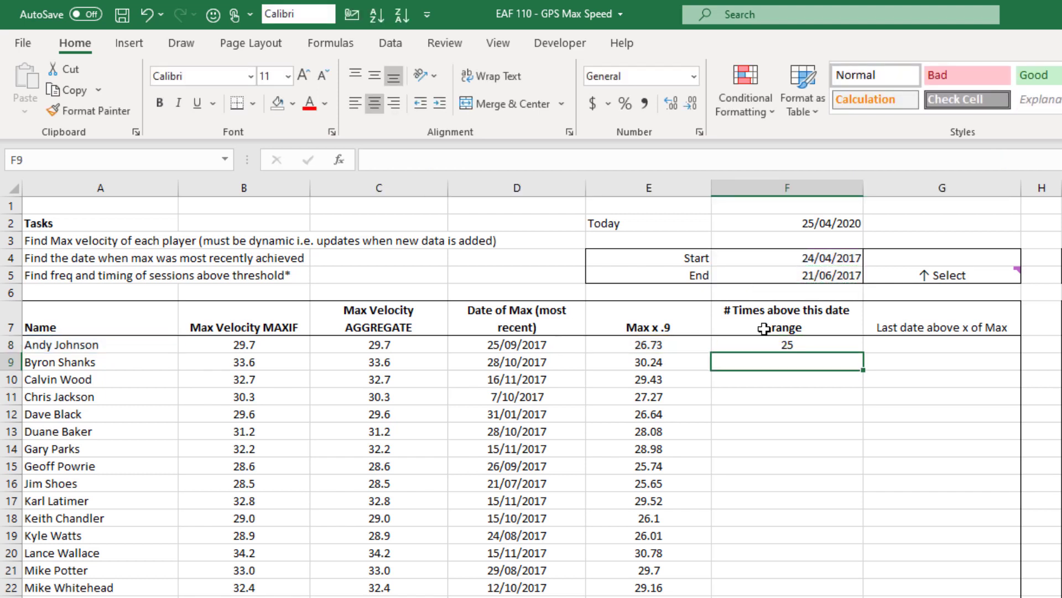
{"action": "left_click", "coordinate": [787, 344]}
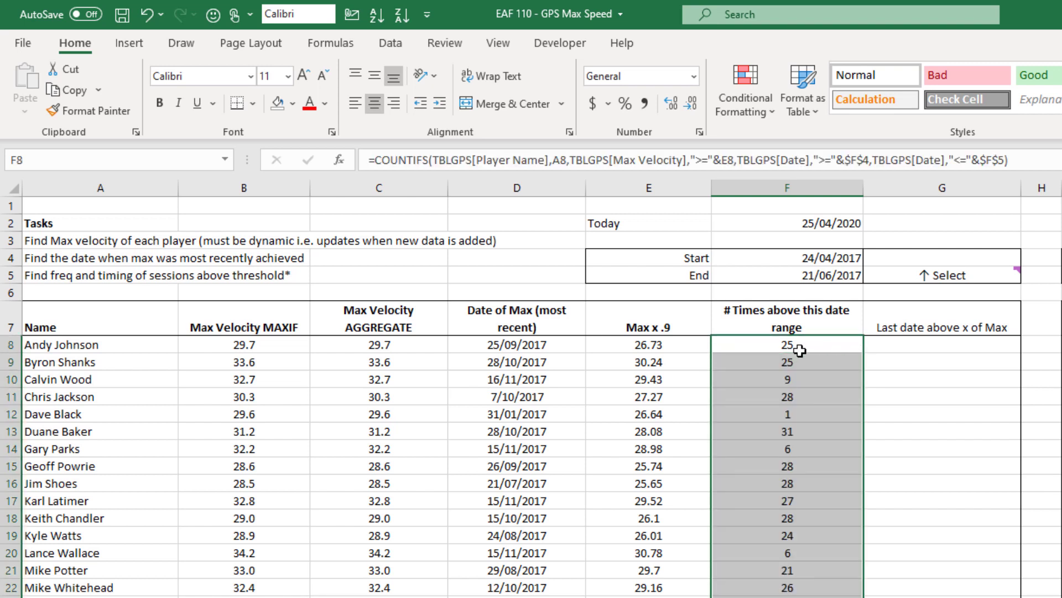
{"action": "mouse_move", "coordinate": [830, 370]}
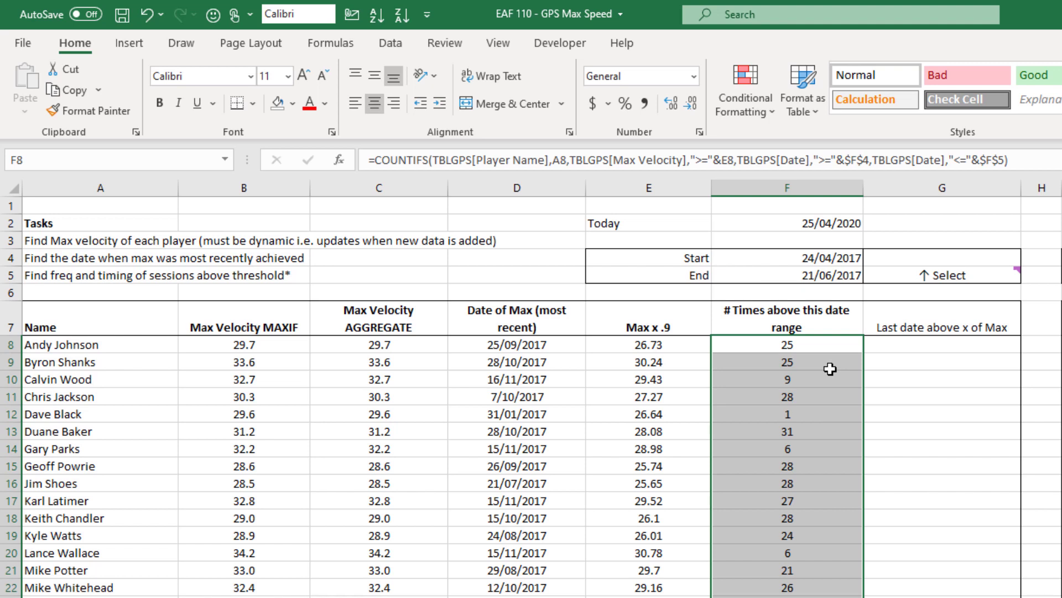
{"action": "mouse_move", "coordinate": [859, 366]}
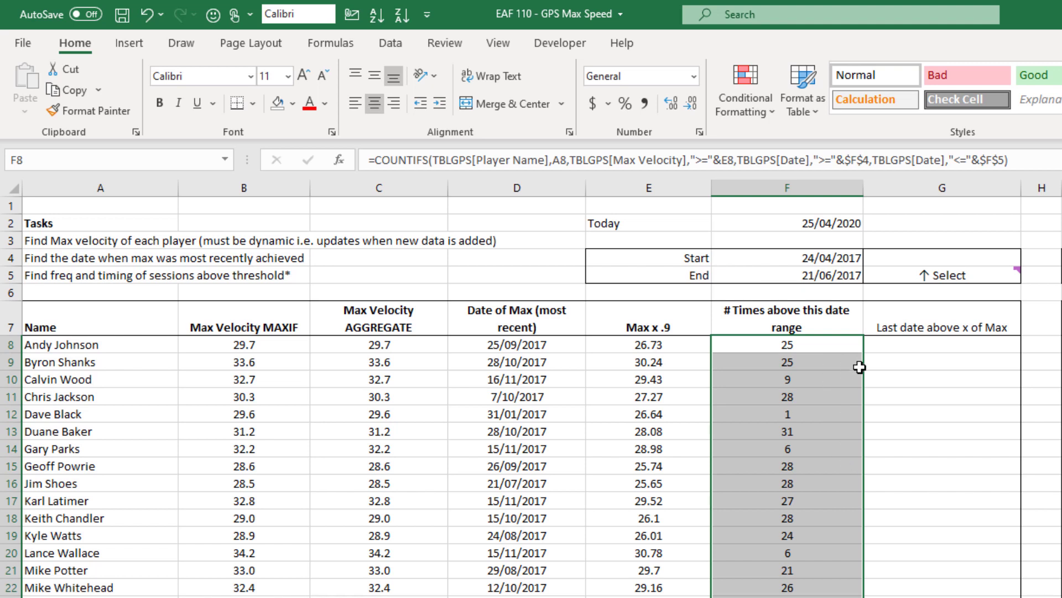
{"action": "mouse_move", "coordinate": [68, 413]}
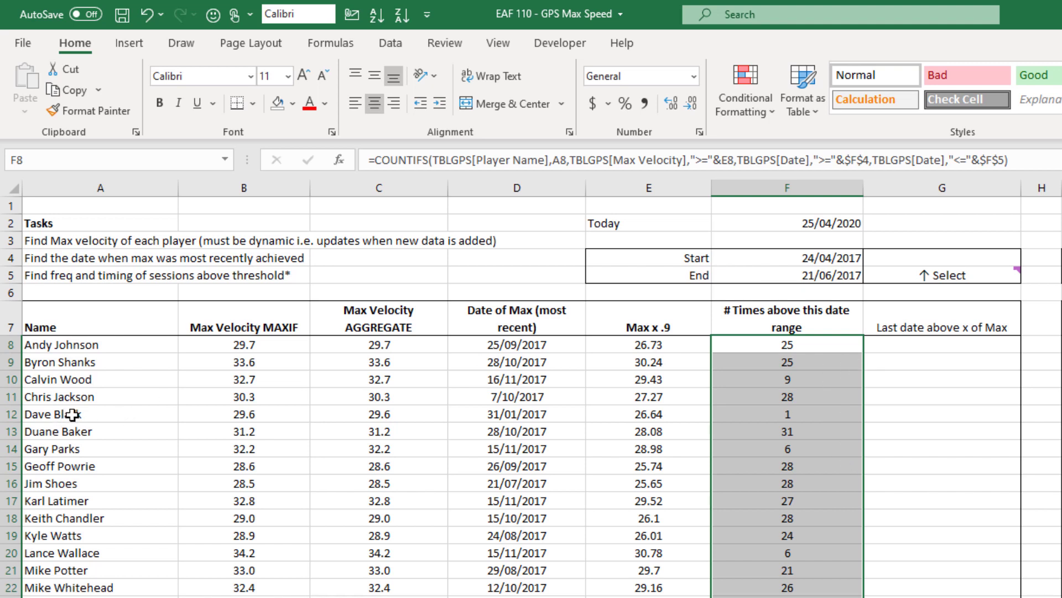
{"action": "left_click", "coordinate": [72, 414]}
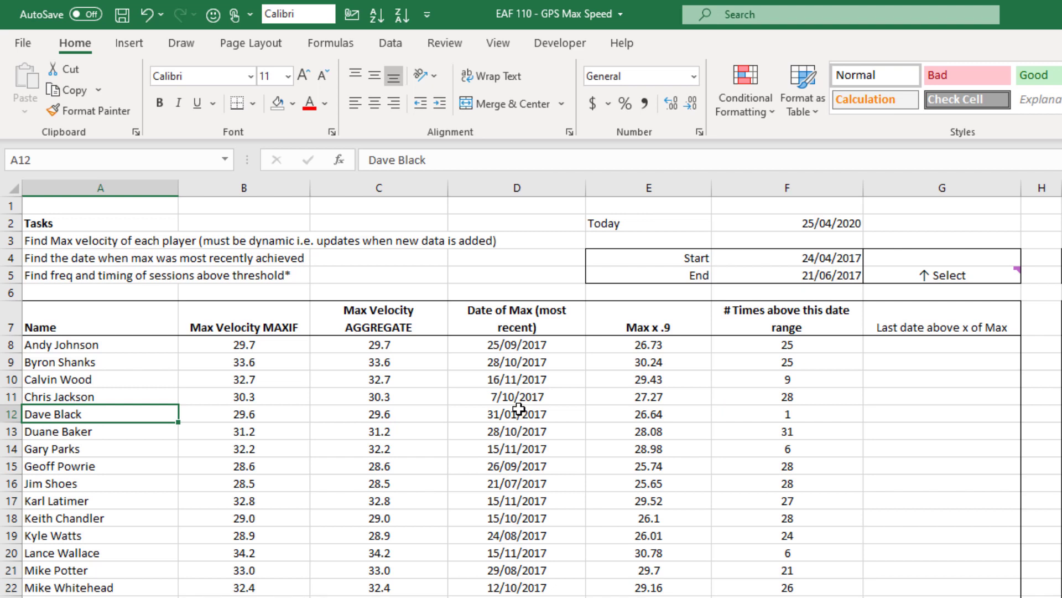
{"action": "mouse_move", "coordinate": [739, 401]}
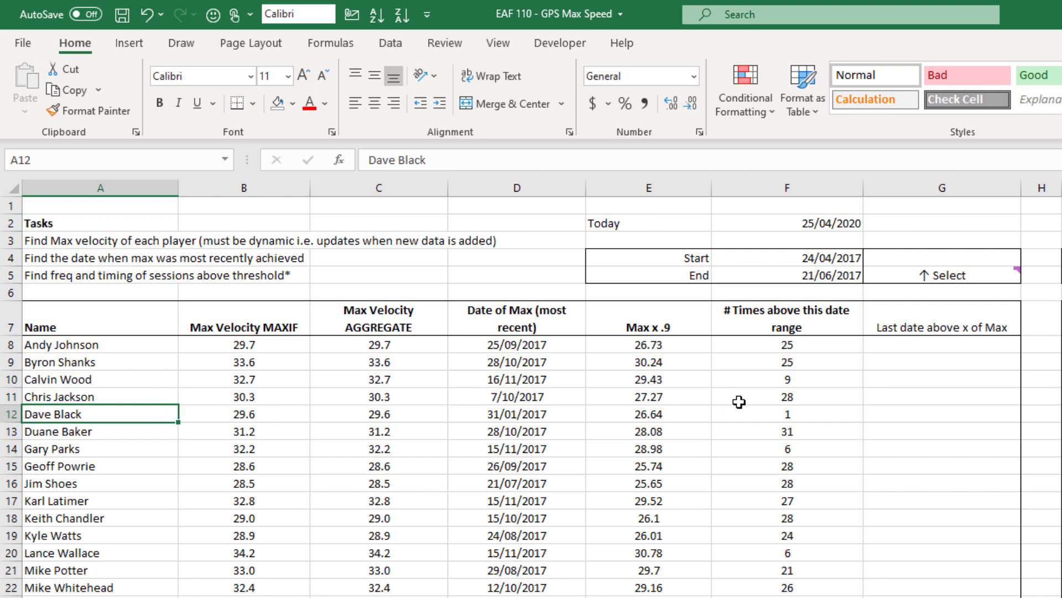
{"action": "mouse_move", "coordinate": [823, 413]}
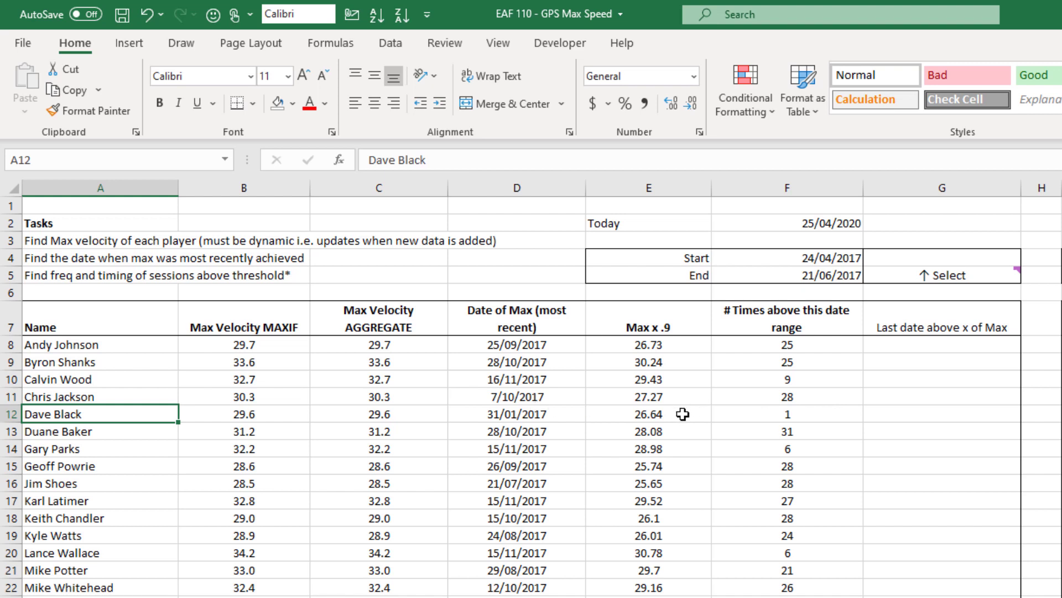
{"action": "mouse_move", "coordinate": [817, 413]}
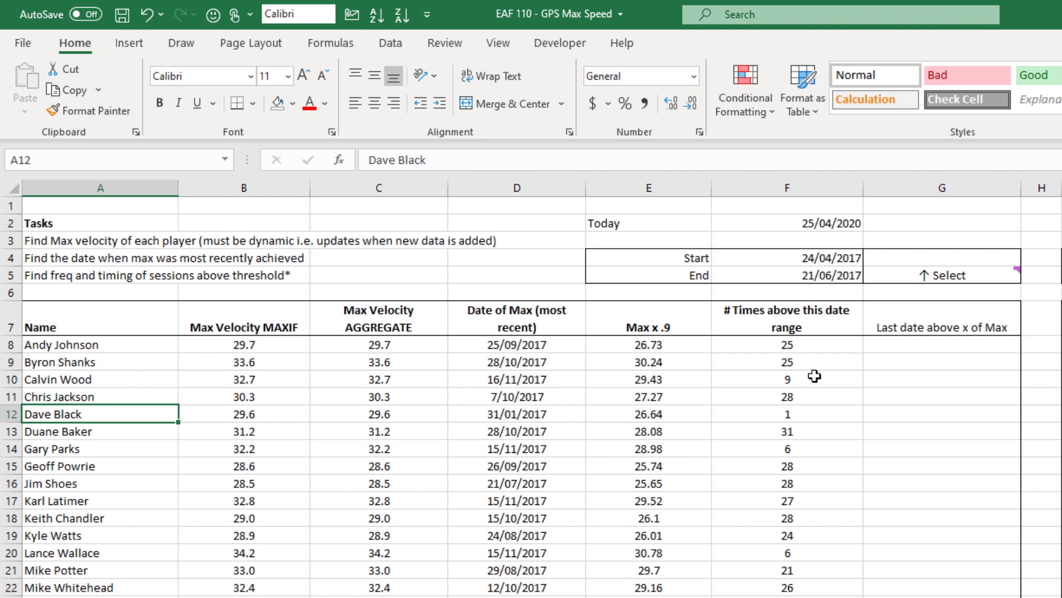
{"action": "mouse_move", "coordinate": [885, 475]}
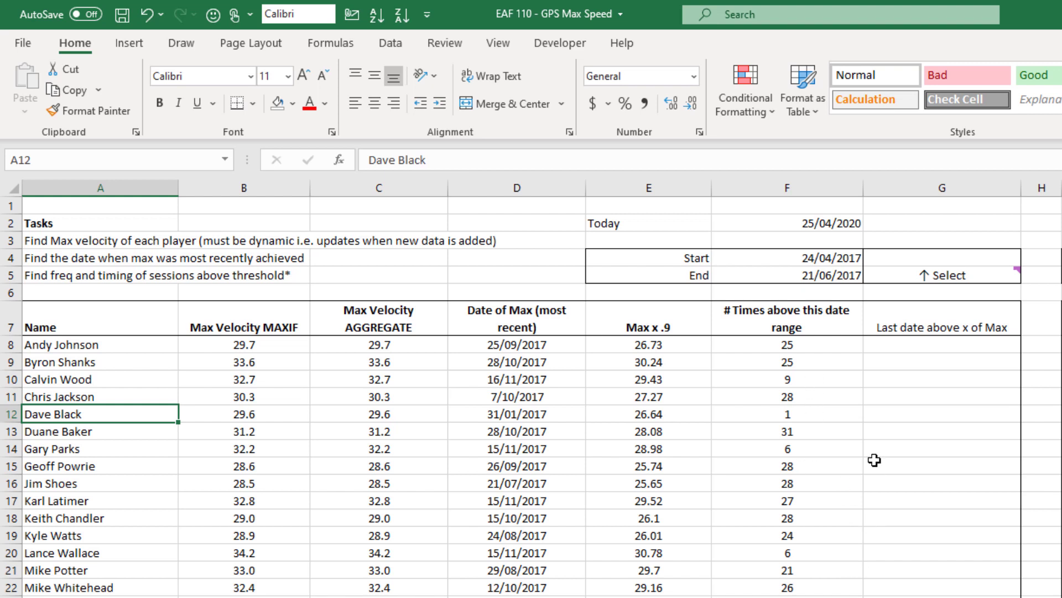
{"action": "left_click", "coordinate": [942, 361]}
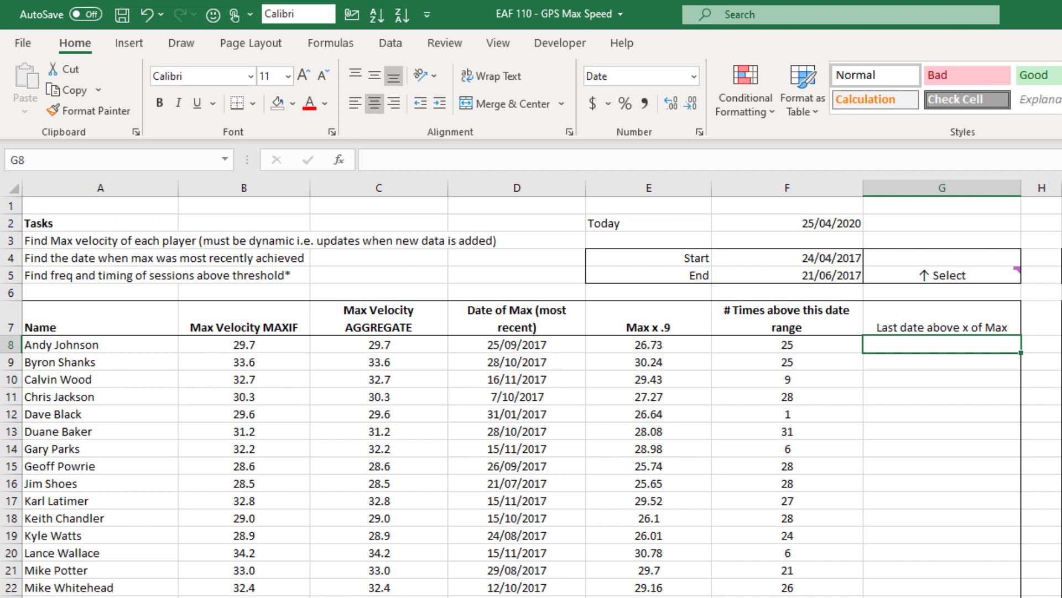
{"action": "mouse_move", "coordinate": [595, 379]}
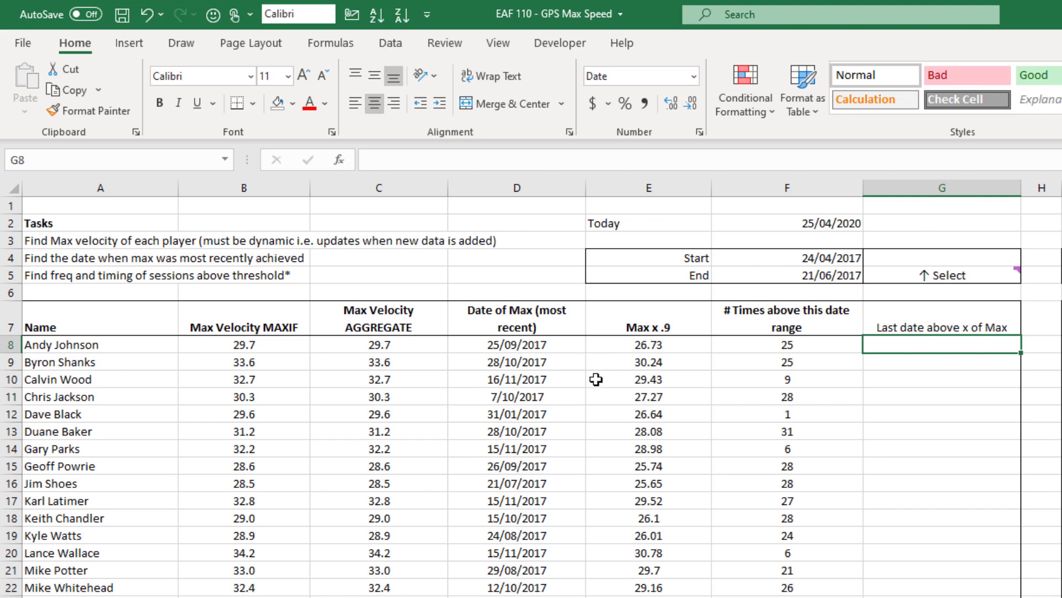
{"action": "mouse_move", "coordinate": [1015, 356]}
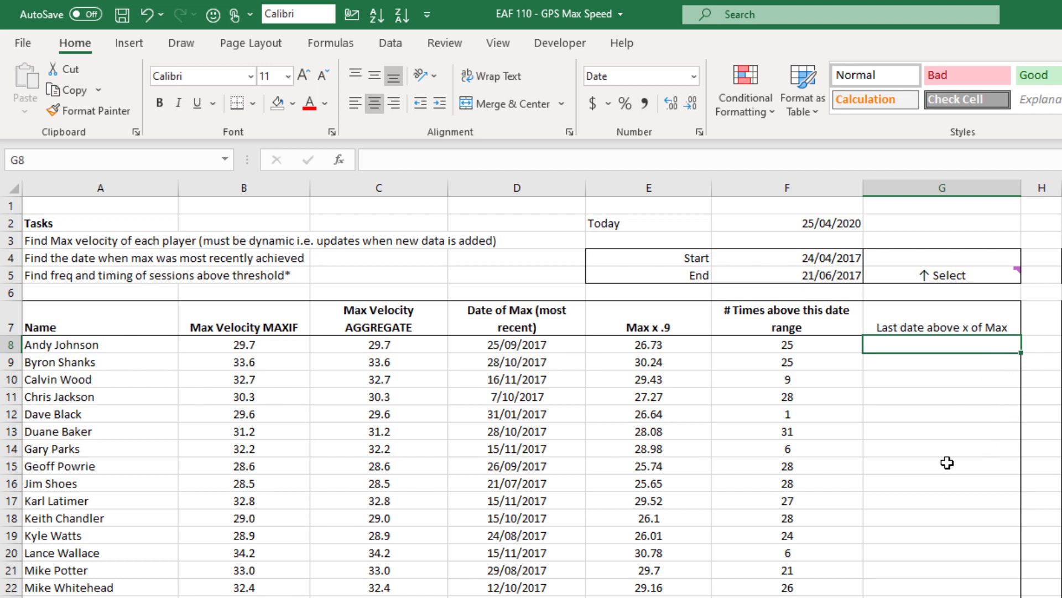
{"action": "left_click", "coordinate": [518, 343]}
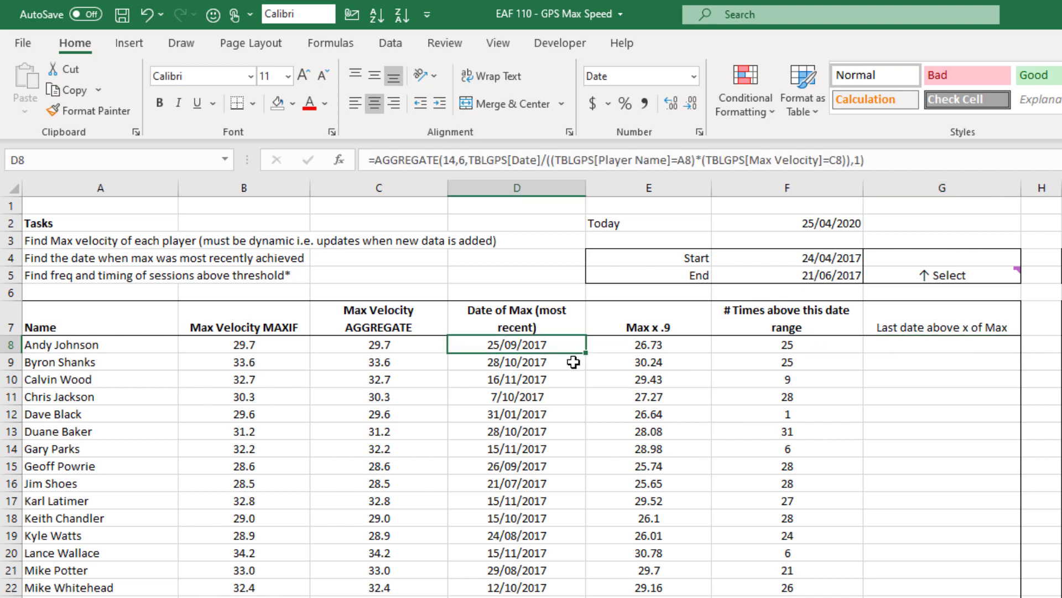
{"action": "double_click", "coordinate": [516, 344]}
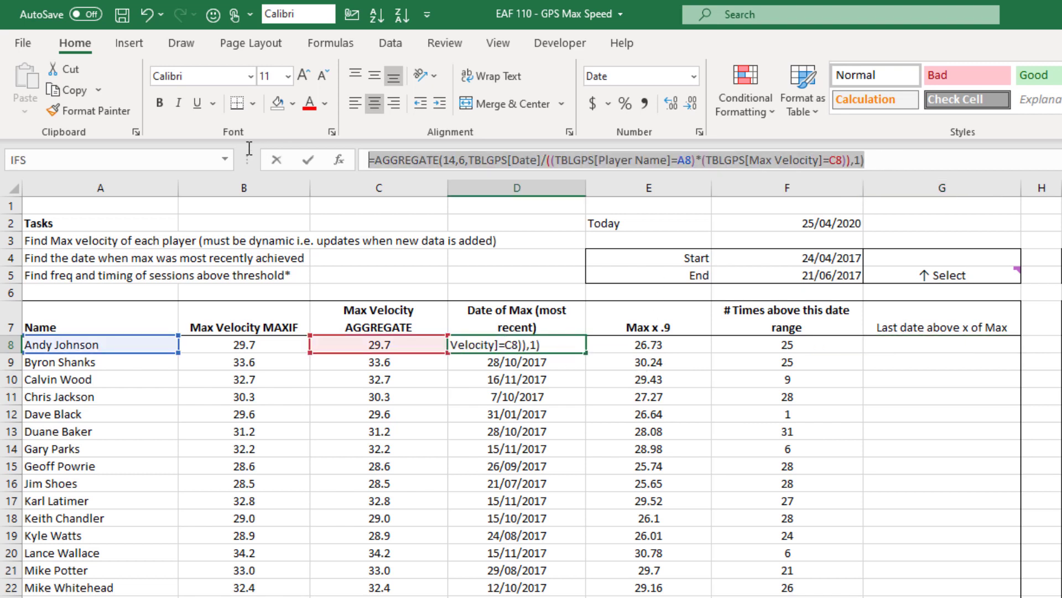
{"action": "key", "text": "Enter"}
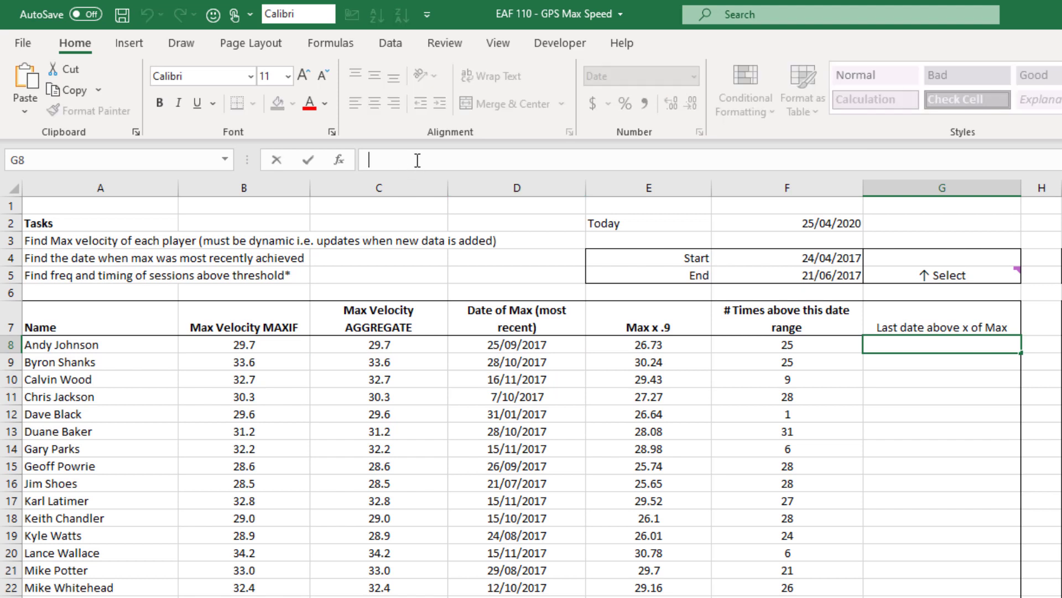
{"action": "type", "text": "=AGGREGATE(14,6,TBLGPS[Date]/((TBLGPS[Player Name]=A8)*(TBLGPS[Max Velocity]=C8)),1)"}
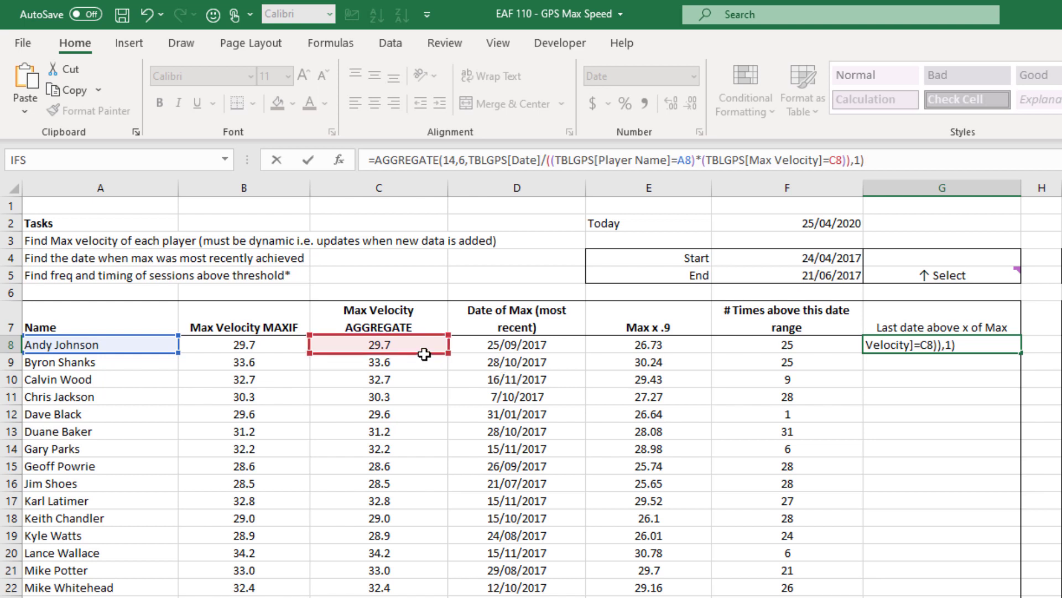
{"action": "left_click", "coordinate": [649, 344]}
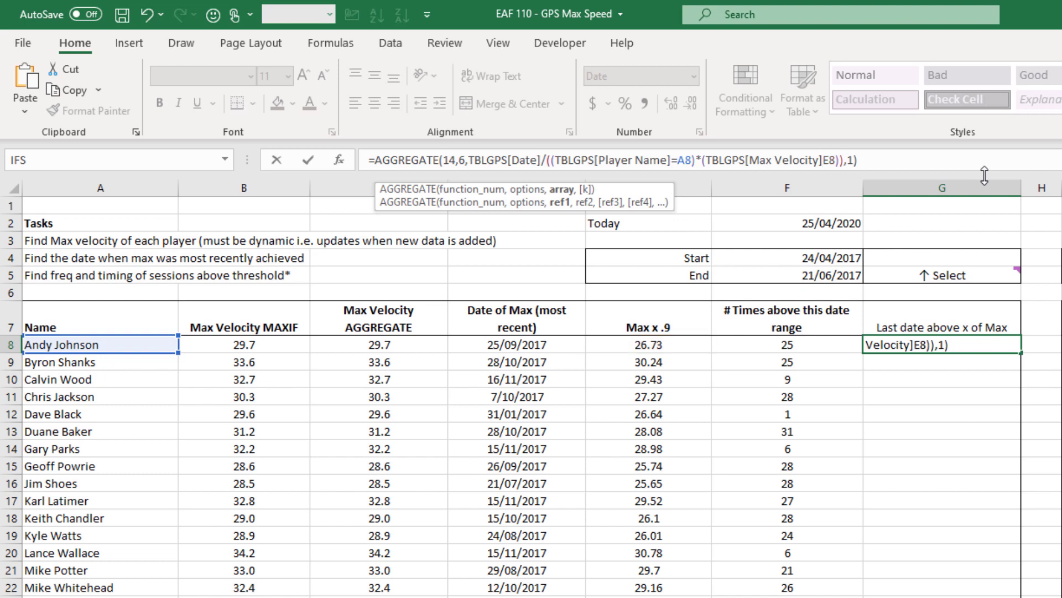
{"action": "type", "text": ">="}
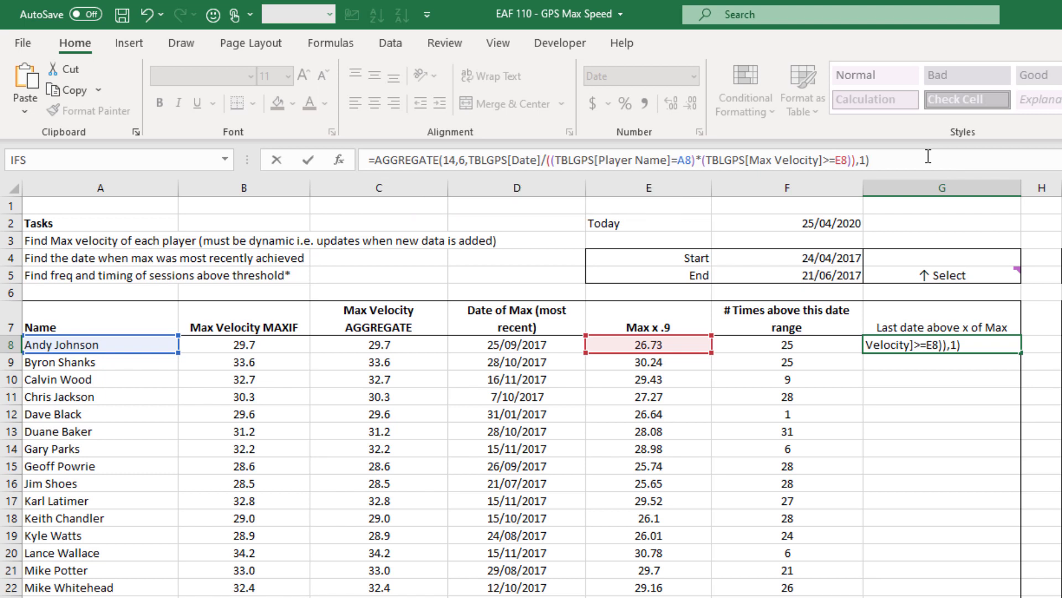
{"action": "key", "text": "Enter"}
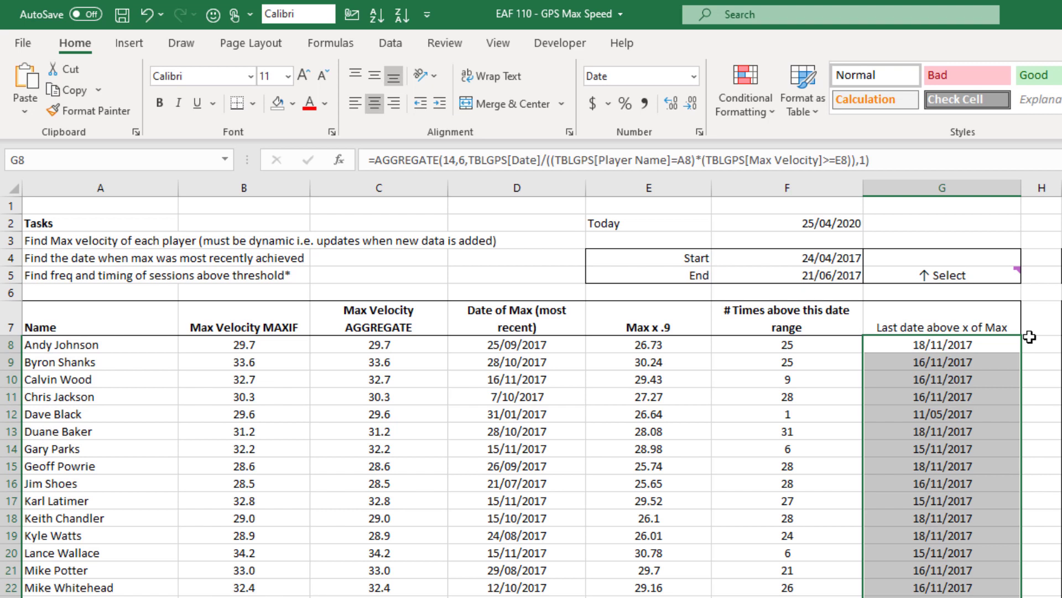
{"action": "mouse_move", "coordinate": [956, 411]}
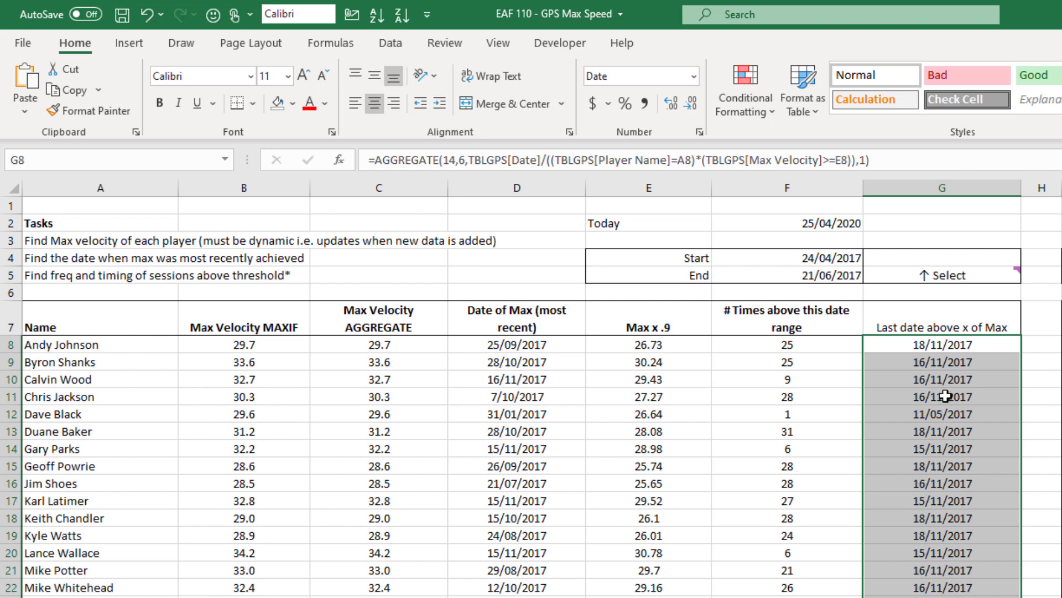
{"action": "mouse_move", "coordinate": [993, 394]}
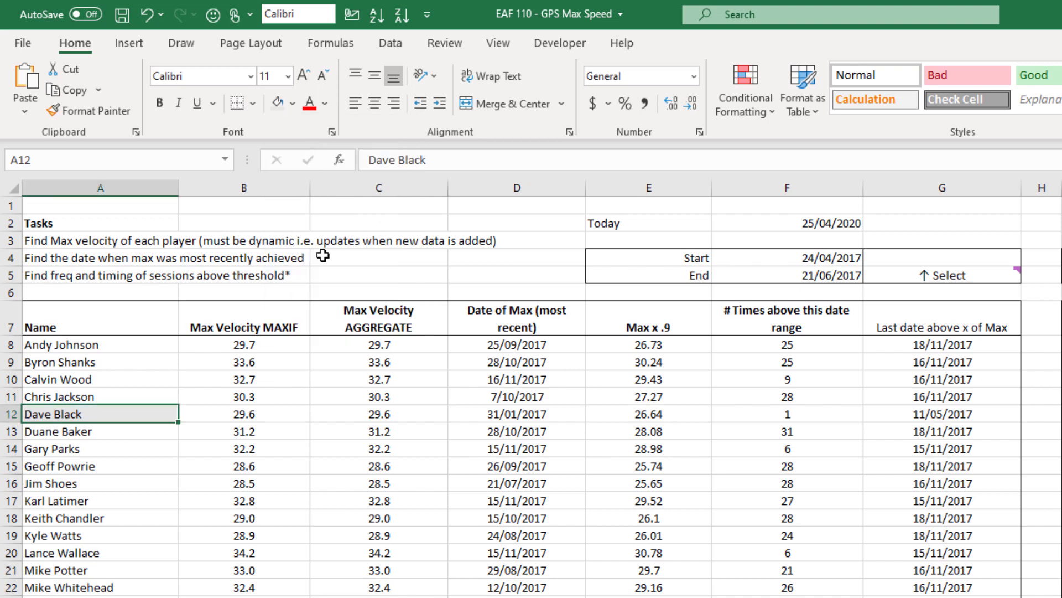
{"action": "left_click", "coordinate": [66, 535]}
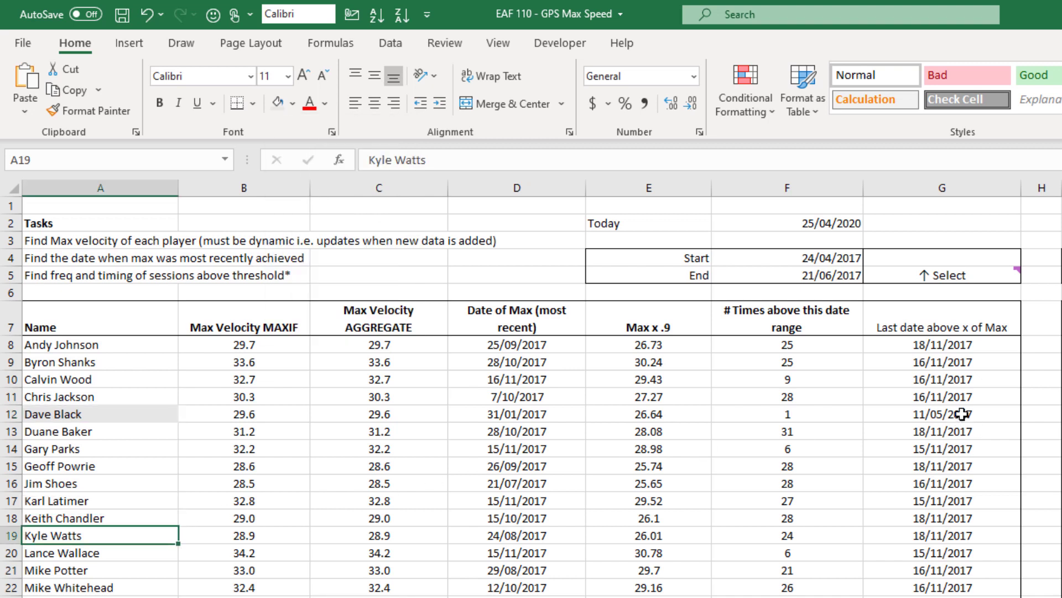
{"action": "left_click", "coordinate": [947, 414]}
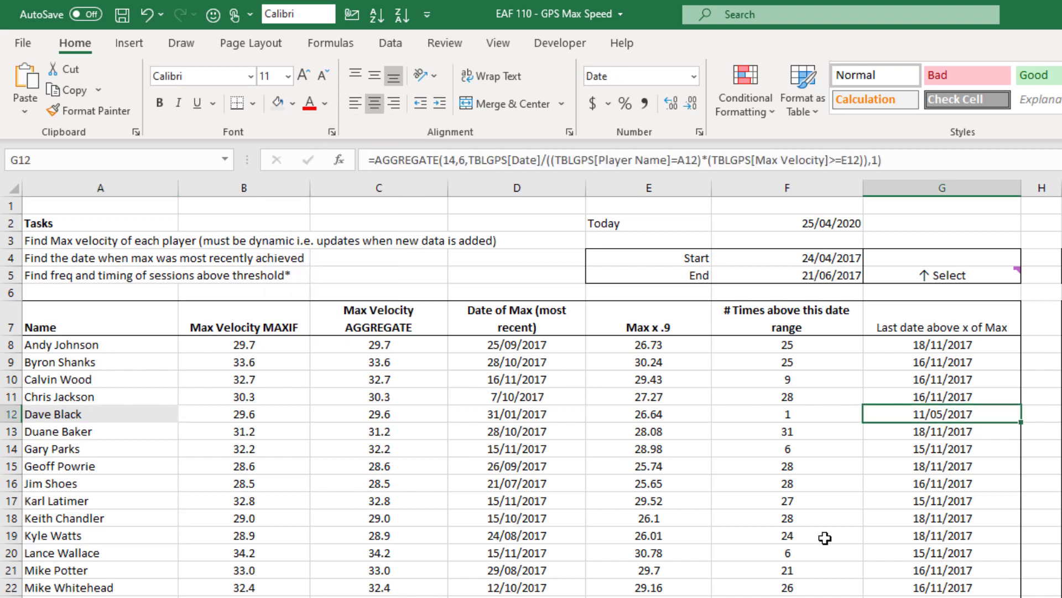
{"action": "mouse_move", "coordinate": [996, 424]}
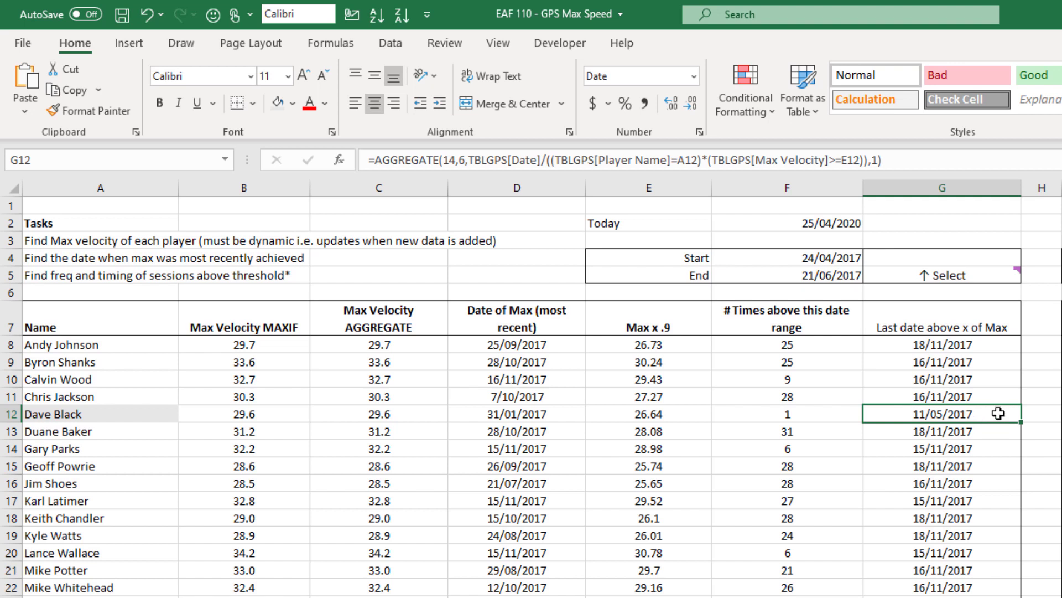
{"action": "mouse_move", "coordinate": [985, 433]}
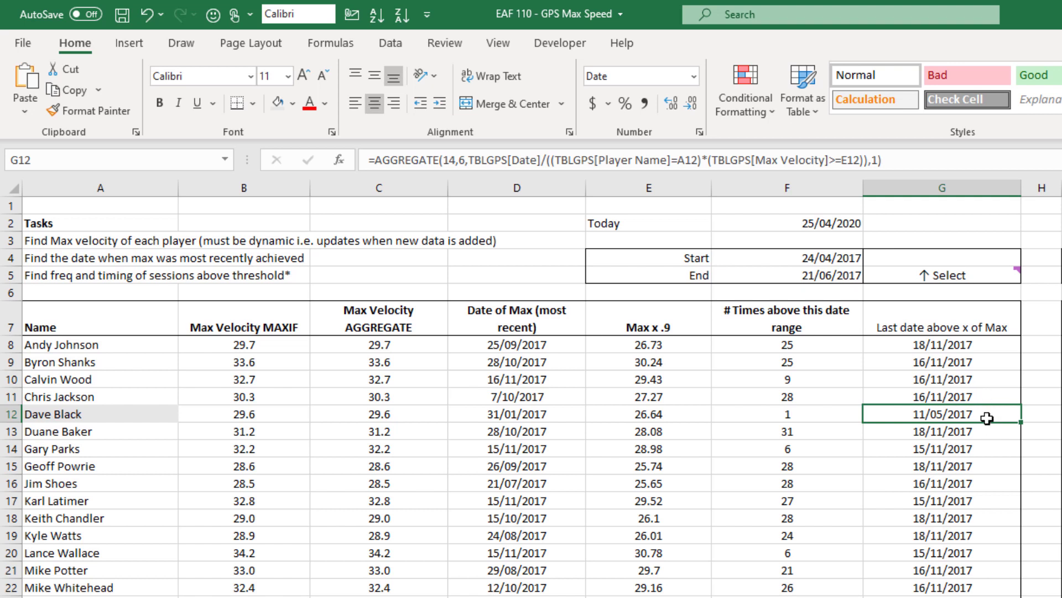
{"action": "mouse_move", "coordinate": [674, 429]}
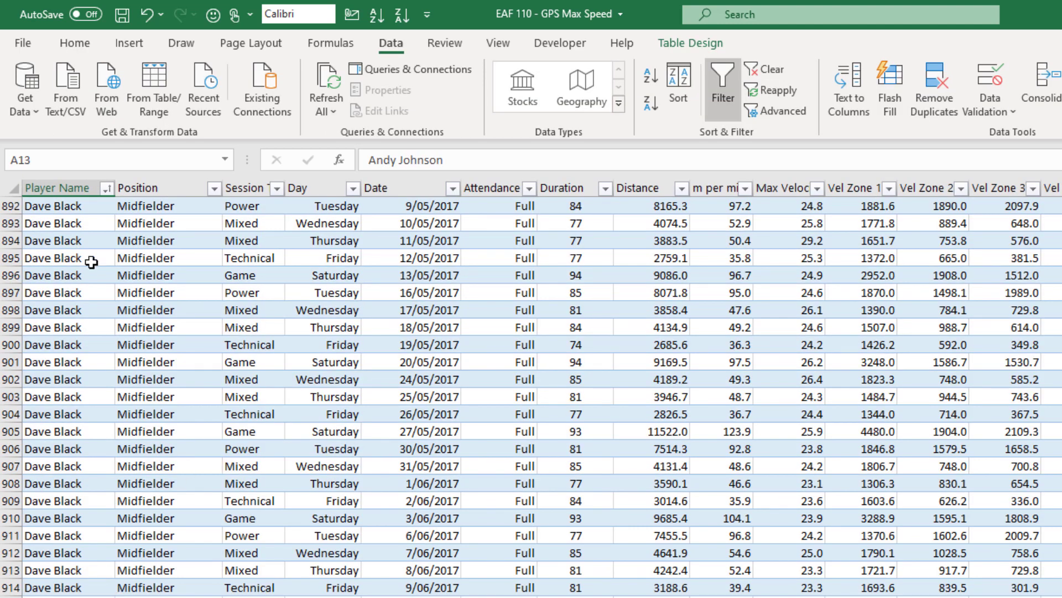
{"action": "left_click", "coordinate": [53, 240]}
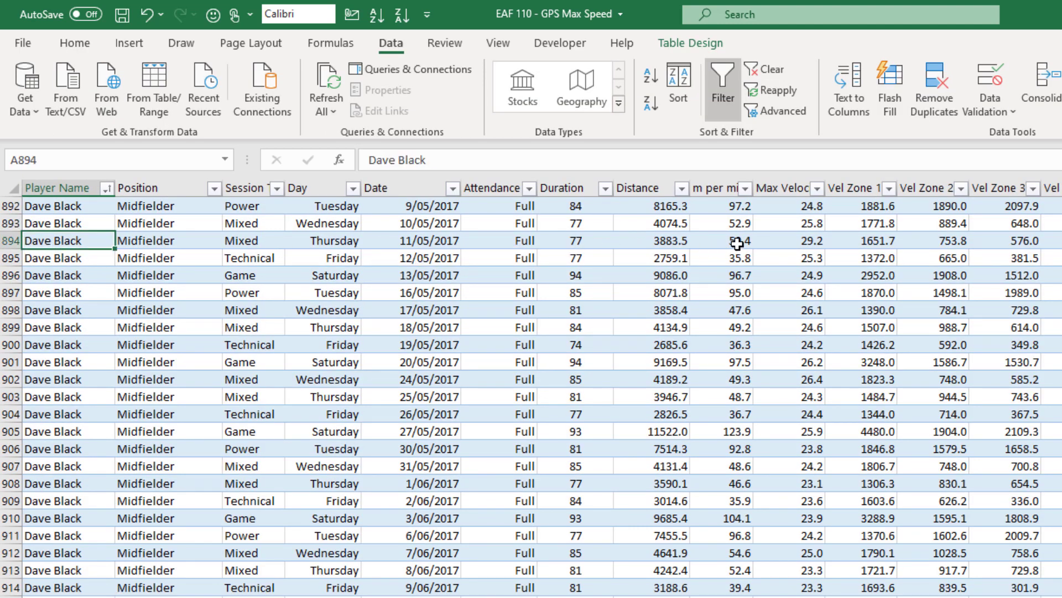
{"action": "left_click", "coordinate": [789, 240]}
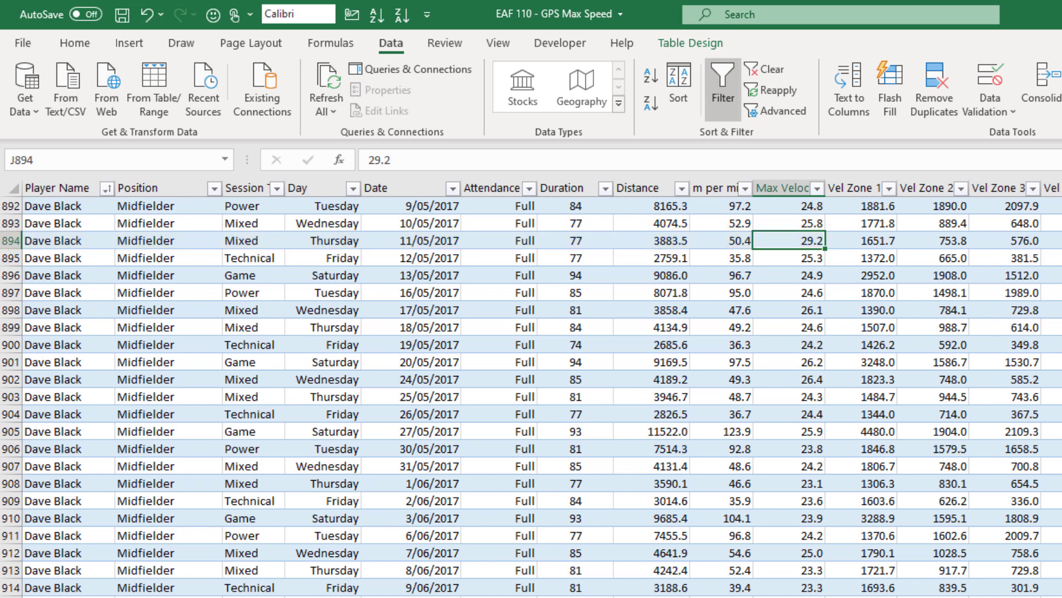
{"action": "scroll", "scroll_direction": "down", "scroll_amount": 3}
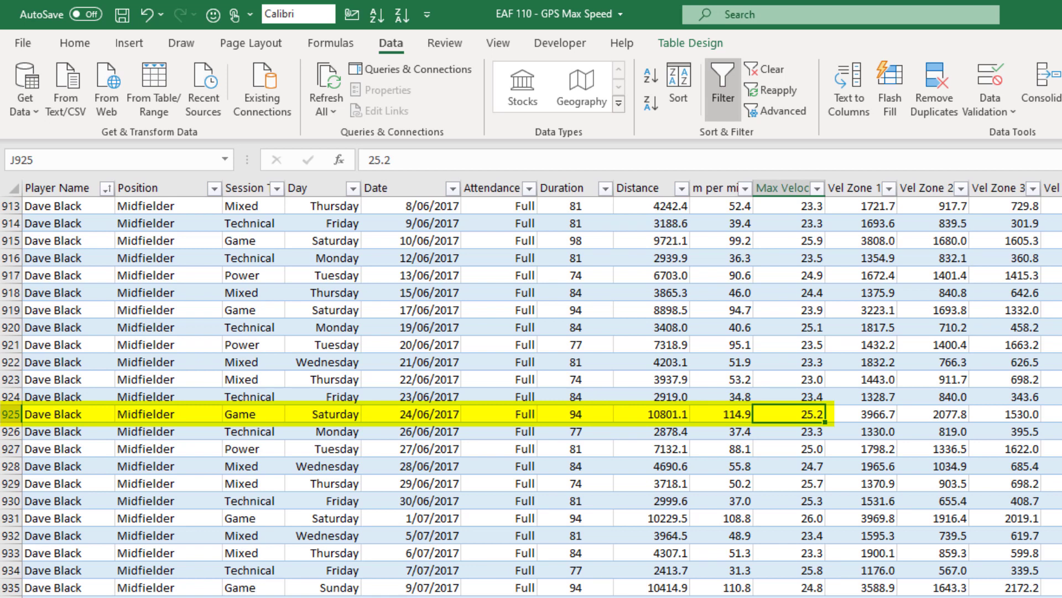
{"action": "type", "text": "30"}
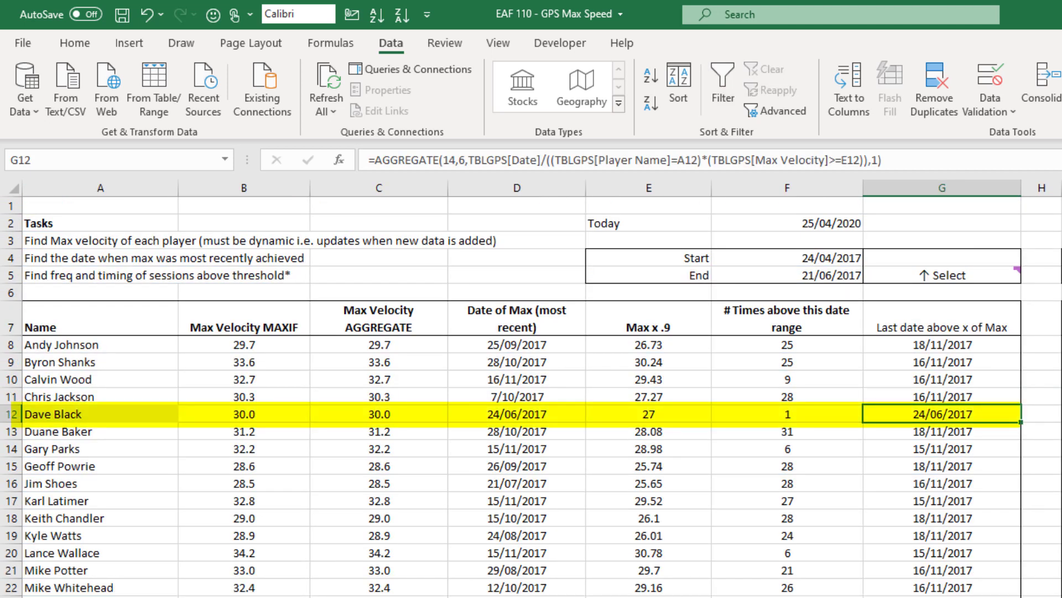
{"action": "mouse_move", "coordinate": [411, 414]}
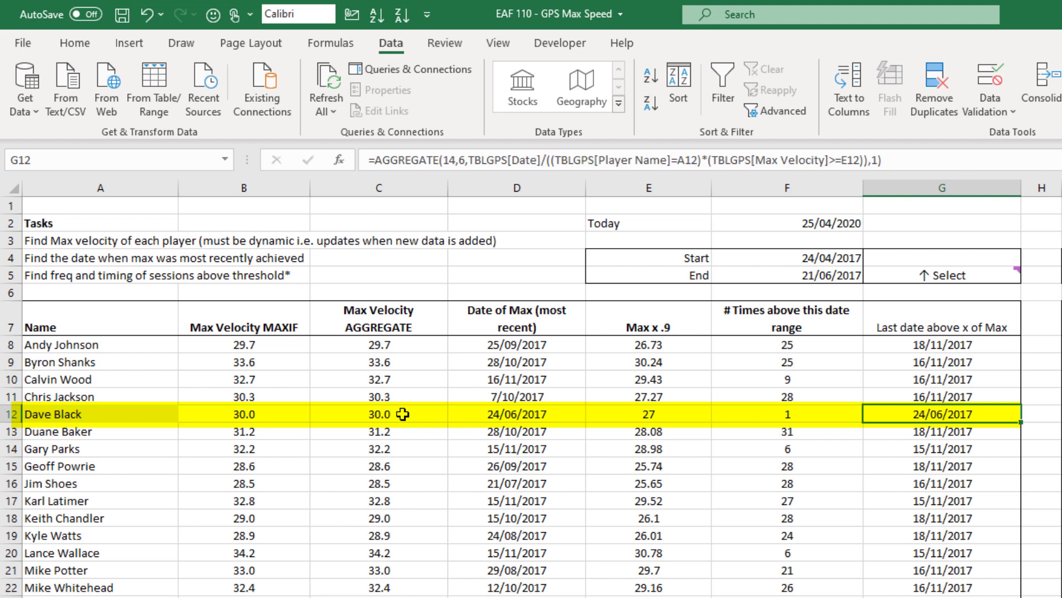
{"action": "mouse_move", "coordinate": [687, 413]}
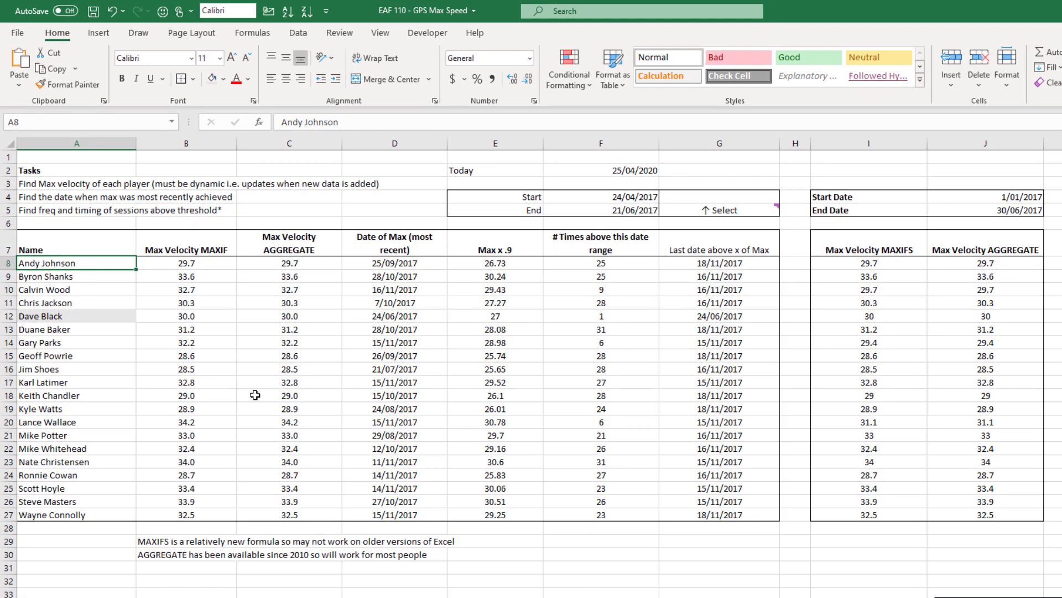
{"action": "mouse_move", "coordinate": [240, 392]}
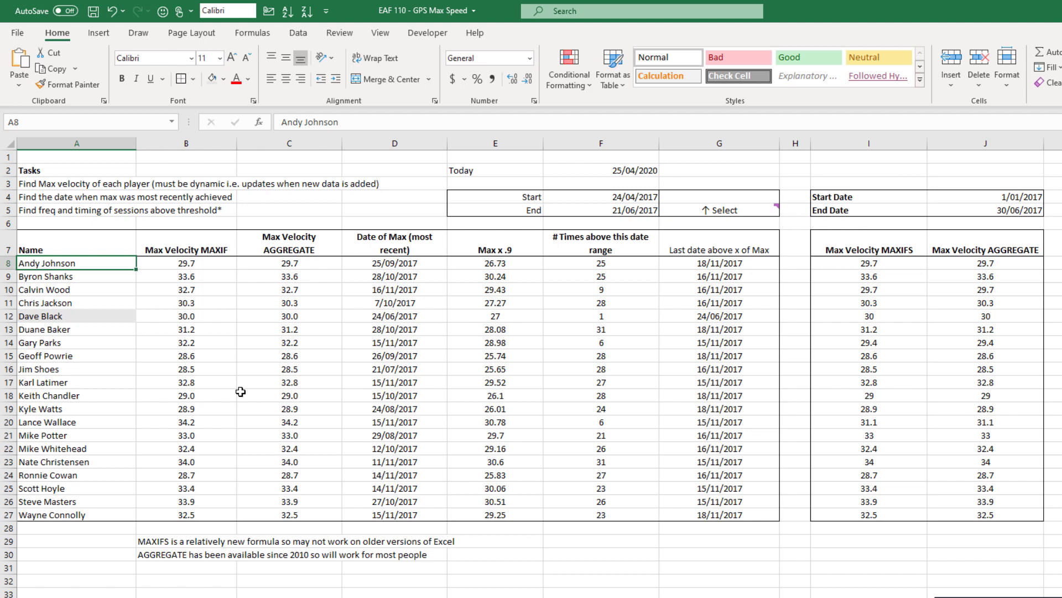
{"action": "mouse_move", "coordinate": [237, 414]}
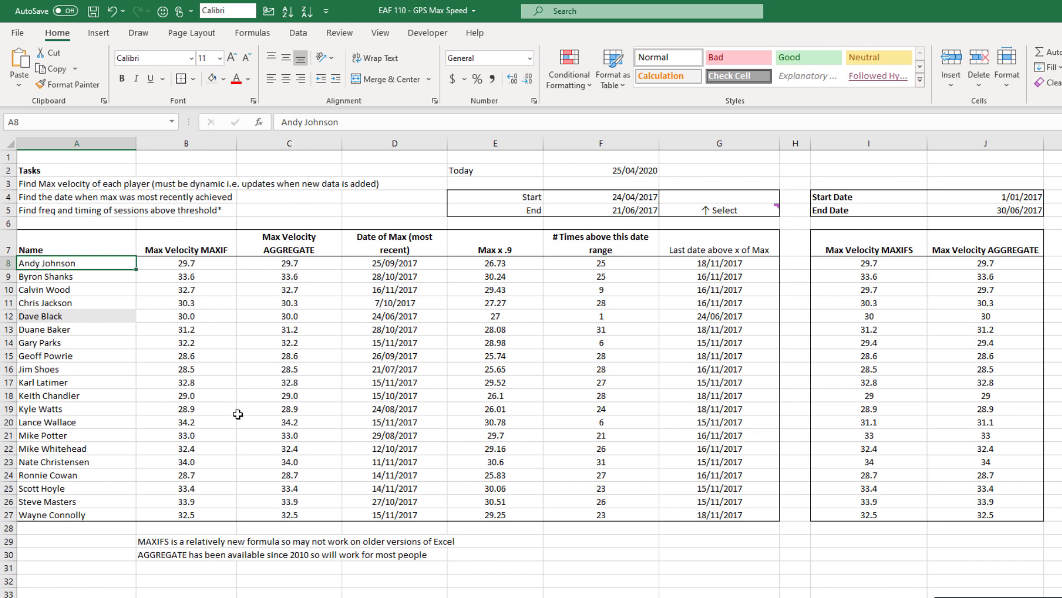
{"action": "mouse_move", "coordinate": [257, 463]}
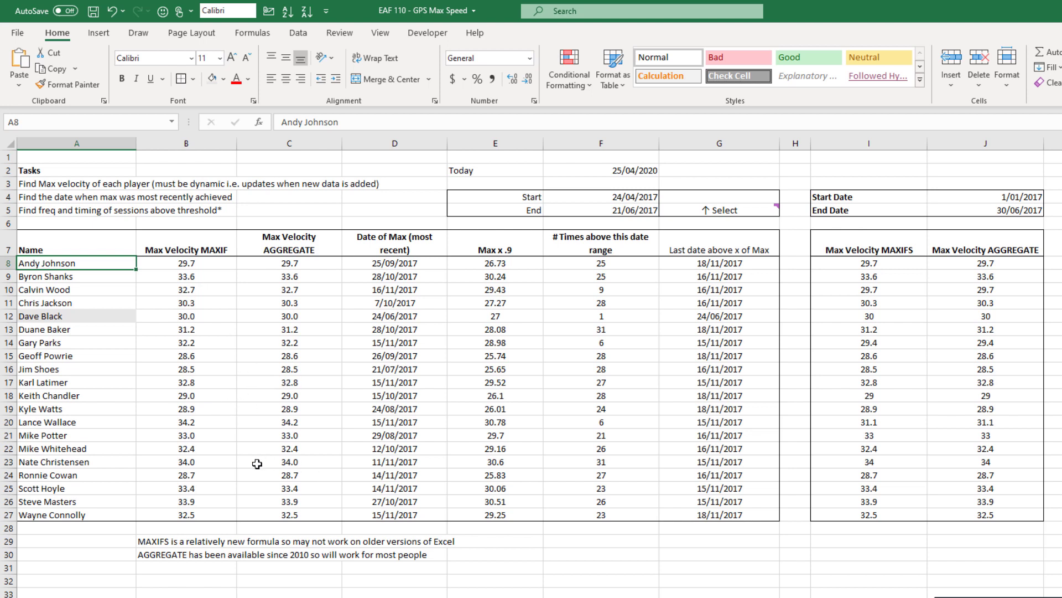
{"action": "mouse_move", "coordinate": [238, 468]}
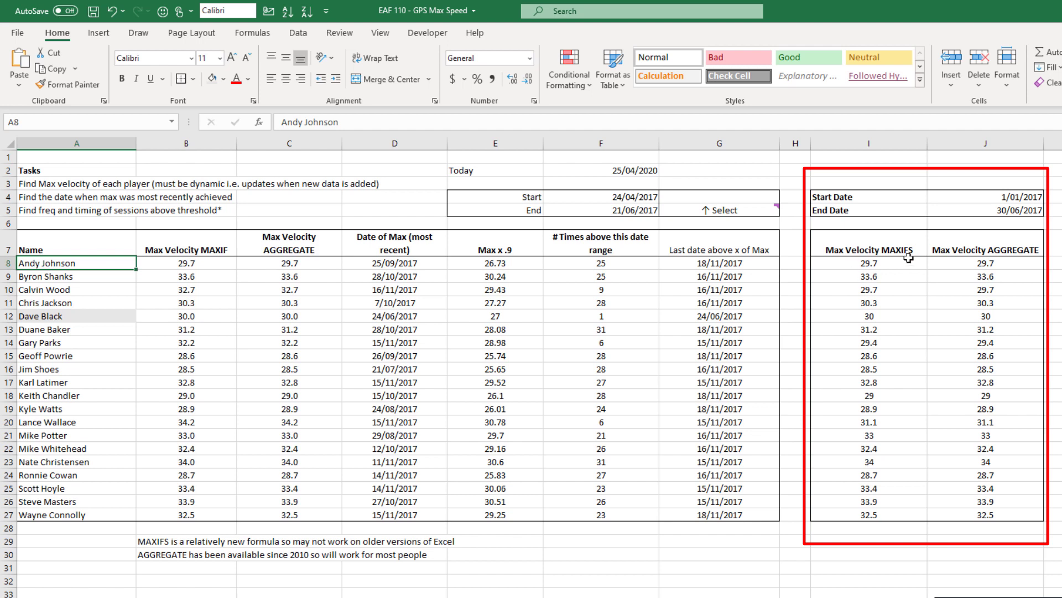
{"action": "mouse_move", "coordinate": [898, 263]}
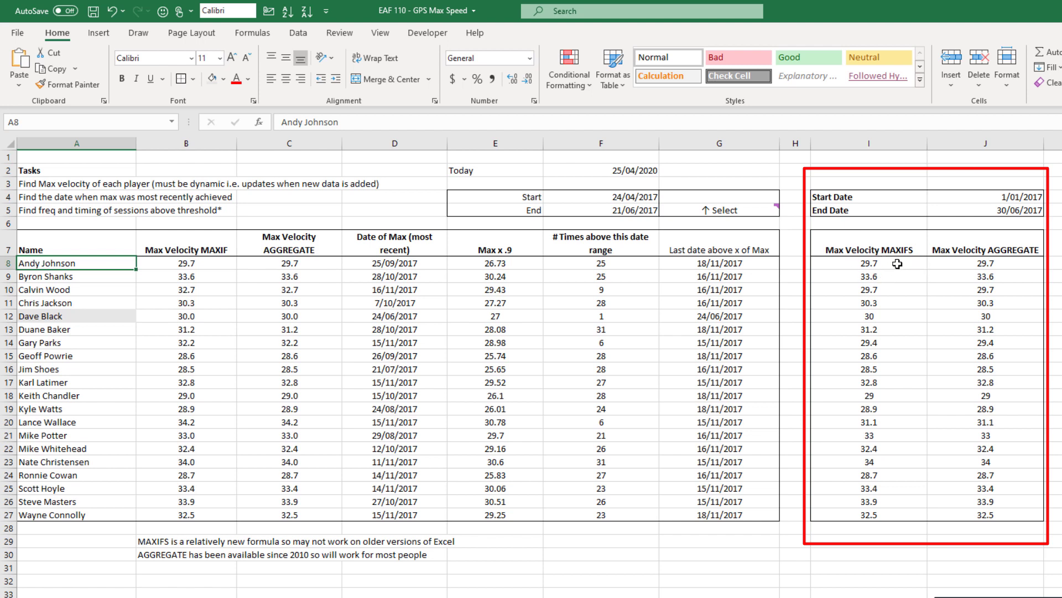
{"action": "left_click", "coordinate": [869, 263]}
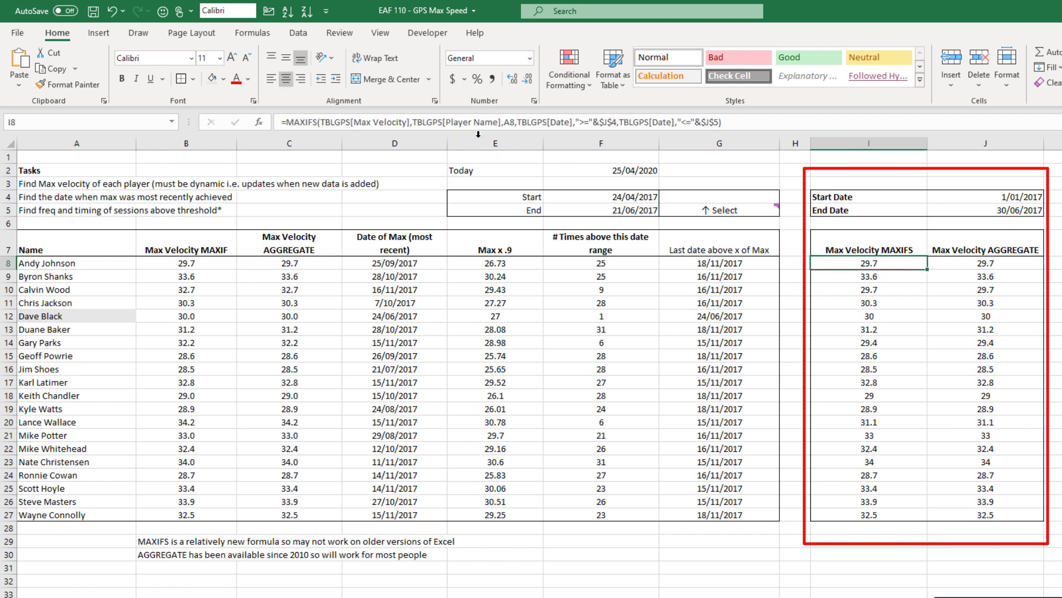
{"action": "left_click", "coordinate": [985, 264]}
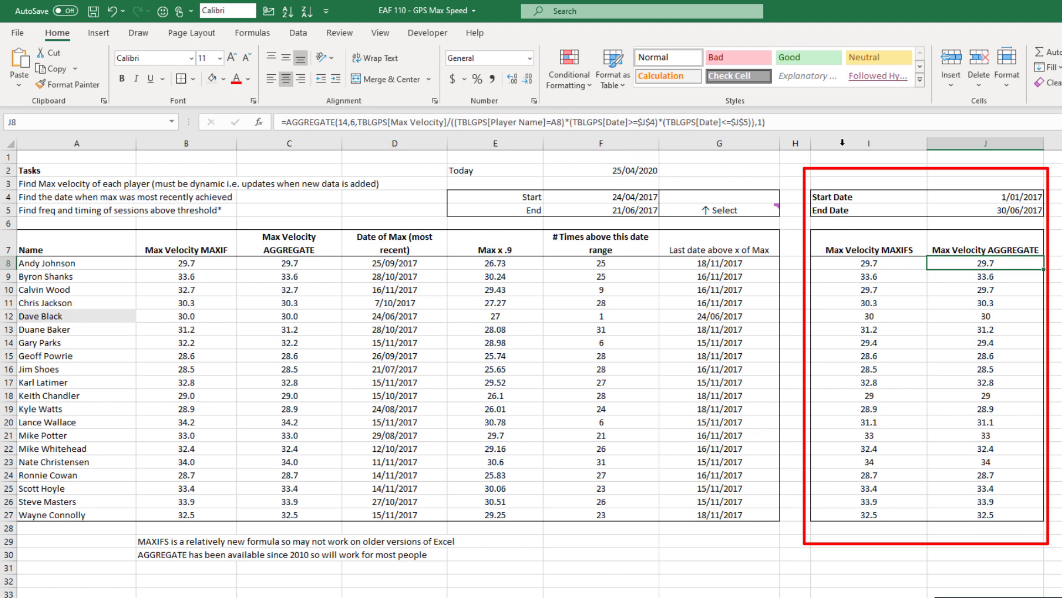
{"action": "mouse_move", "coordinate": [1001, 208]}
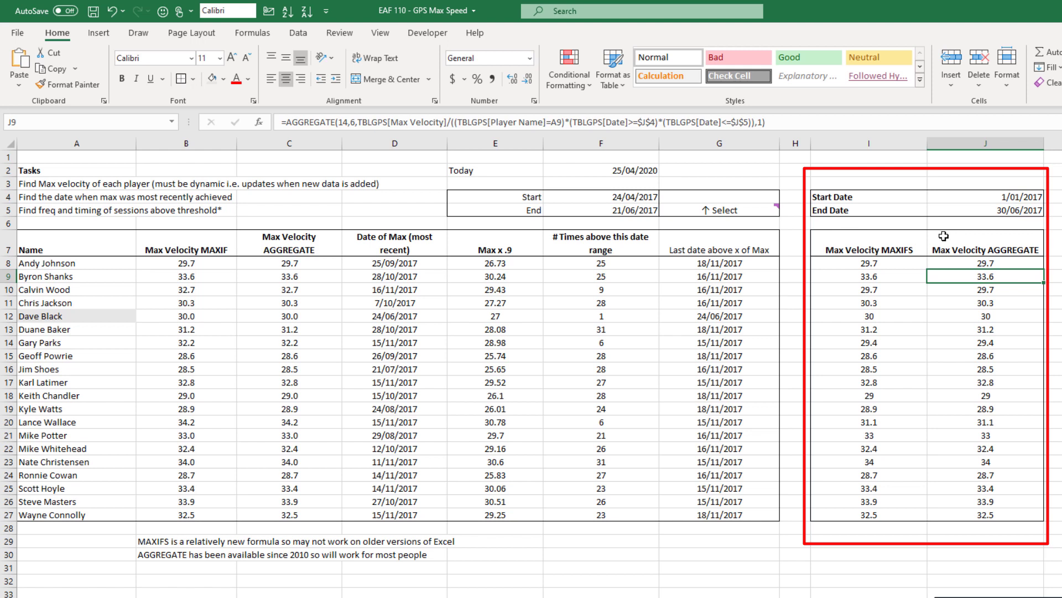
{"action": "mouse_move", "coordinate": [954, 278]}
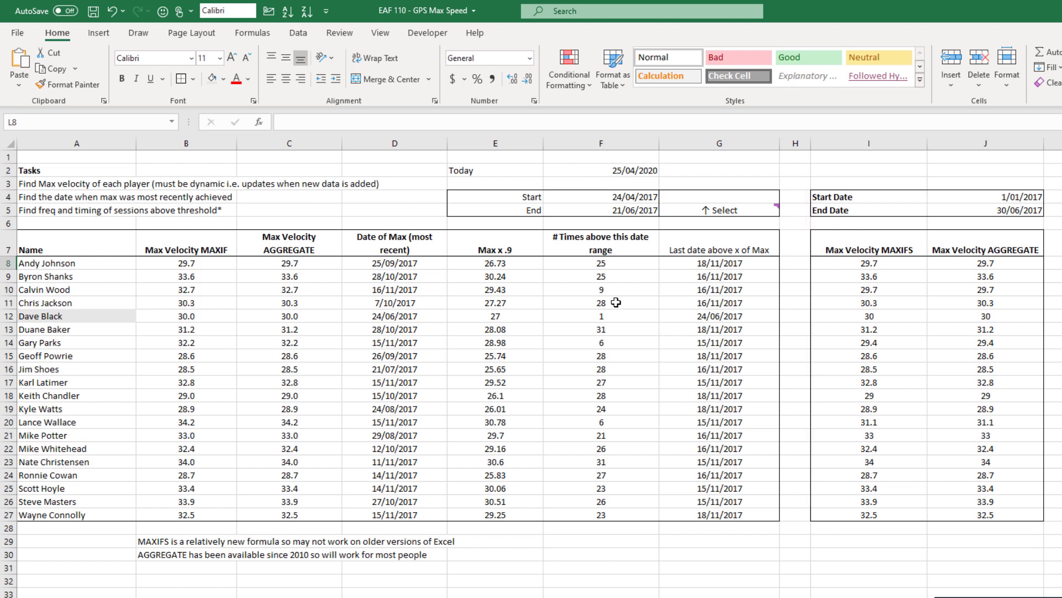
{"action": "mouse_move", "coordinate": [731, 522]}
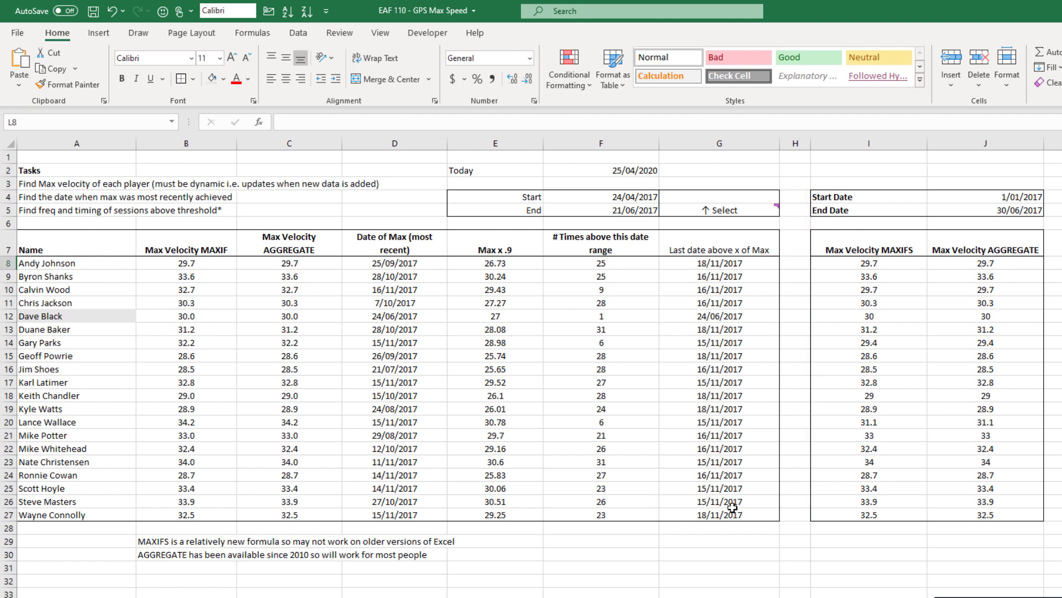
{"action": "mouse_move", "coordinate": [568, 280]}
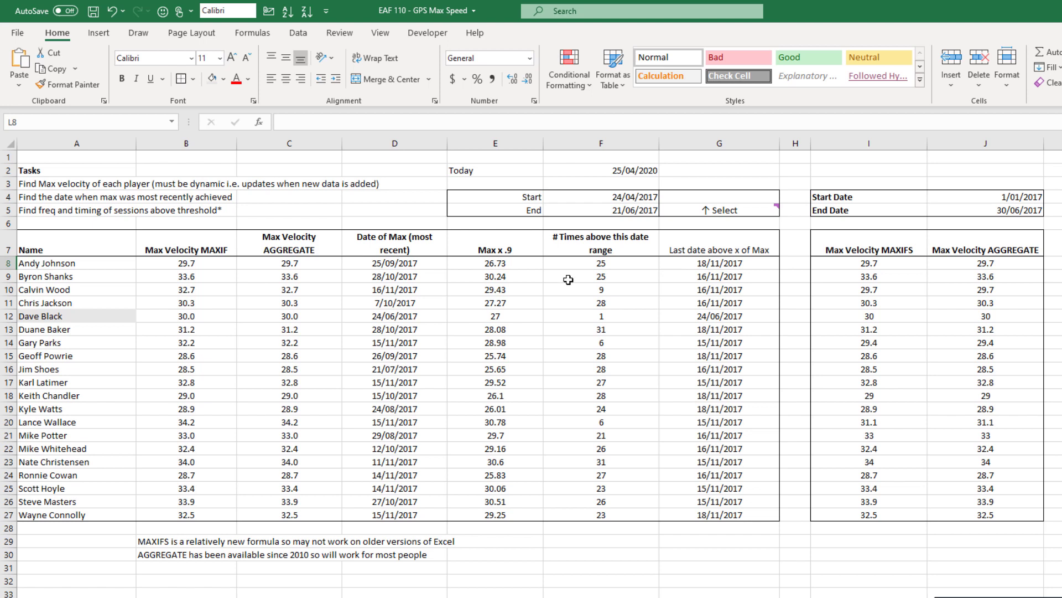
{"action": "mouse_move", "coordinate": [675, 296]}
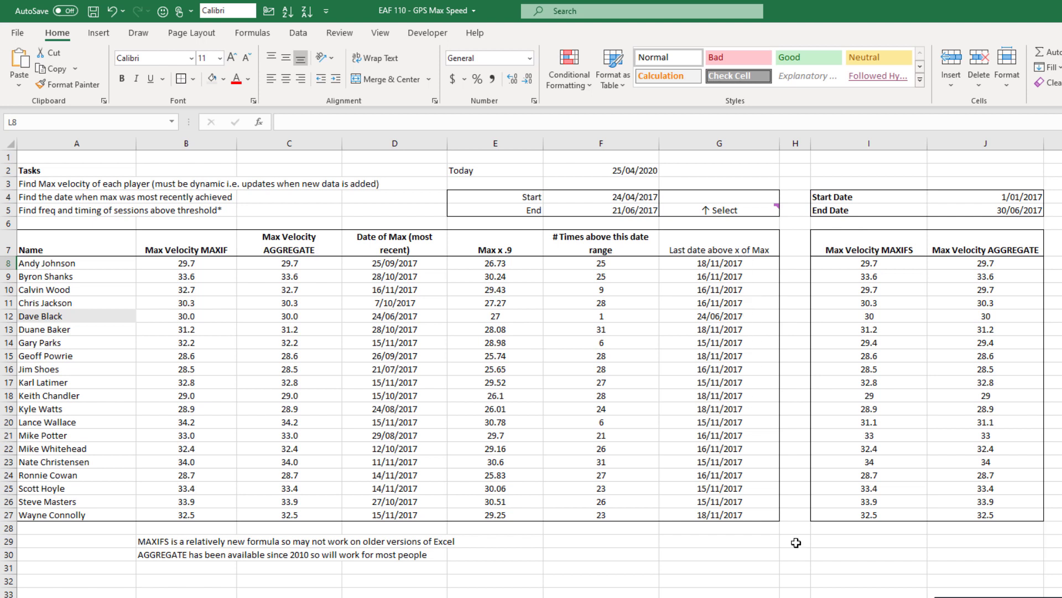
{"action": "mouse_move", "coordinate": [745, 439]}
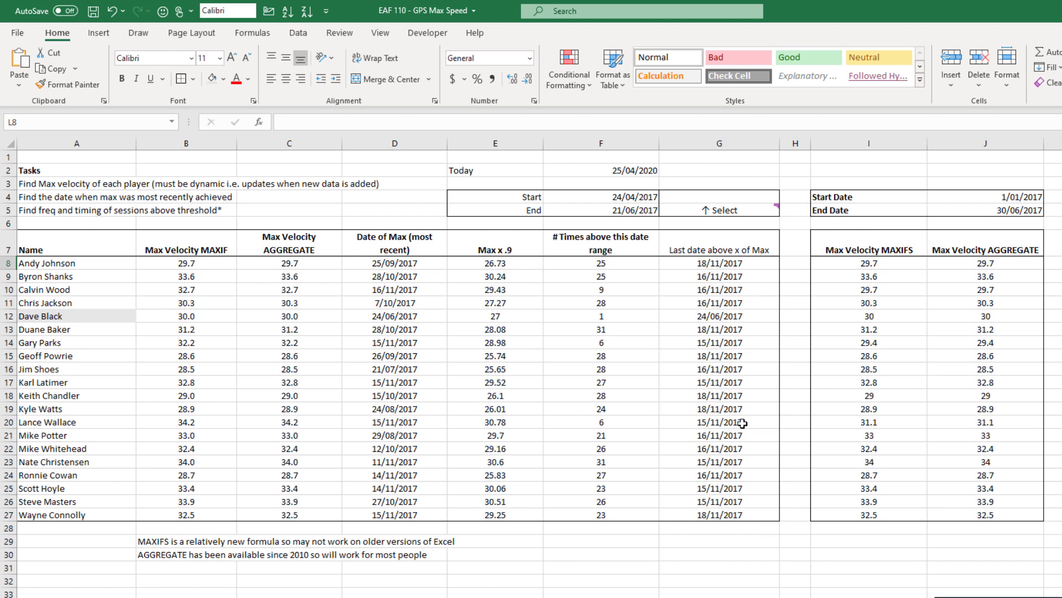
{"action": "mouse_move", "coordinate": [629, 243]}
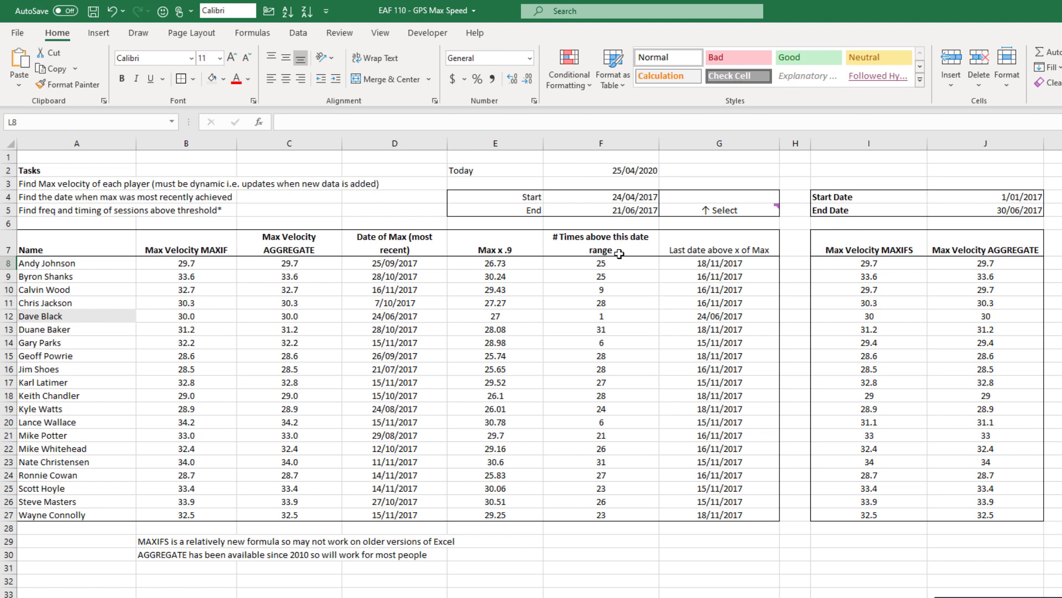
{"action": "mouse_move", "coordinate": [650, 469]}
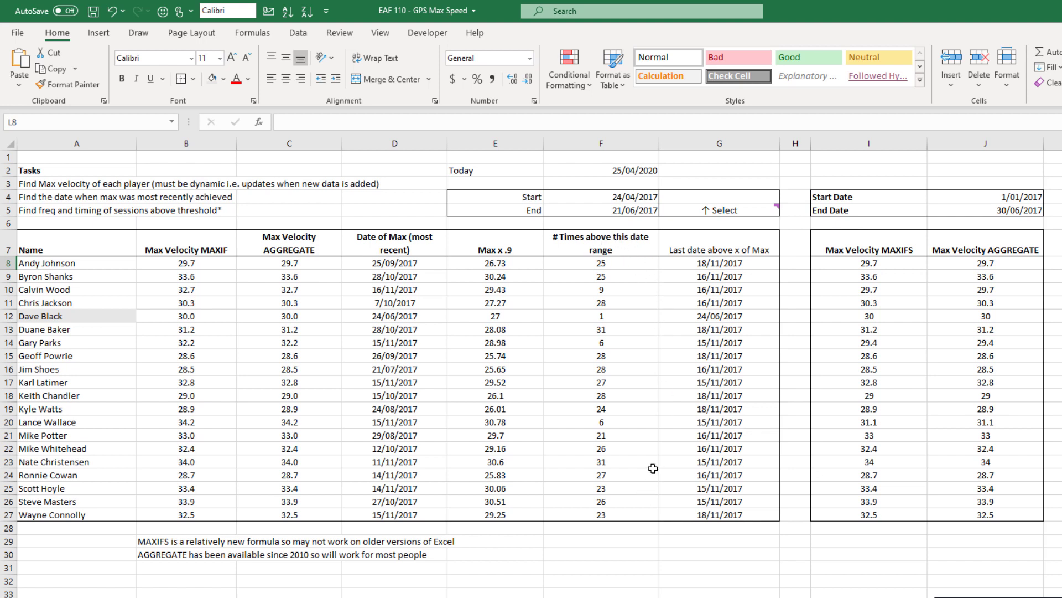
{"action": "mouse_move", "coordinate": [518, 242]}
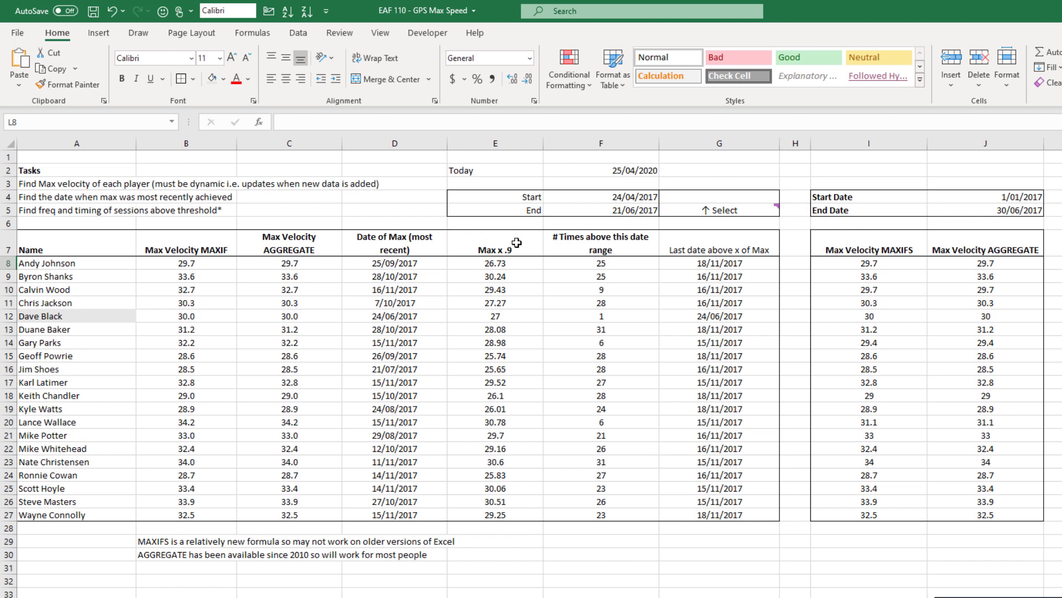
{"action": "mouse_move", "coordinate": [508, 249]}
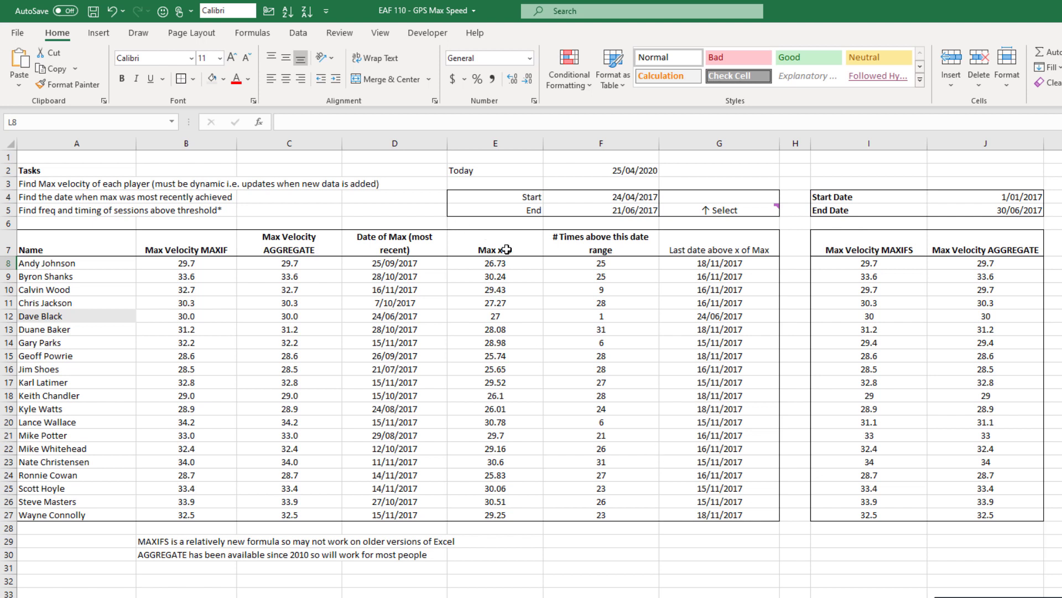
{"action": "mouse_move", "coordinate": [513, 264]}
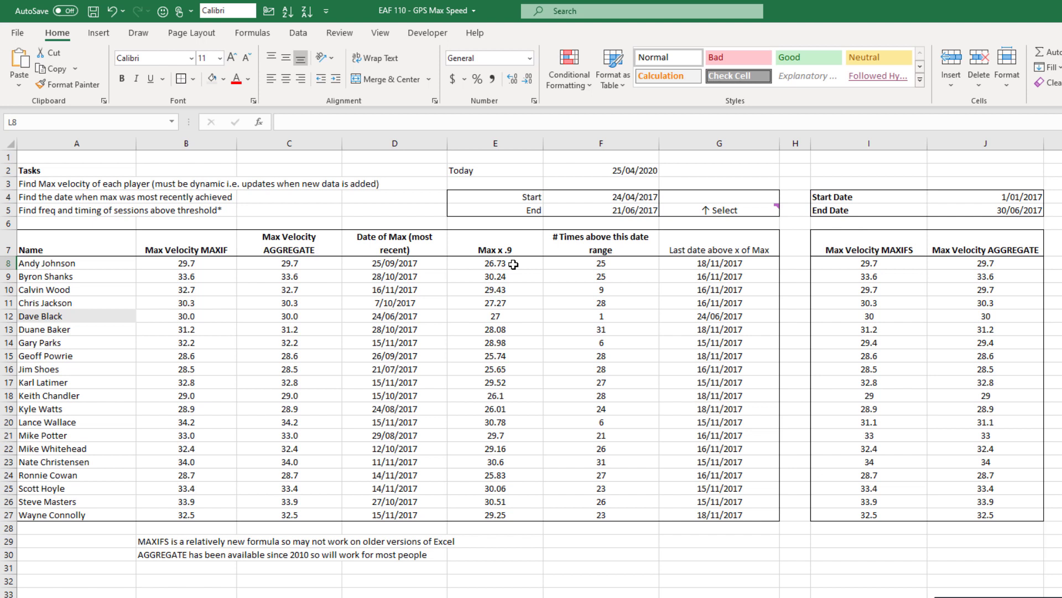
Enter 0.95 in G4 as the threshold percentage factor
{"action": "left_click", "coordinate": [718, 197]}
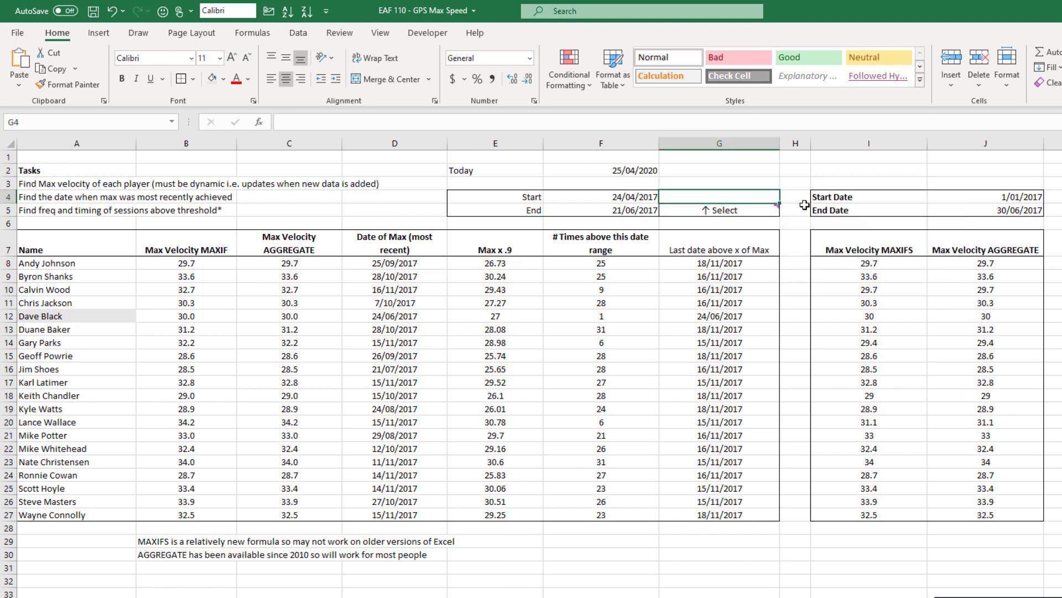
{"action": "type", "text": "0.95"}
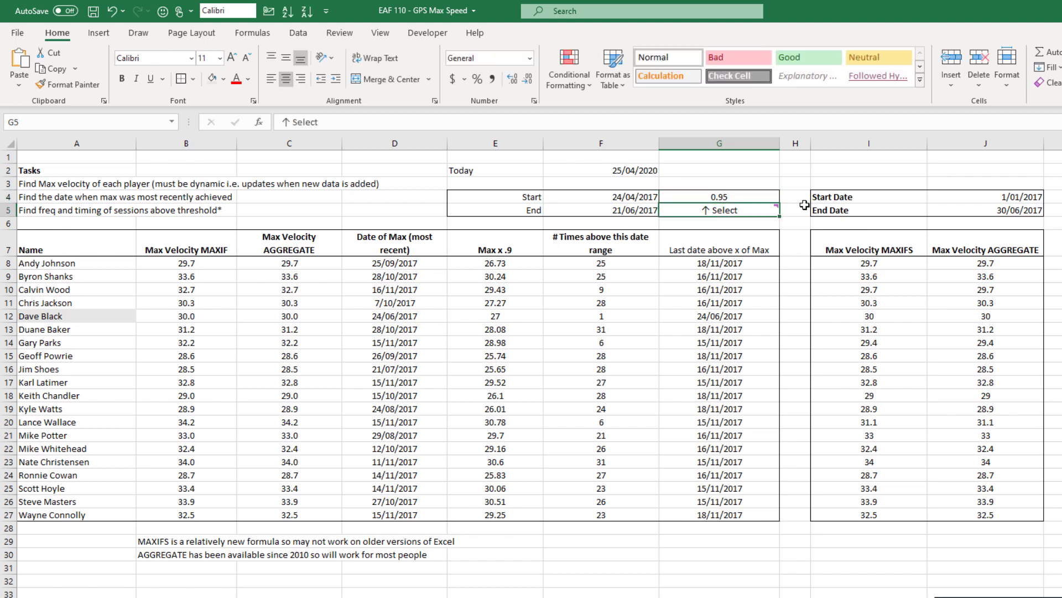
{"action": "left_click", "coordinate": [719, 197]}
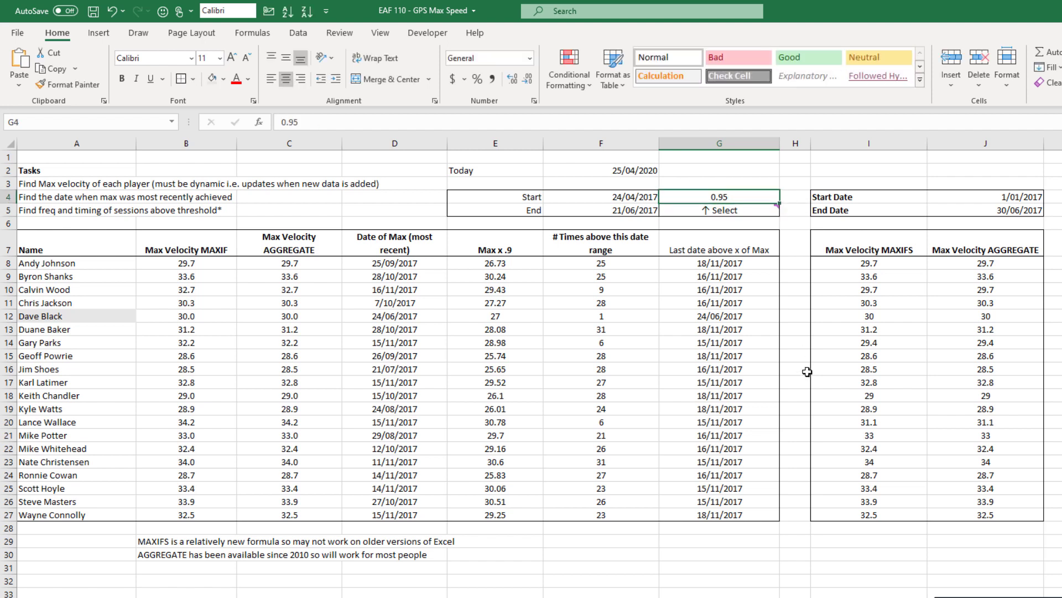
{"action": "mouse_move", "coordinate": [505, 262]}
{"action": "type", "text": "=C8*$G$4"}
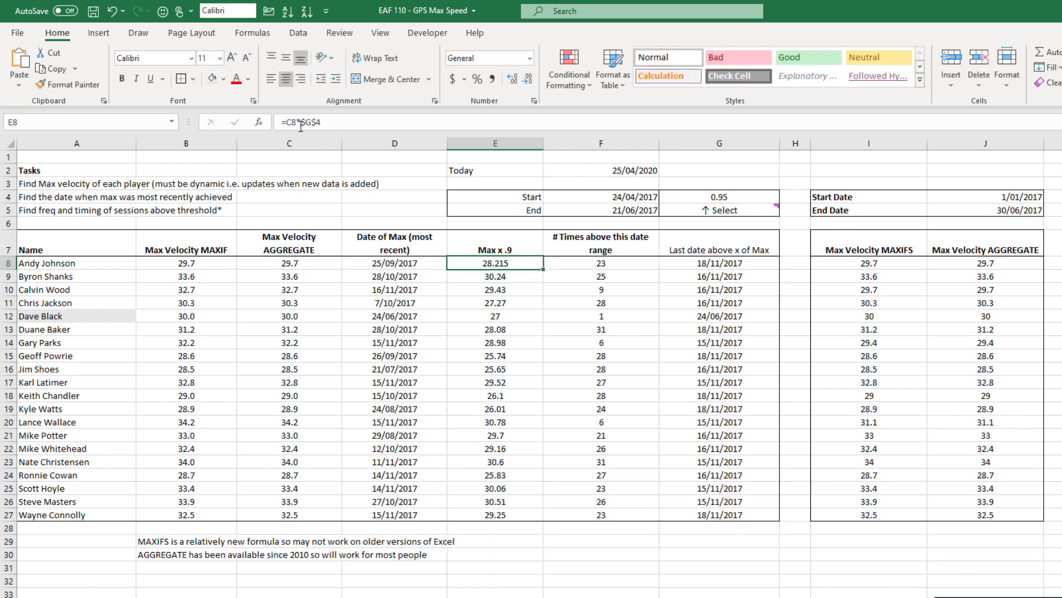
{"action": "left_click", "coordinate": [184, 409]}
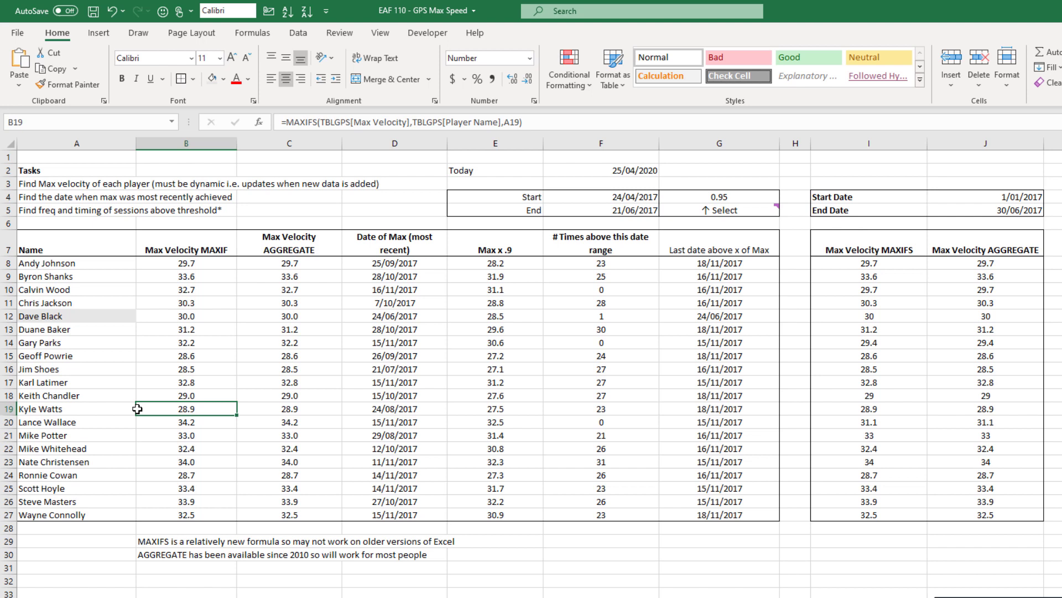
{"action": "mouse_move", "coordinate": [102, 402]}
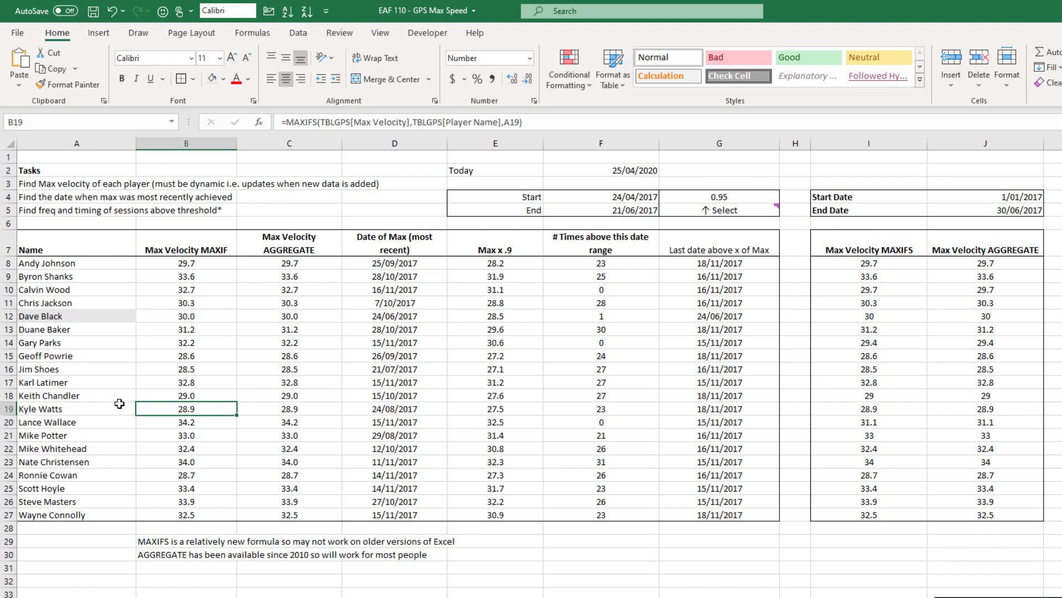
{"action": "mouse_move", "coordinate": [497, 371]}
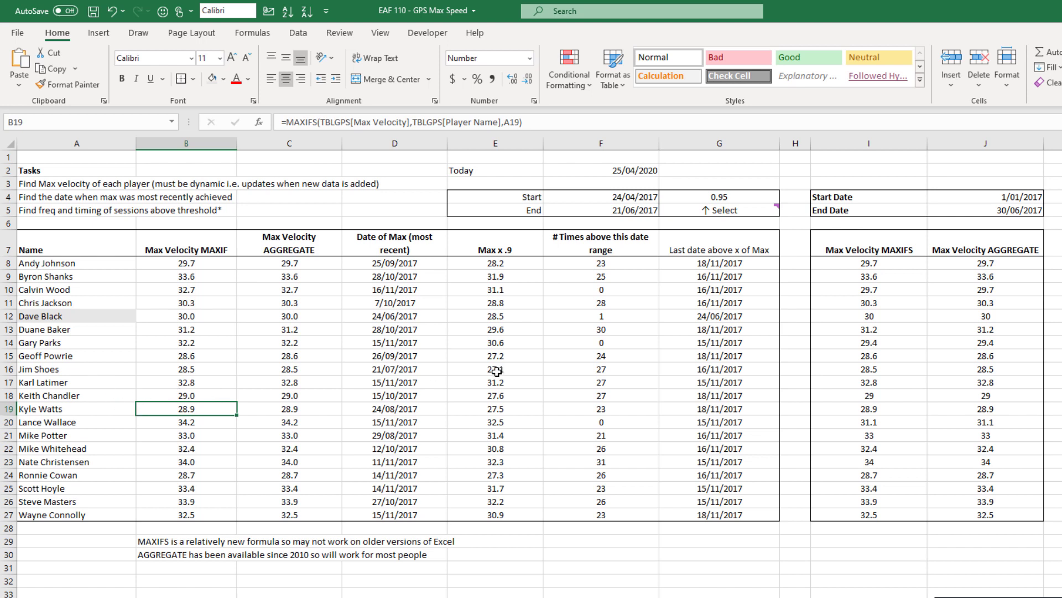